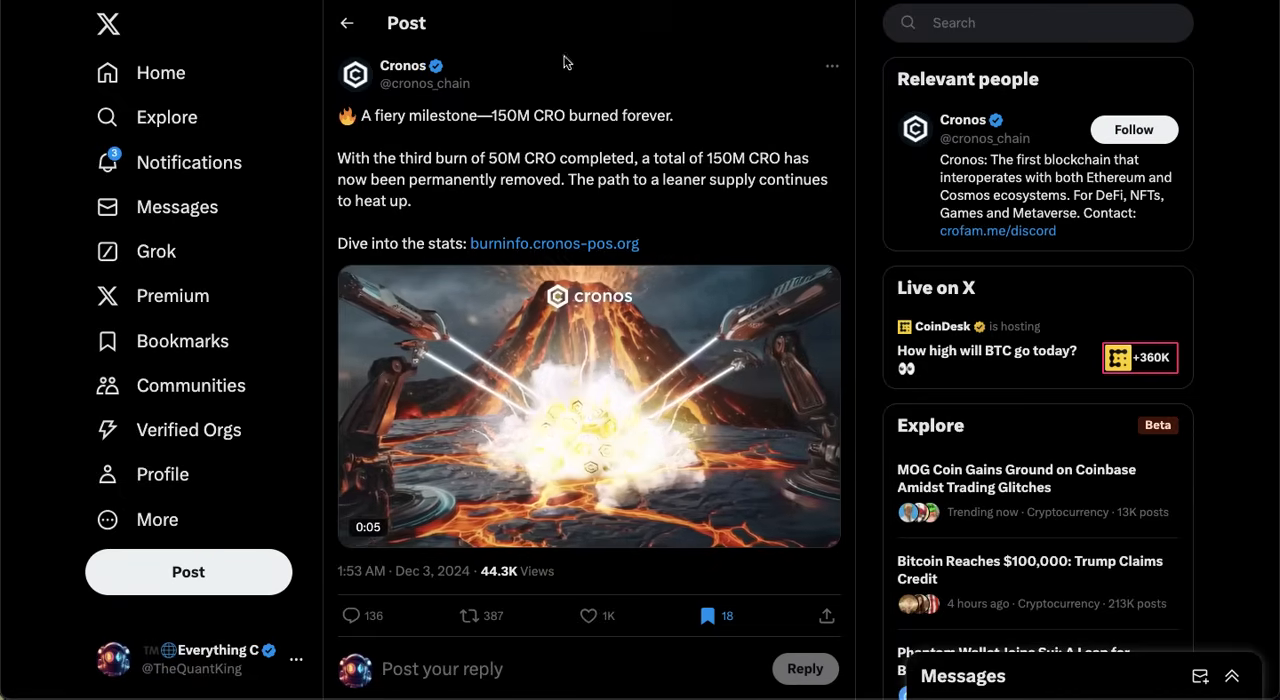
# - View the Crypto.com Card GCC announcement image full-size in the media viewer
pyautogui.click(588, 406)
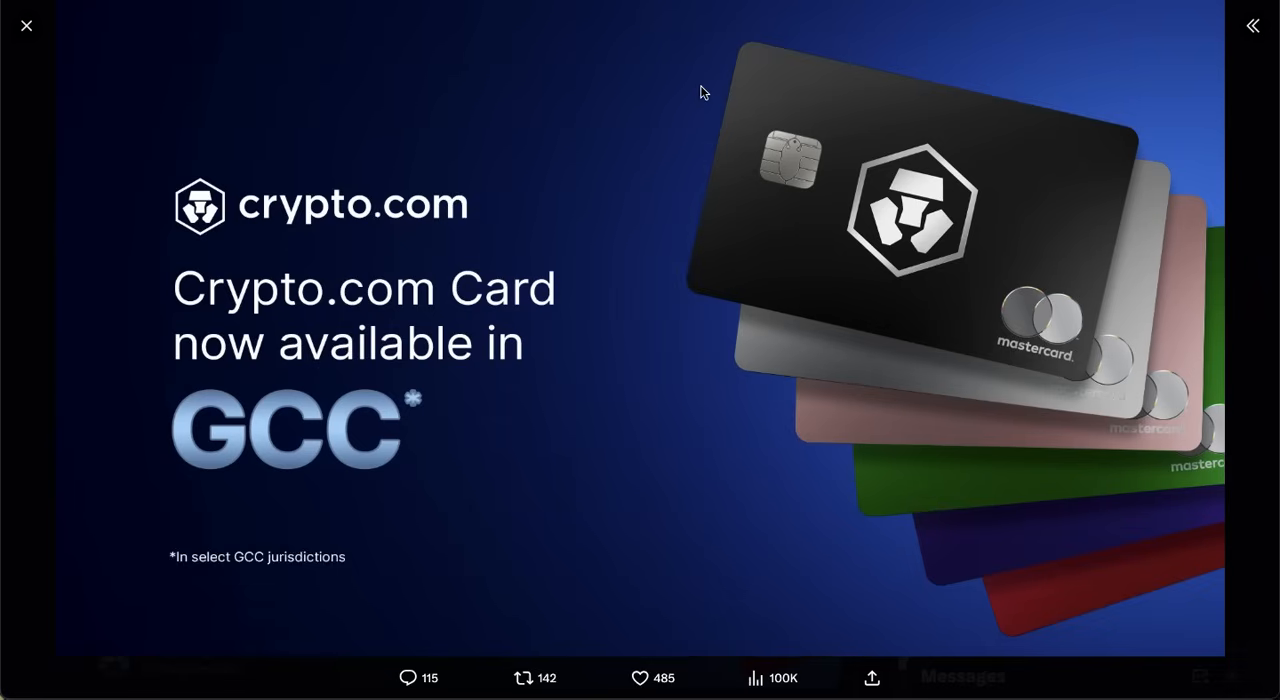
pyautogui.moveTo(420, 32)
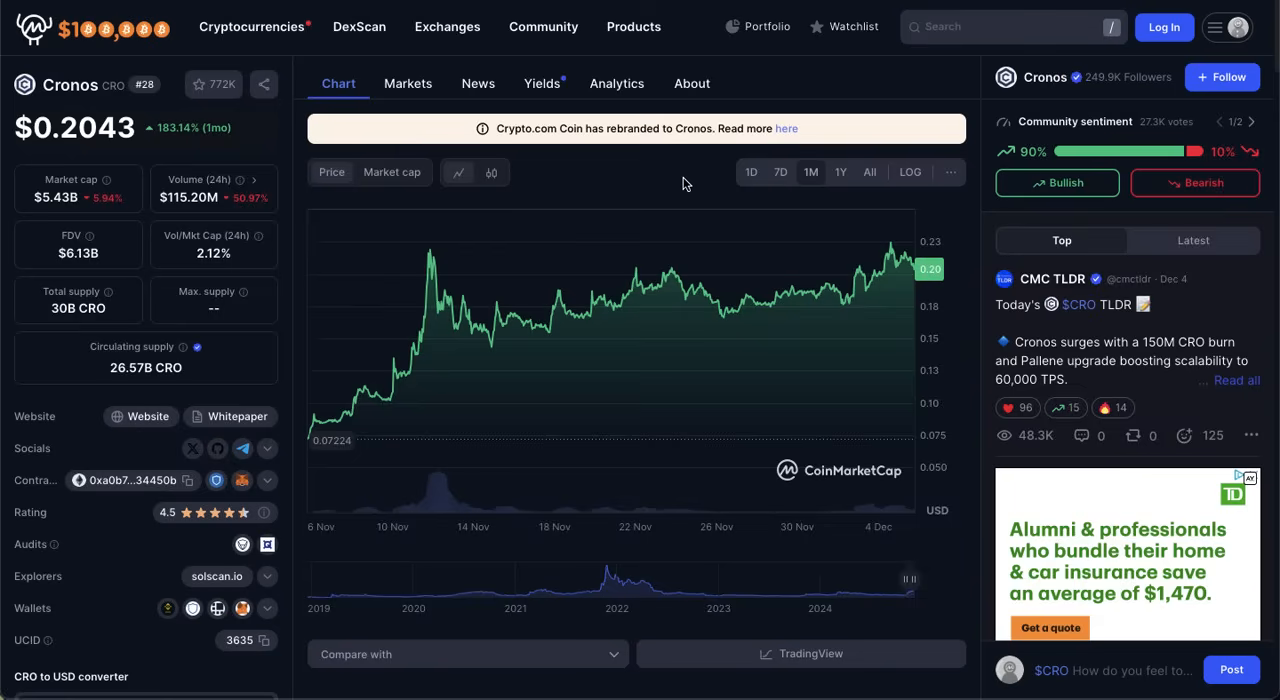
pyautogui.moveTo(108, 44)
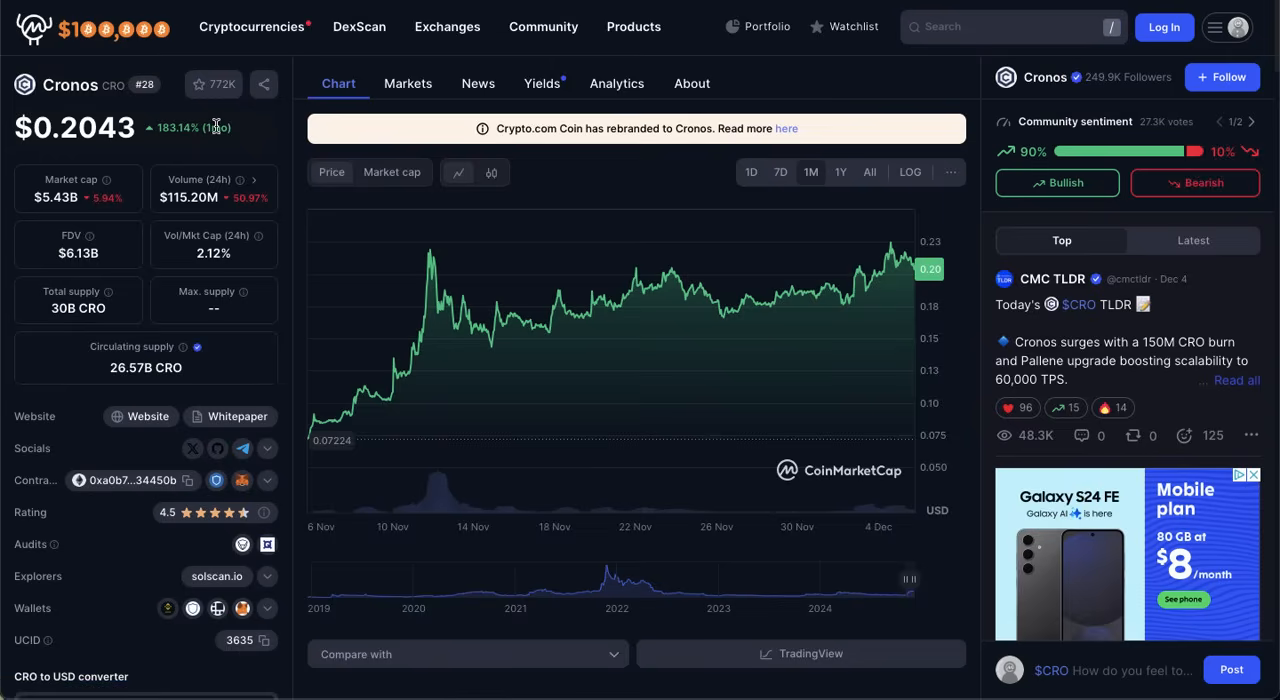
# - Switch back from the CoinMarketCap Cronos page to the X tab with the 150M CRO burn post
pyautogui.doubleClick(76, 128)
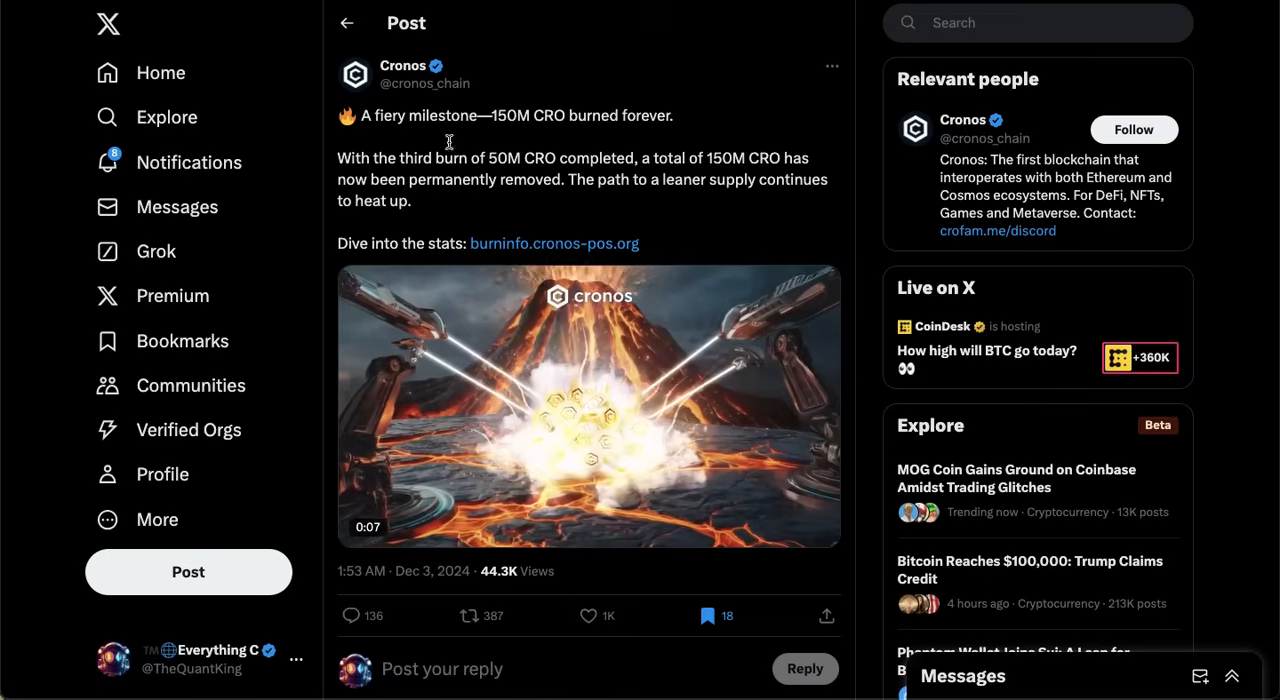
# - Follow the burninfo.cronos-pos.org link to the dashboard showing 150,000,043 CRO burned
pyautogui.click(554, 244)
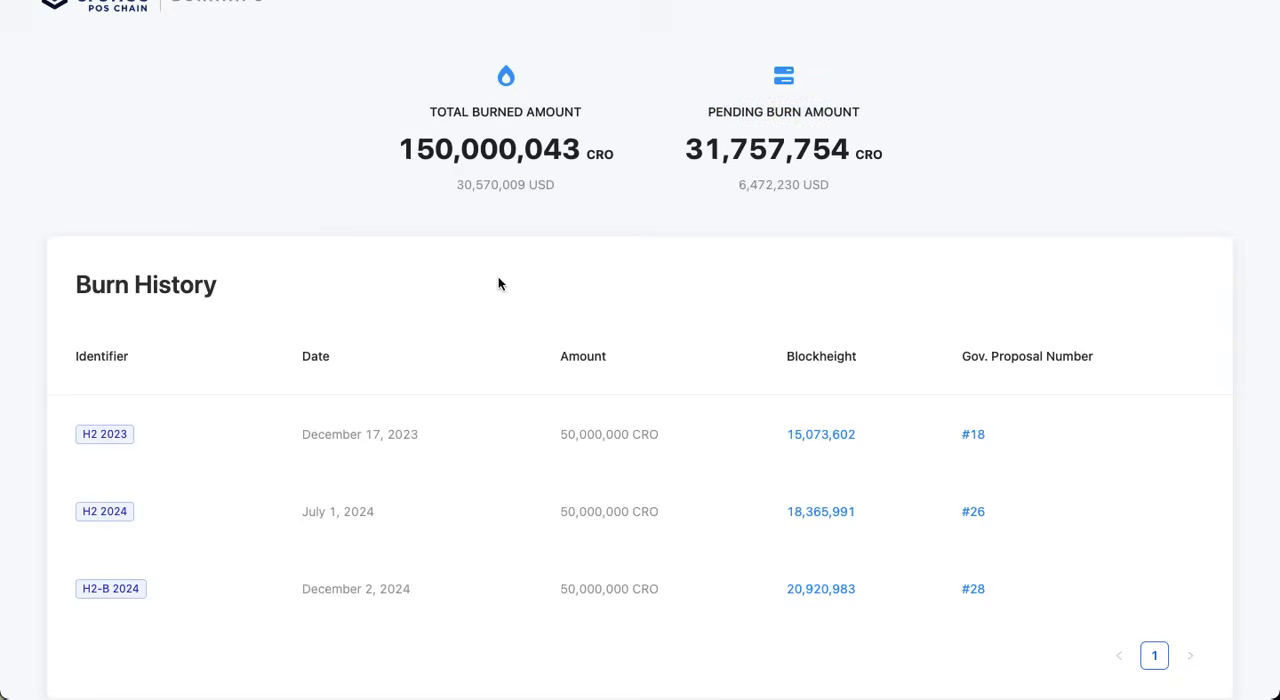
pyautogui.moveTo(504, 290)
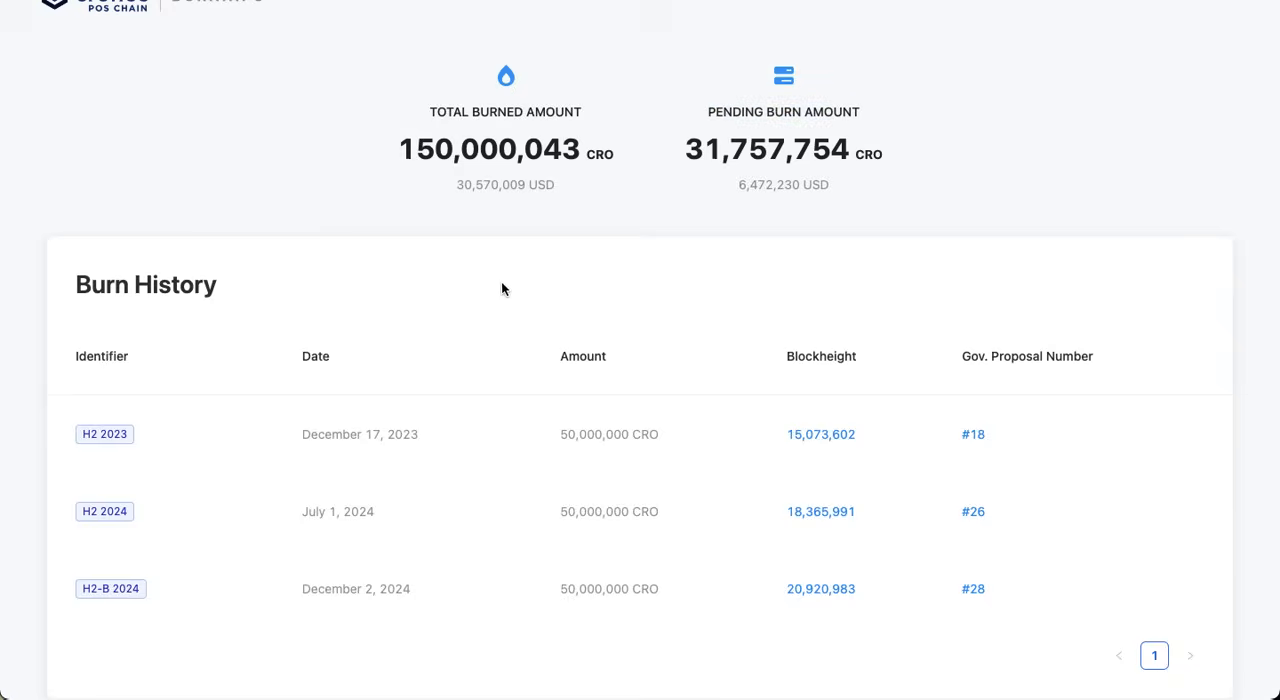
pyautogui.moveTo(466, 354)
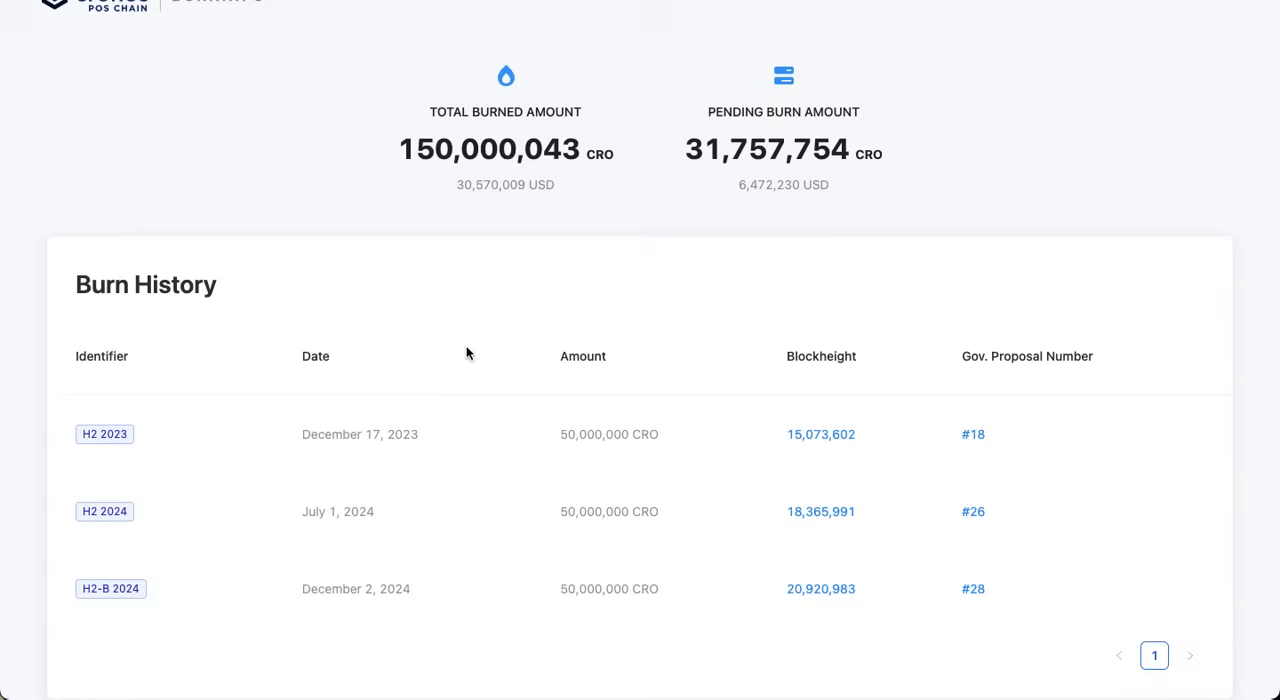
pyautogui.moveTo(392, 218)
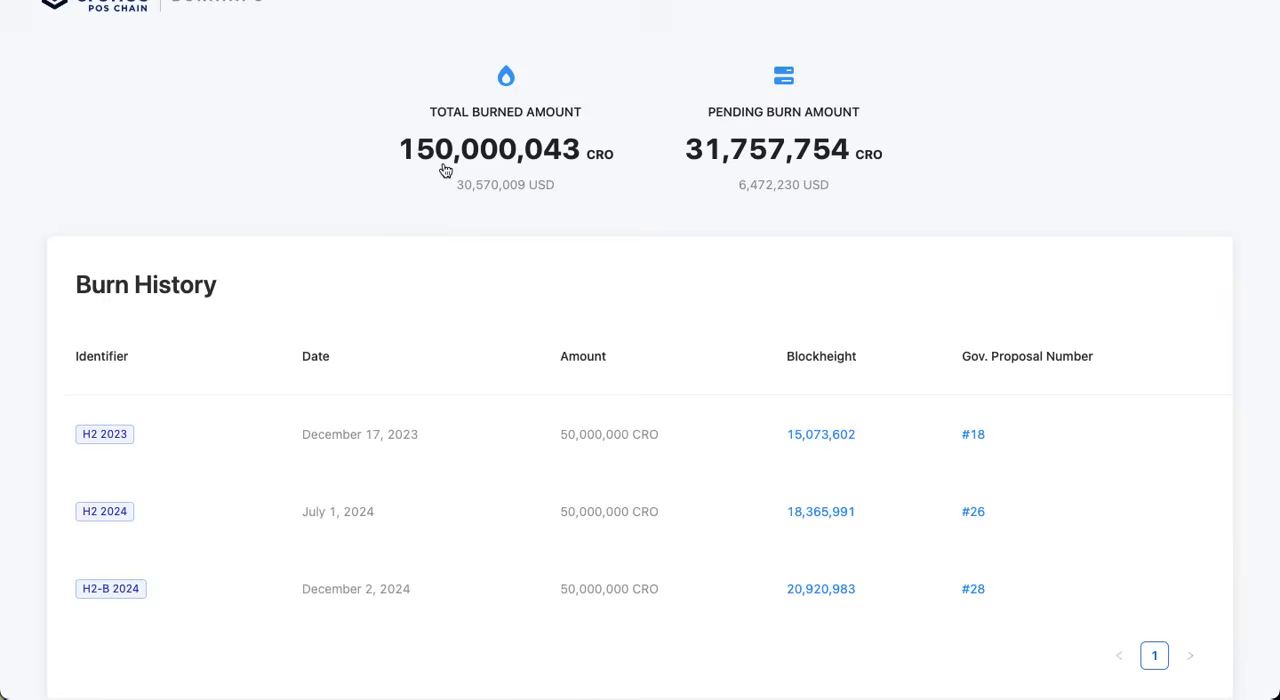
pyautogui.moveTo(532, 166)
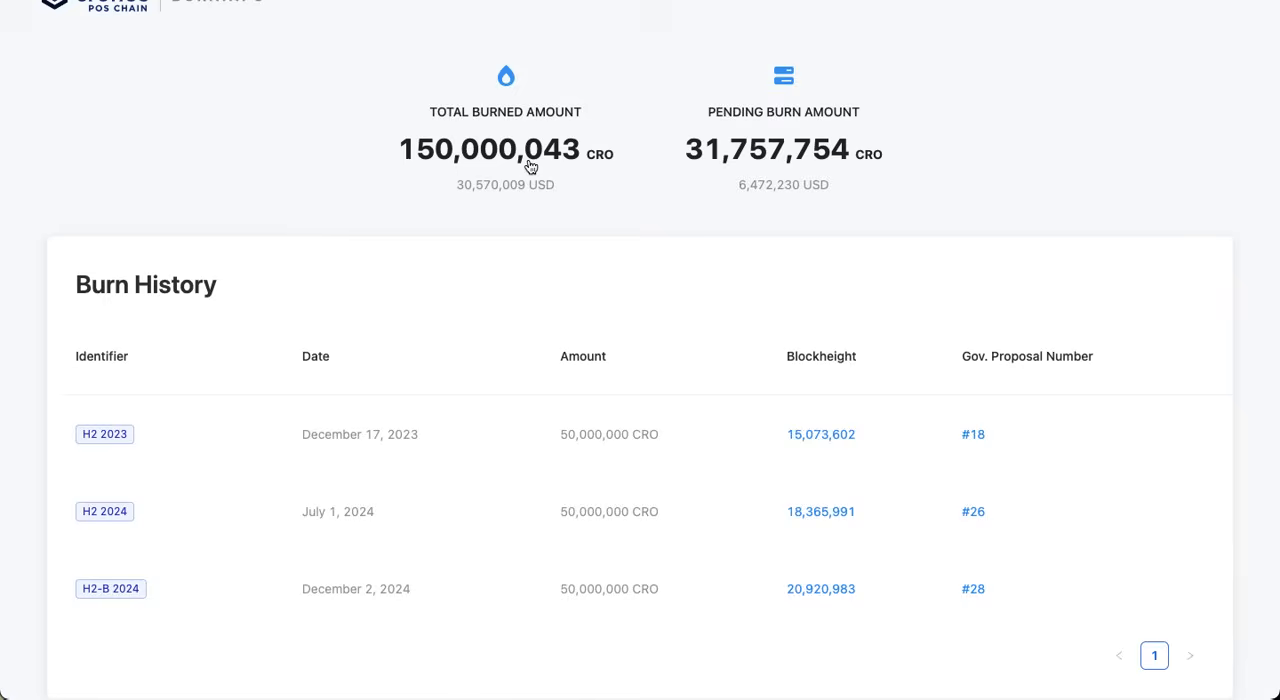
pyautogui.moveTo(780, 156)
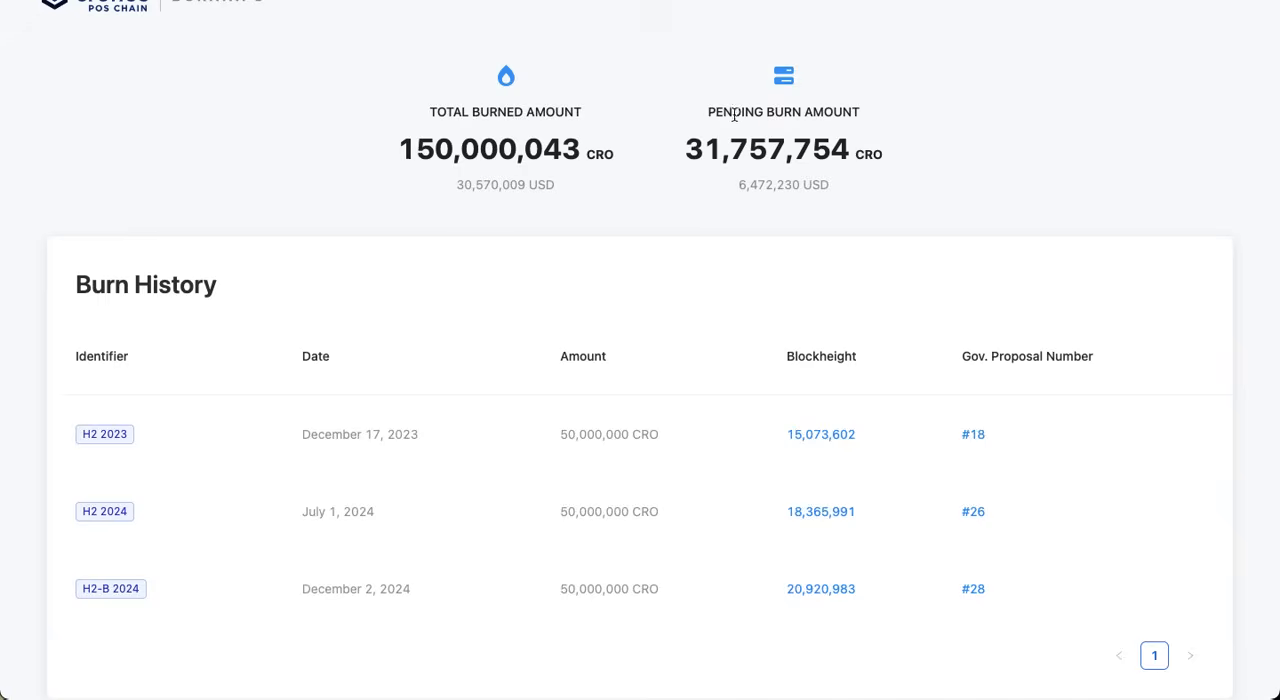
pyautogui.moveTo(720, 112)
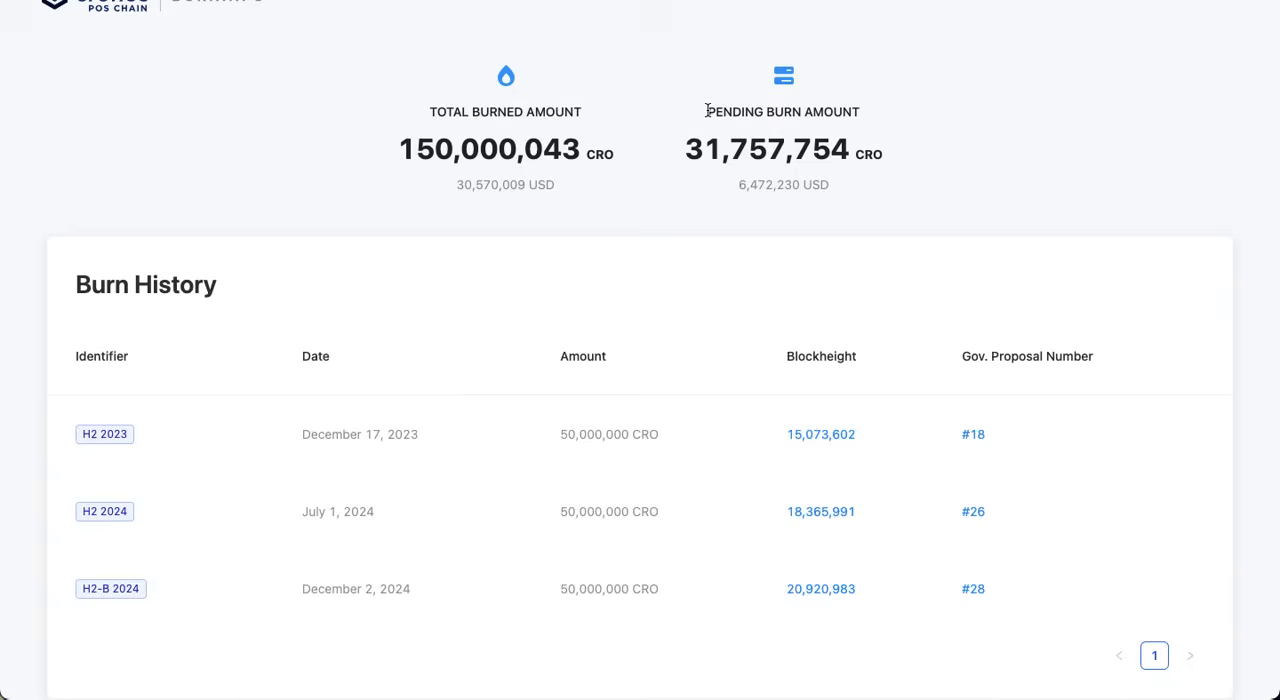
pyautogui.moveTo(612, 160)
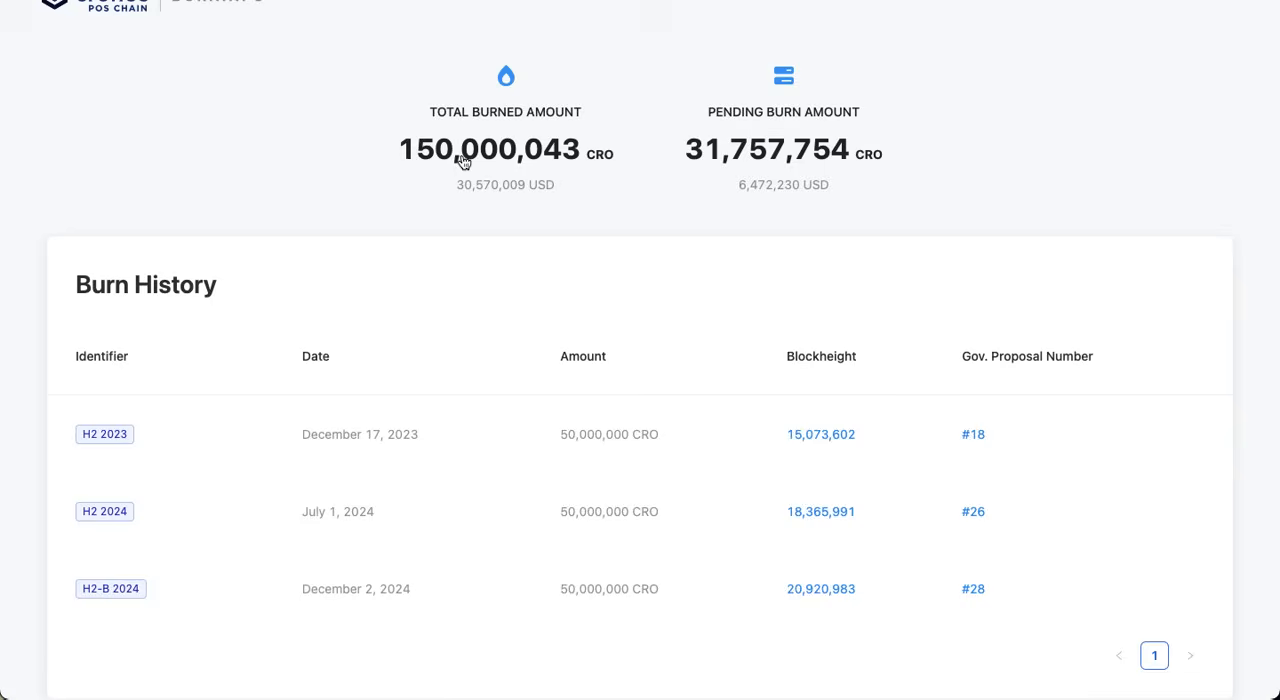
pyautogui.moveTo(438, 62)
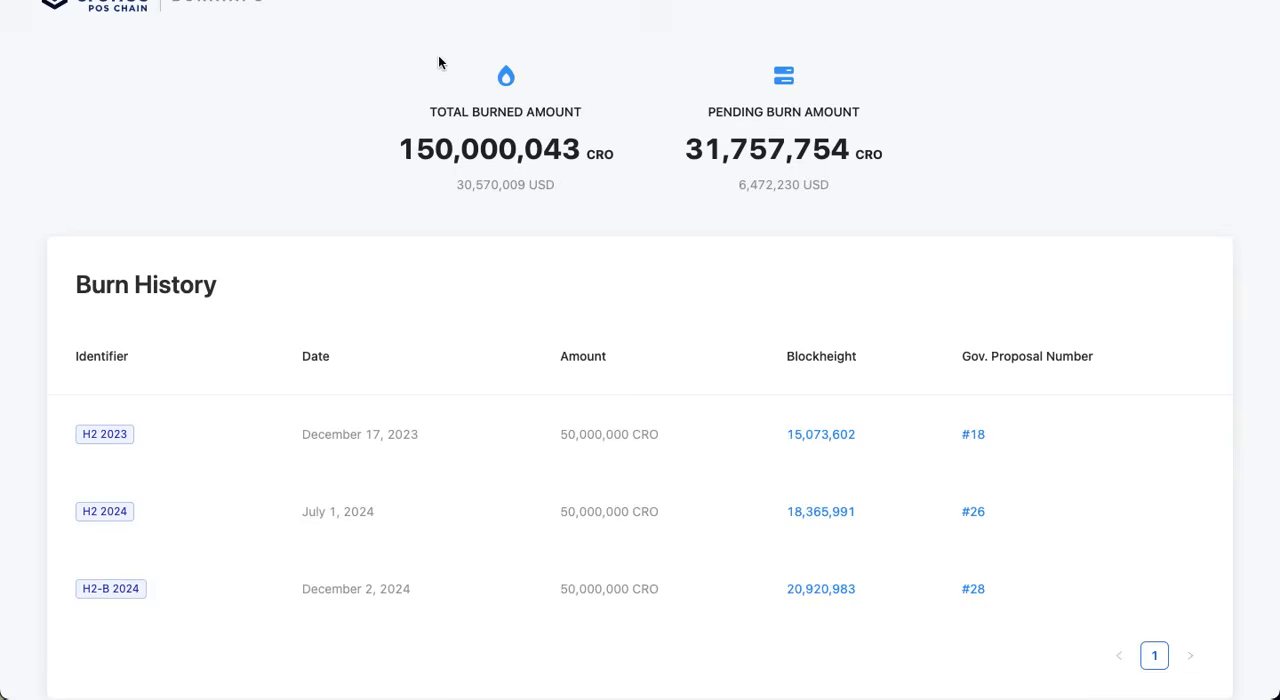
pyautogui.moveTo(448, 20)
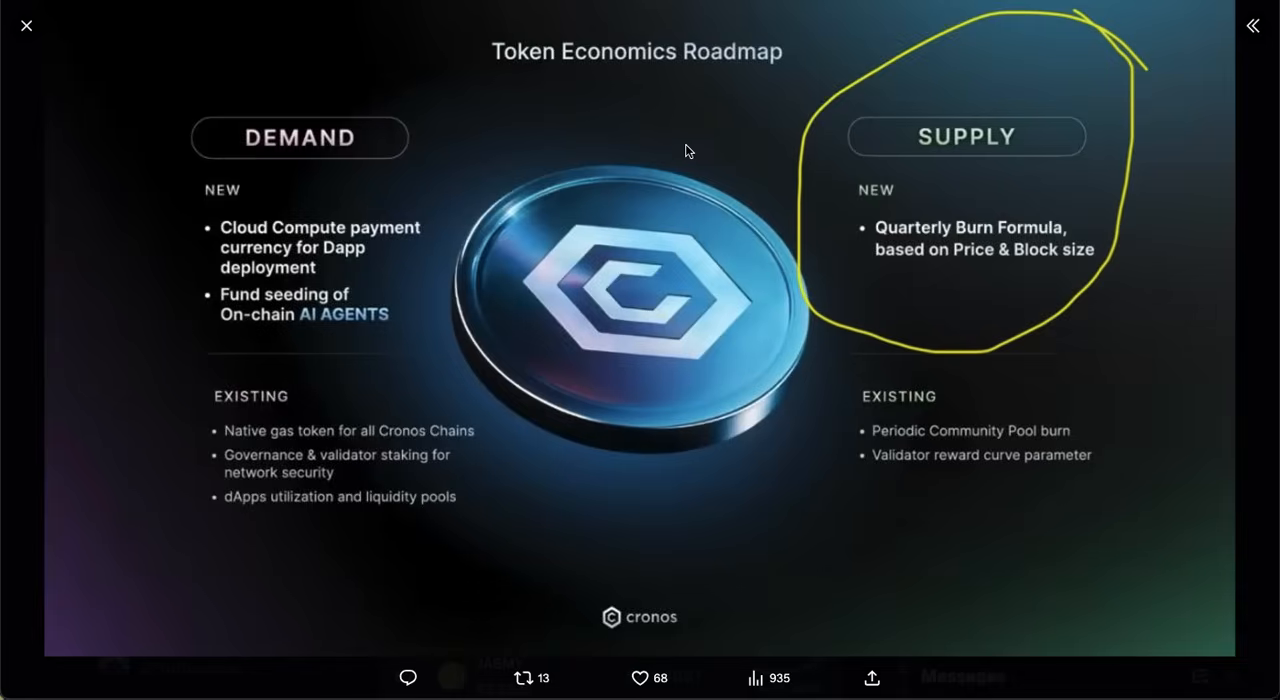
# - Revisit the Cronos burn post on X, then return to the burn statistics dashboard
pyautogui.click(26, 24)
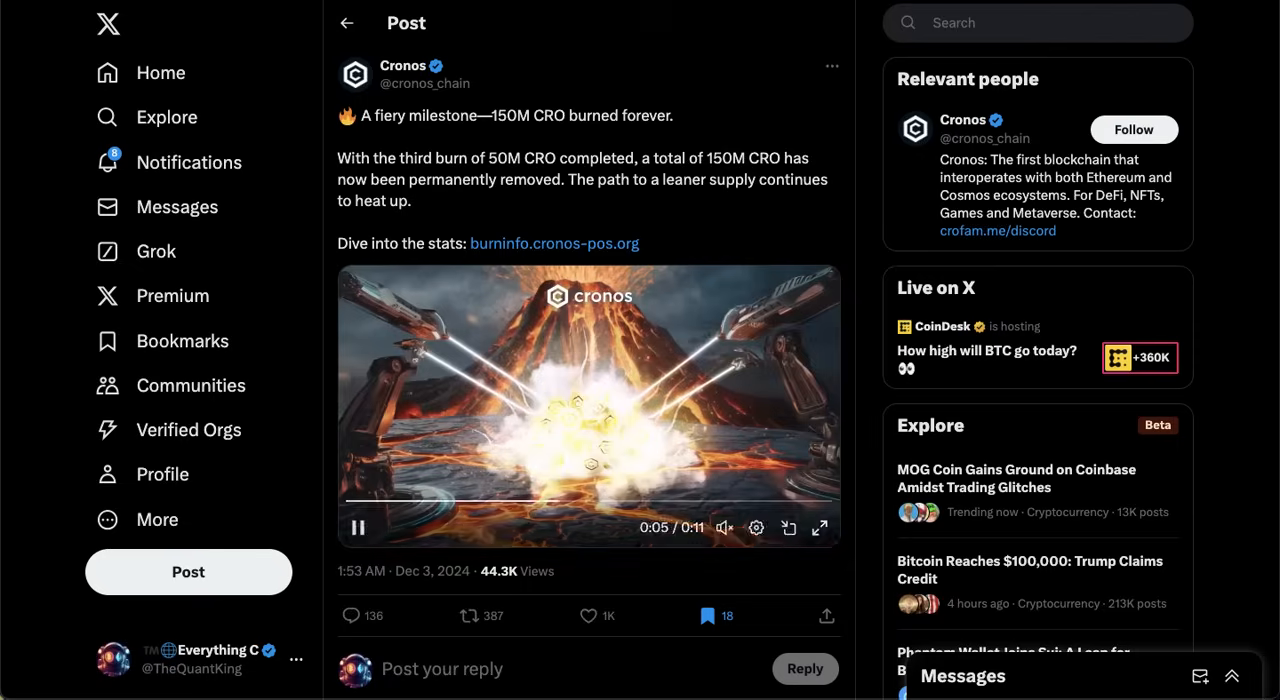
pyautogui.click(554, 244)
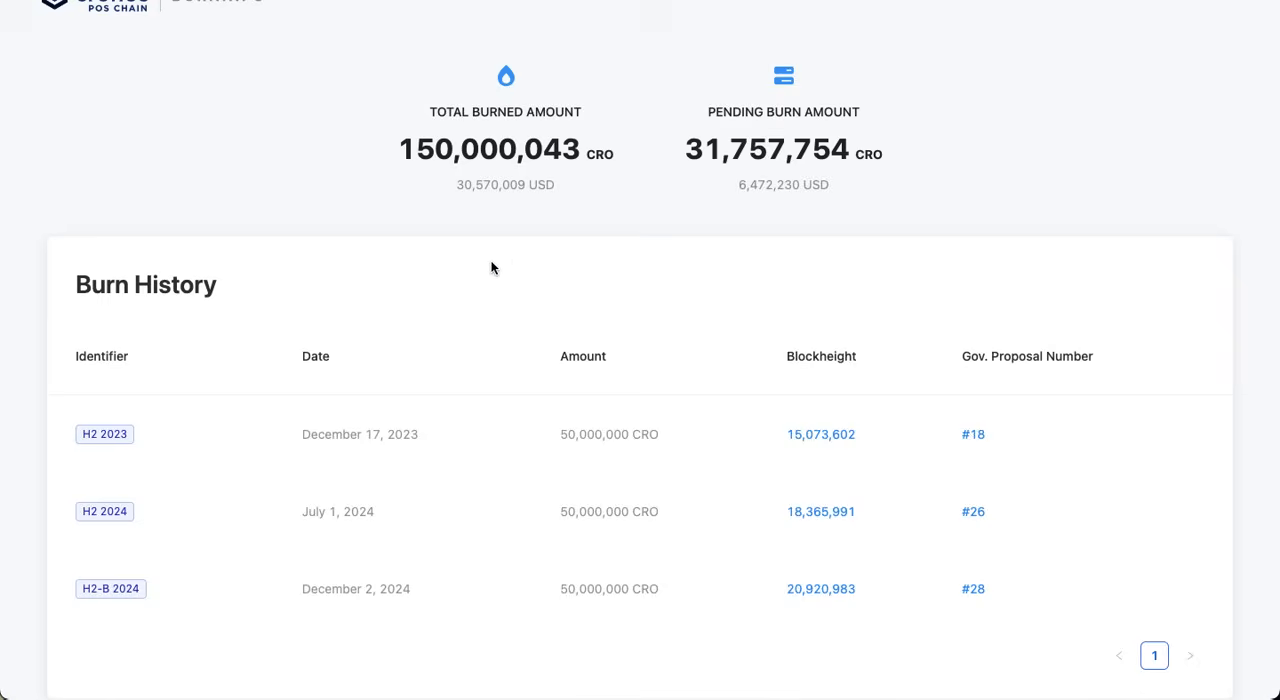
pyautogui.moveTo(736, 232)
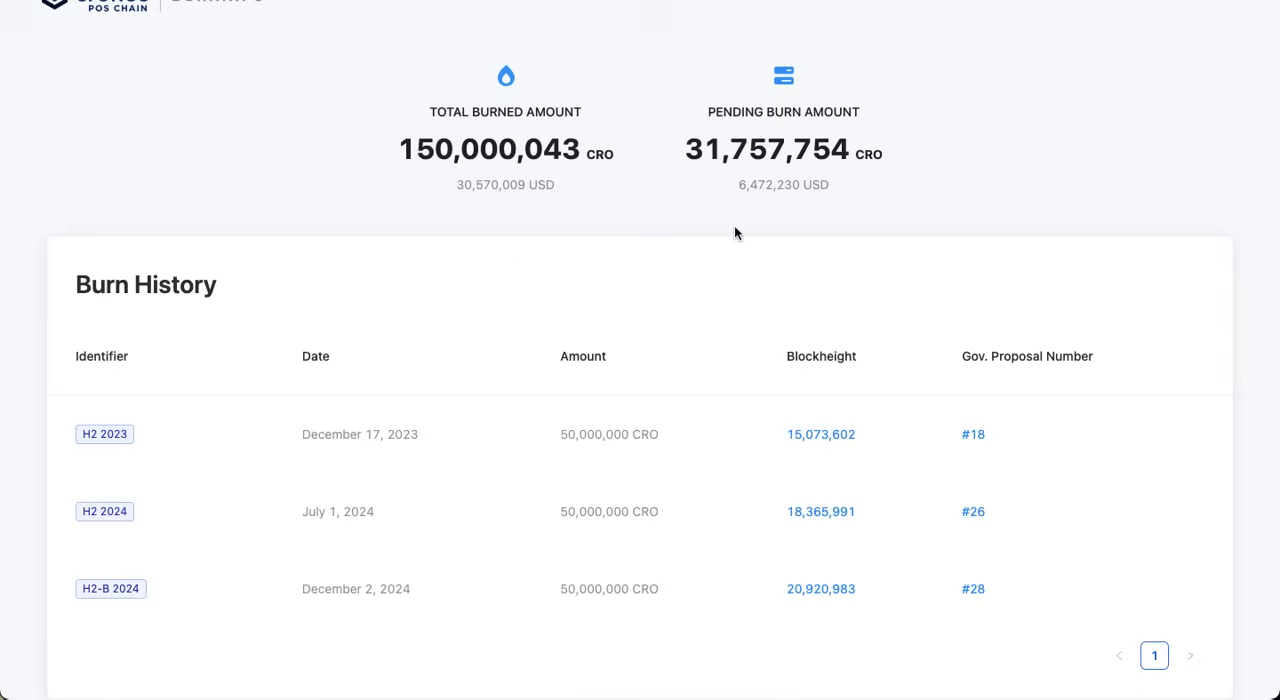
pyautogui.moveTo(832, 196)
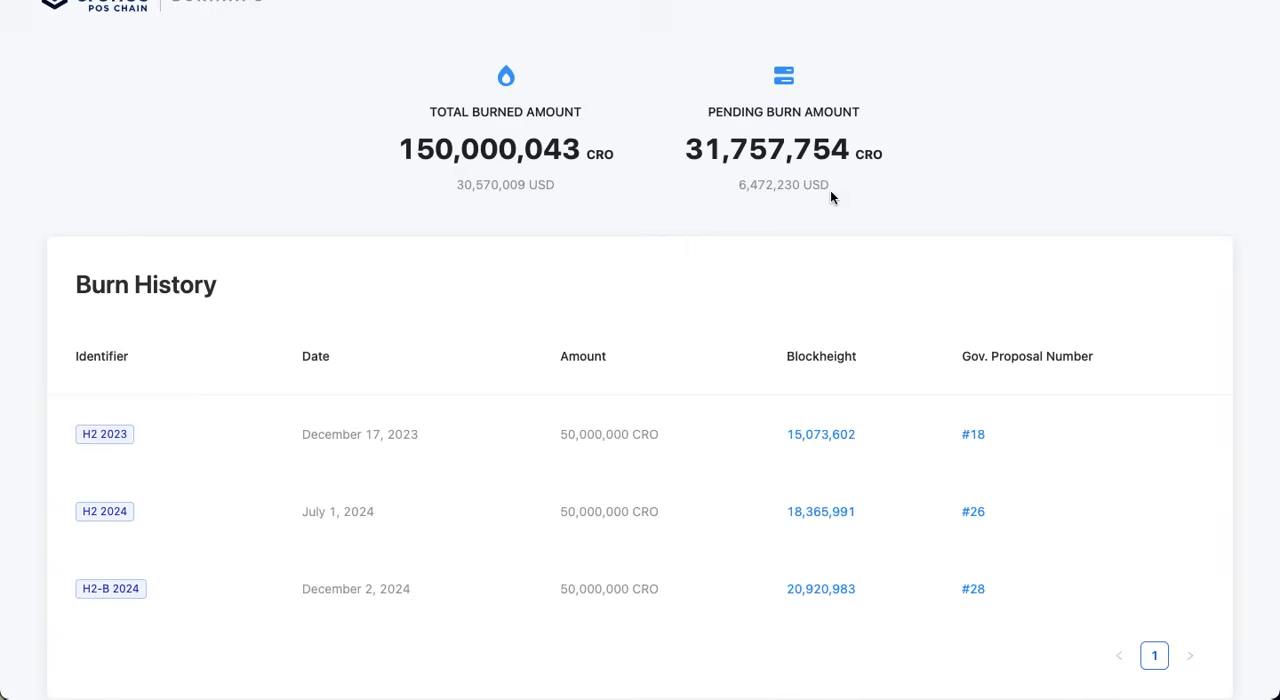
pyautogui.moveTo(708, 112)
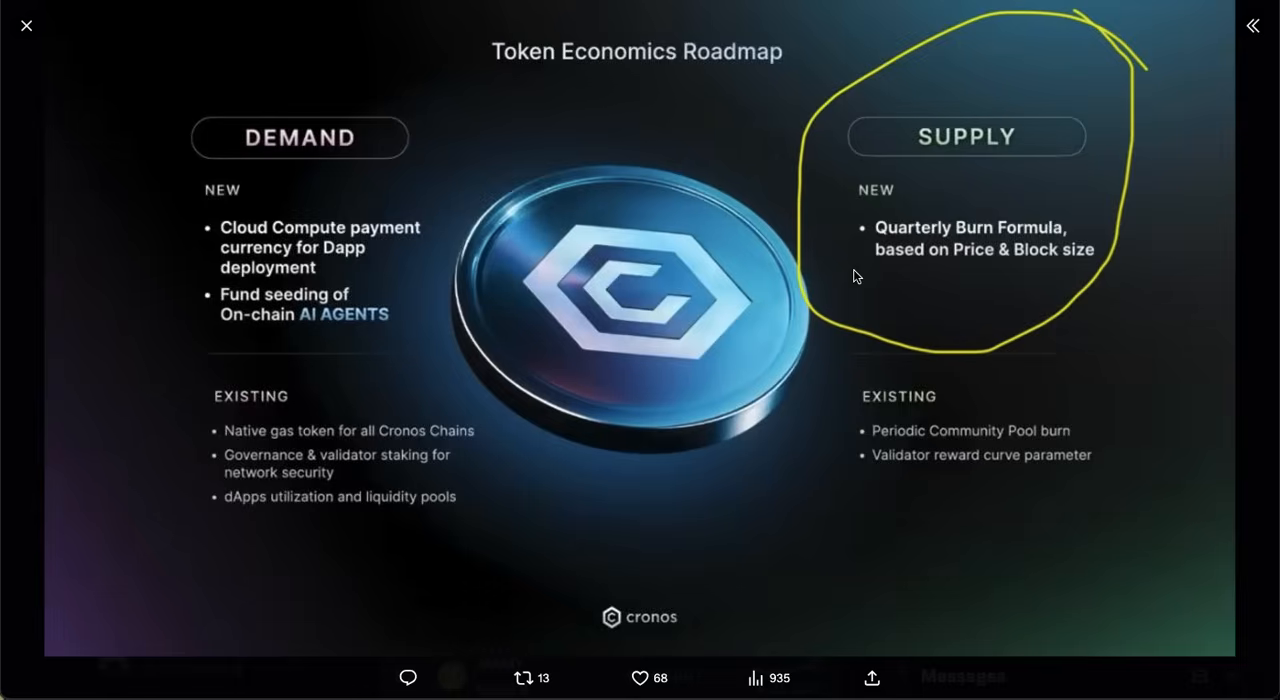
pyautogui.moveTo(660, 212)
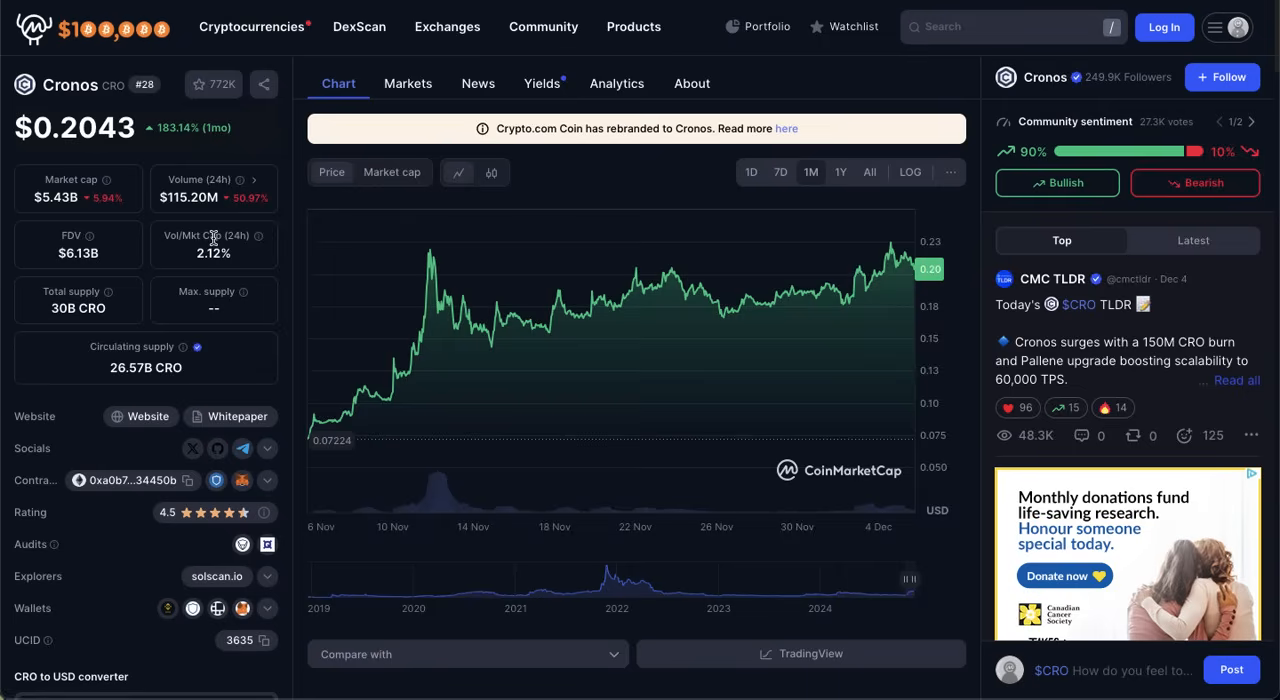
pyautogui.moveTo(212, 238)
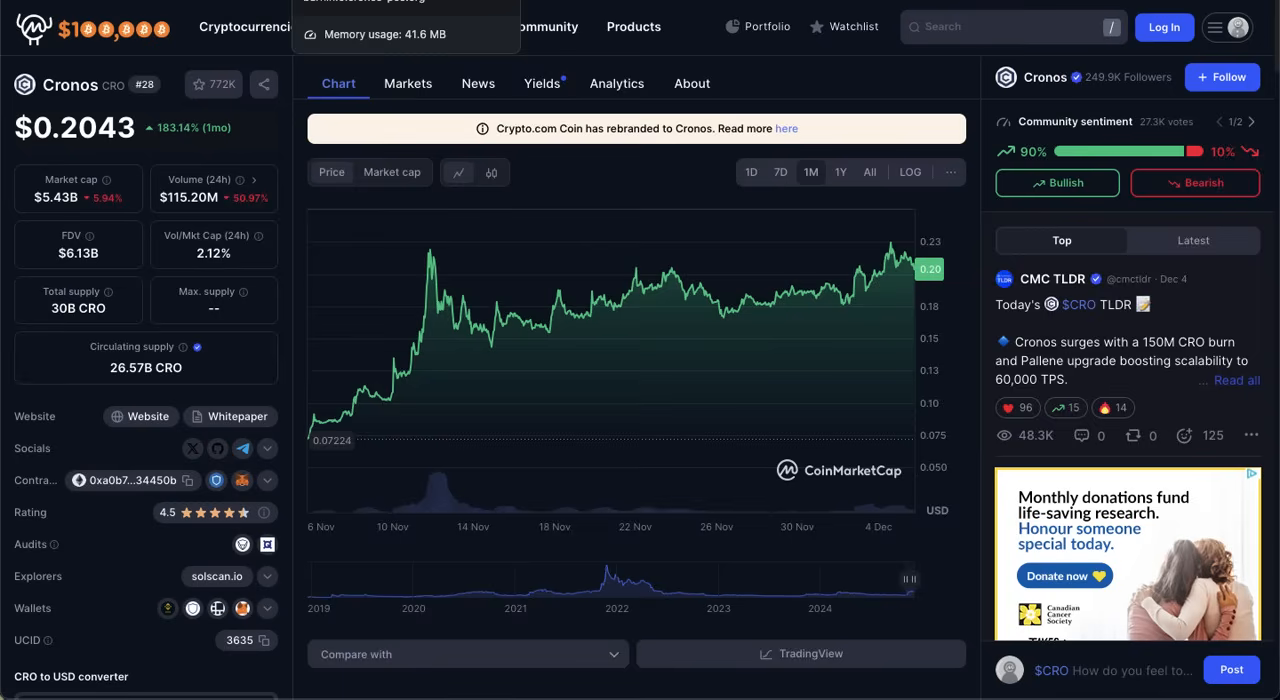
# - Bring up the Token Economics Roadmap image again, then the CoinMarketCap search overlay with trending coins
pyautogui.click(544, 26)
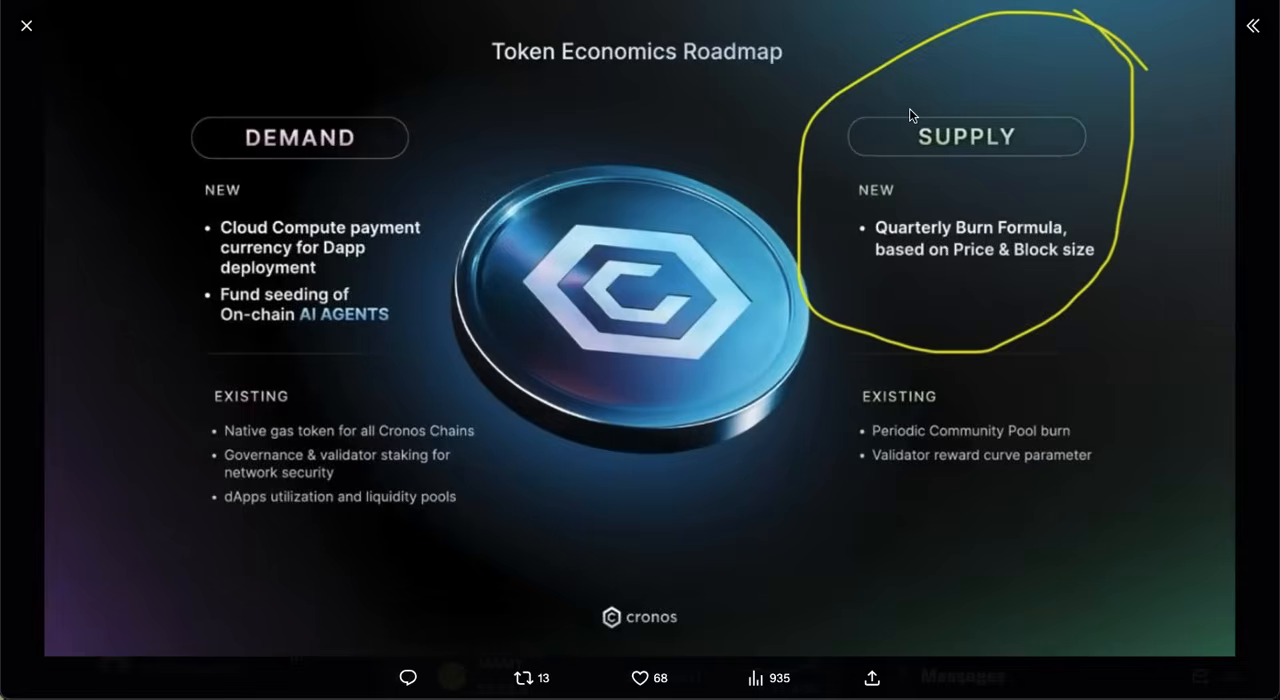
pyautogui.moveTo(988, 204)
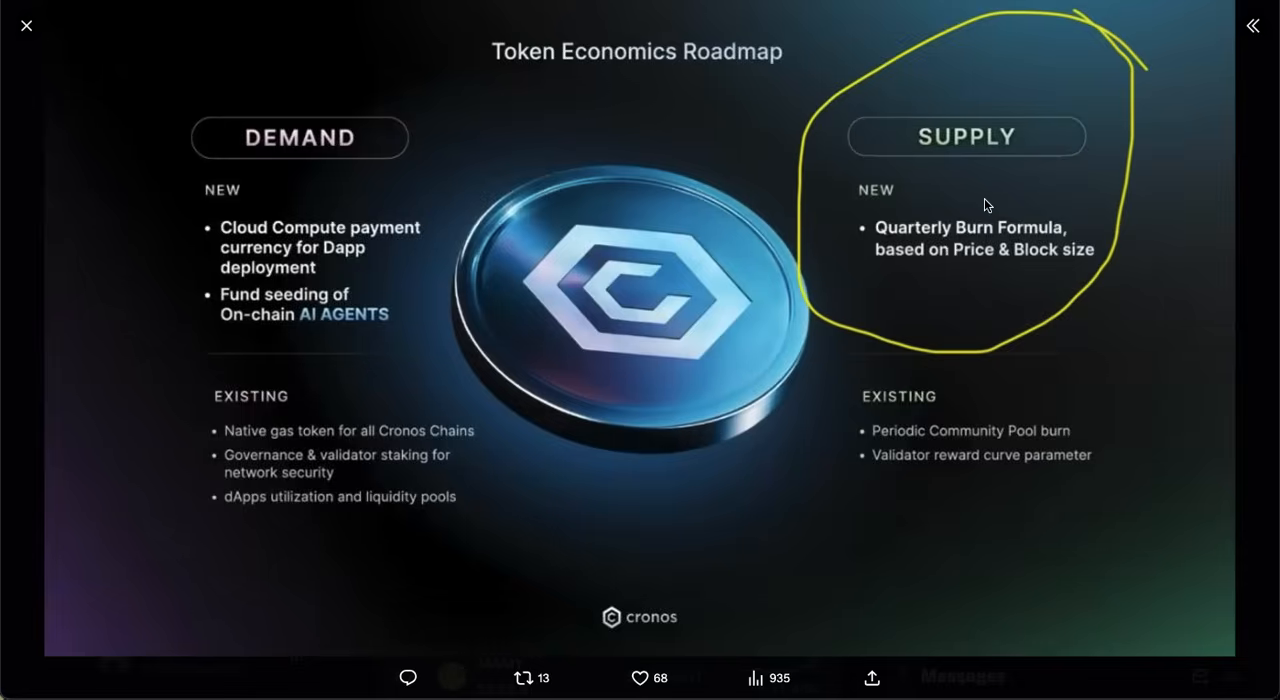
pyautogui.moveTo(964, 240)
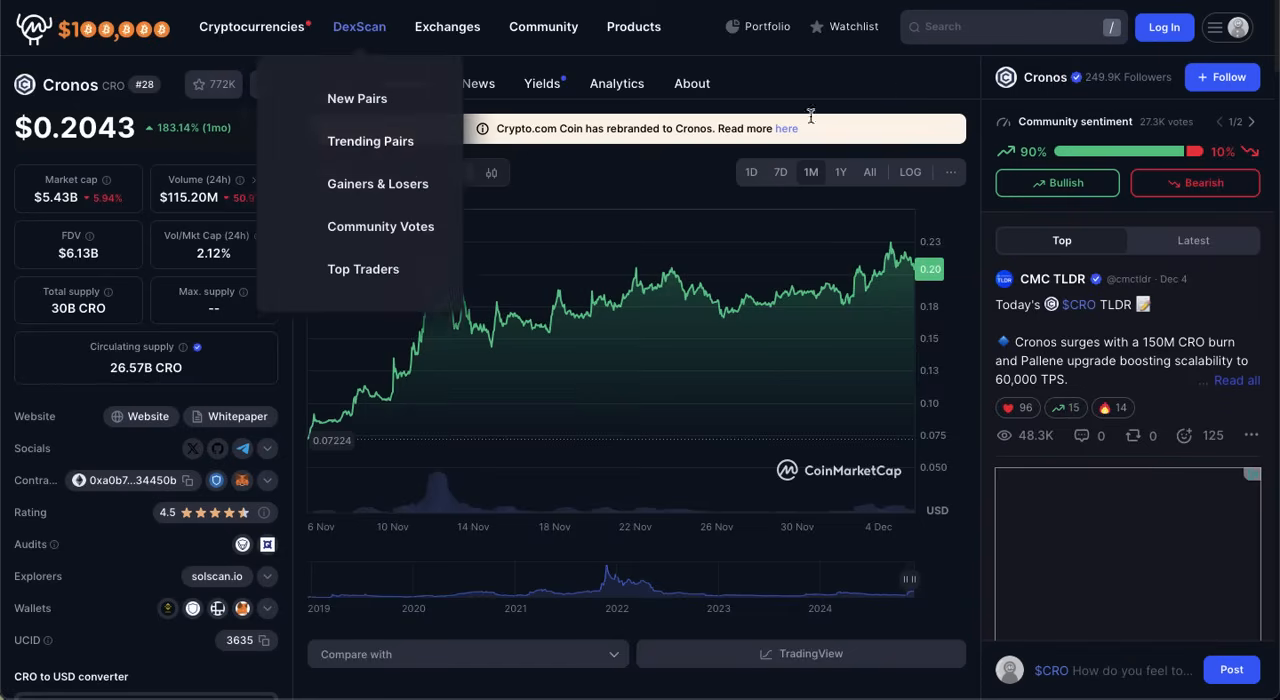
pyautogui.click(1012, 28)
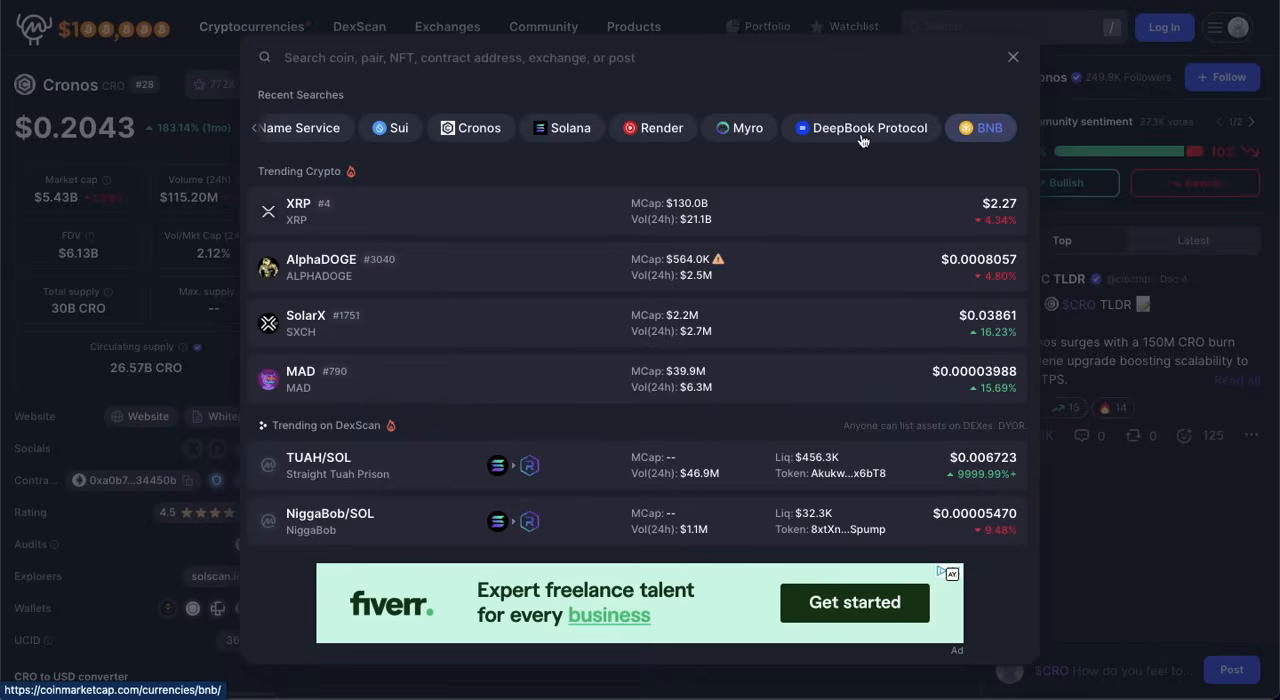
# - Load the BNB page from recent searches and scroll to its all-time price chart
pyautogui.click(980, 128)
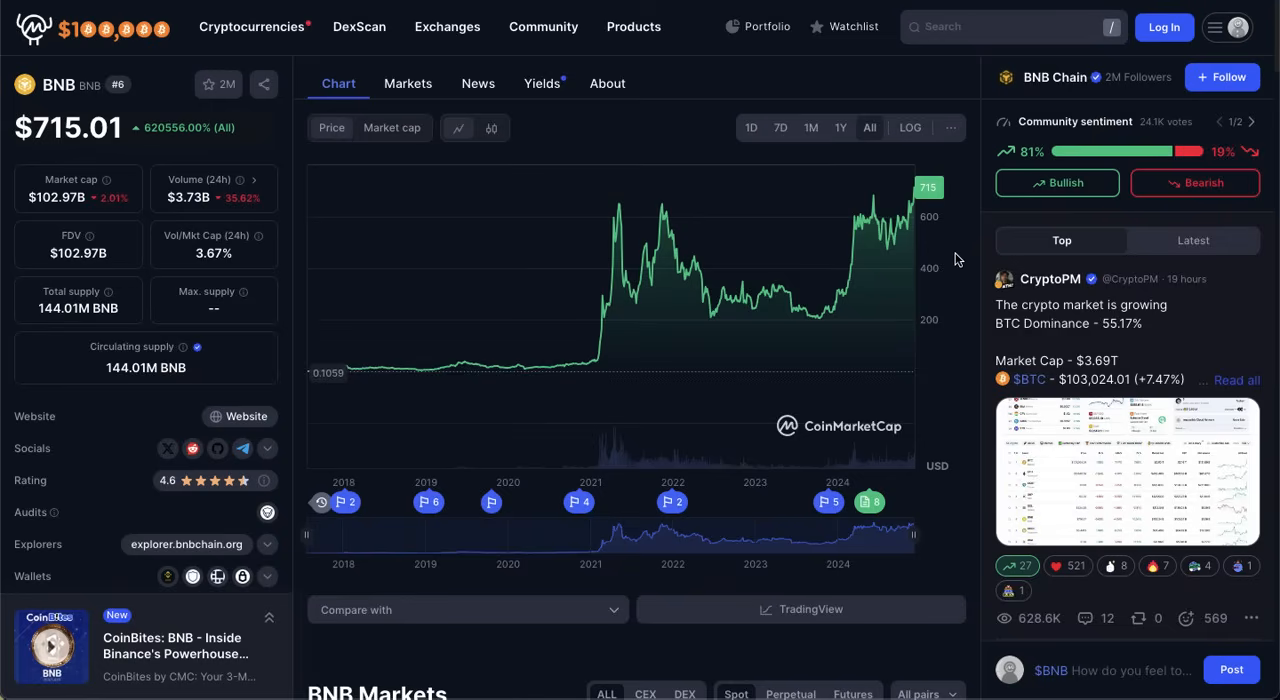
pyautogui.moveTo(708, 96)
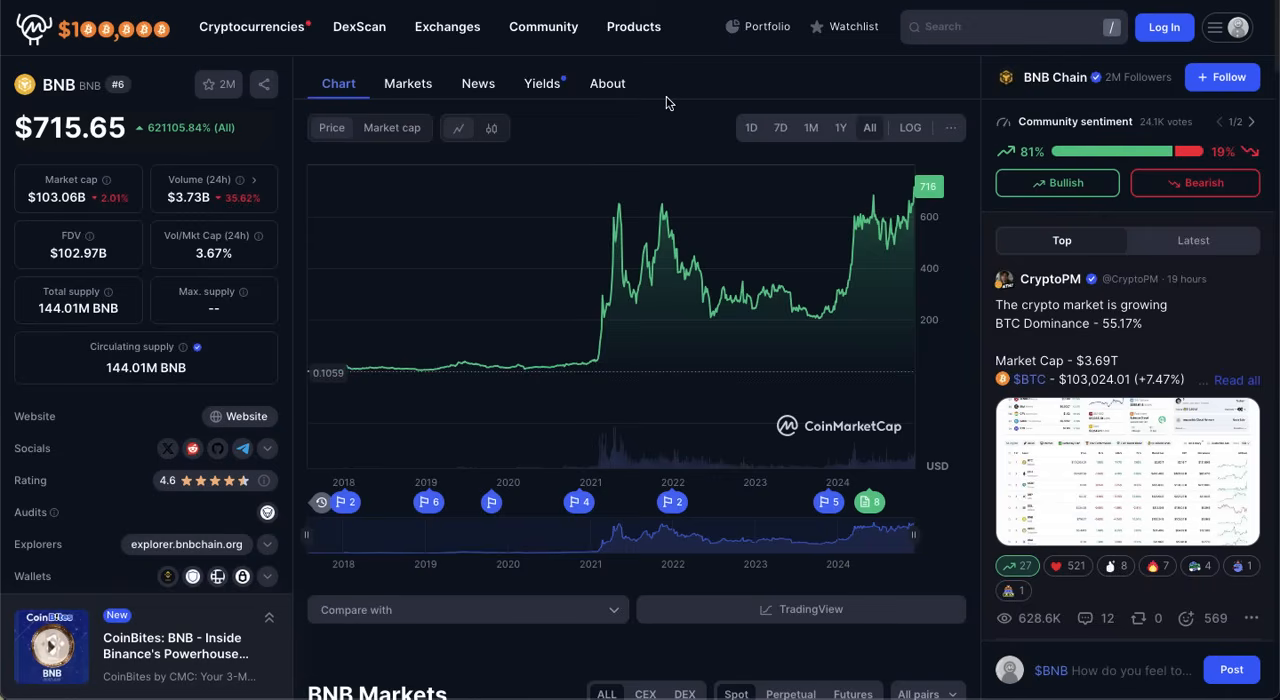
pyautogui.scroll(-3)
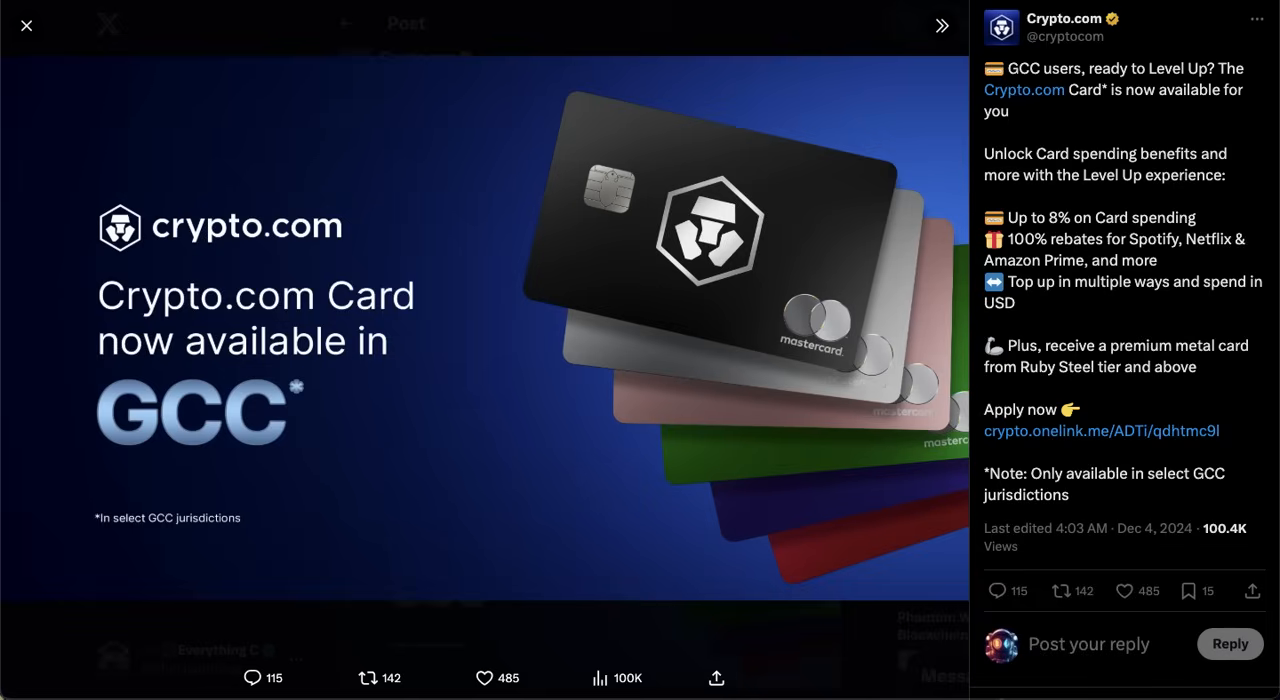
pyautogui.moveTo(758, 170)
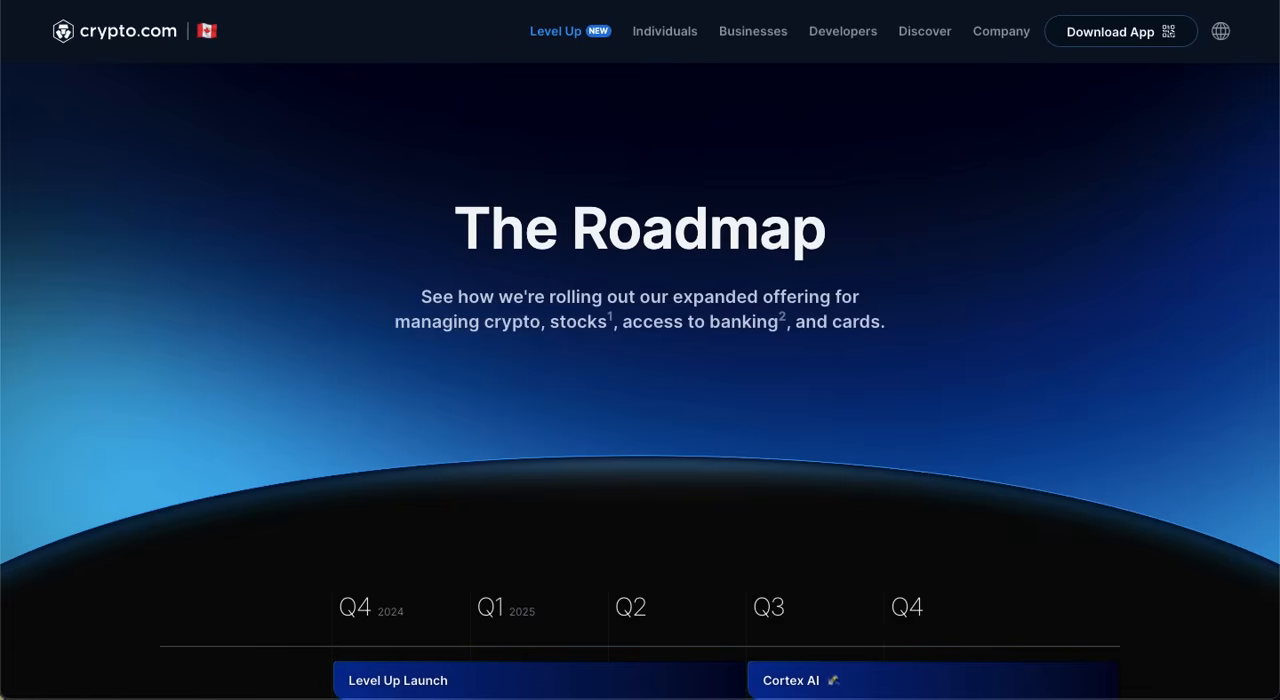
# - Scroll the Level Up page down to the card tier table from Midnight Blue to Prime with CRO rewards
pyautogui.scroll(-3)
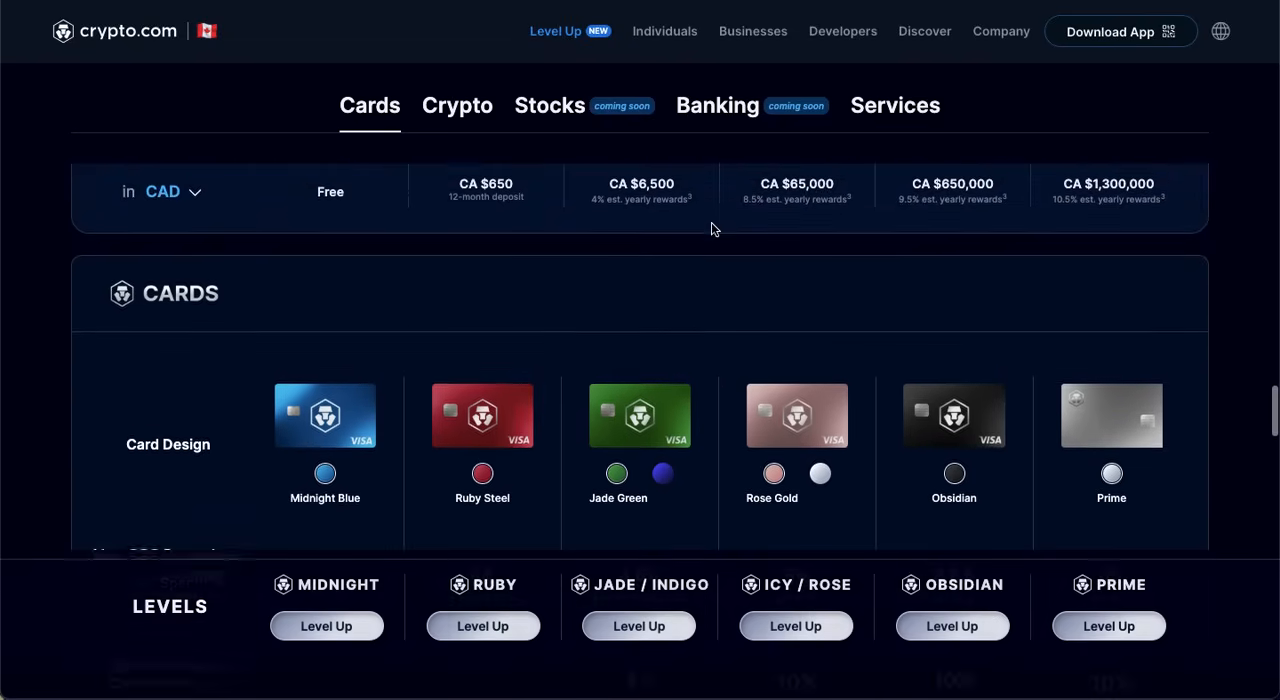
pyautogui.scroll(-3)
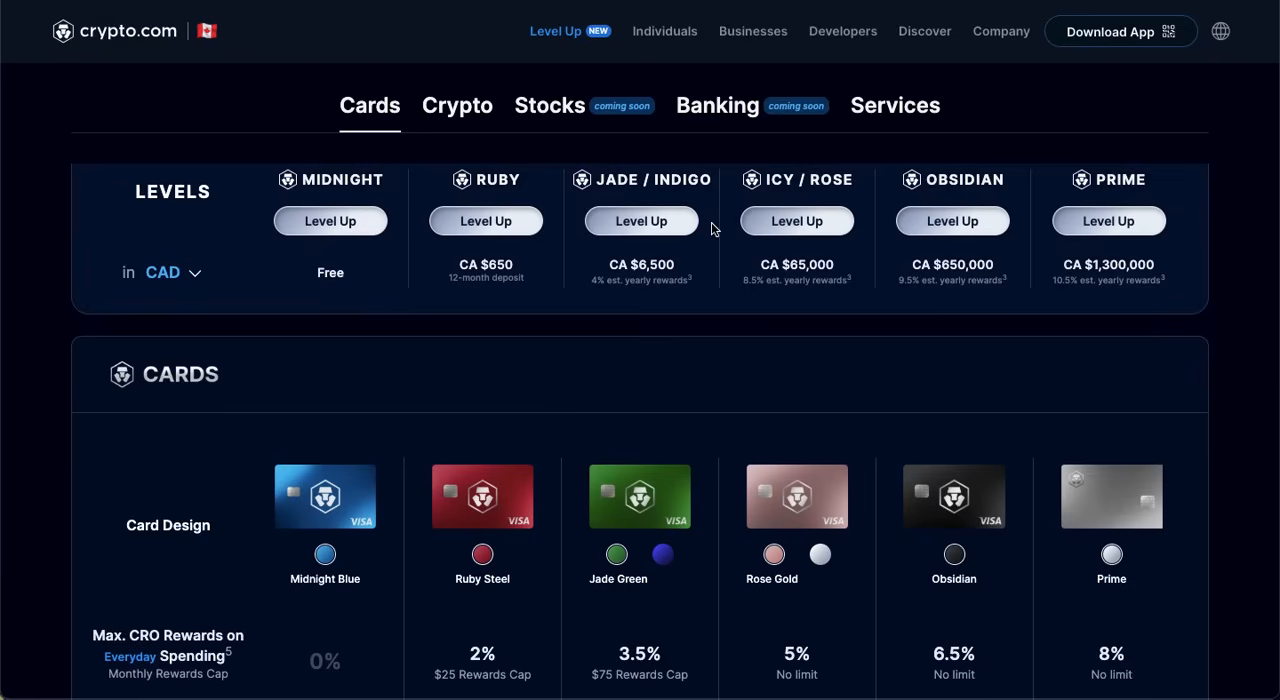
pyautogui.moveTo(714, 308)
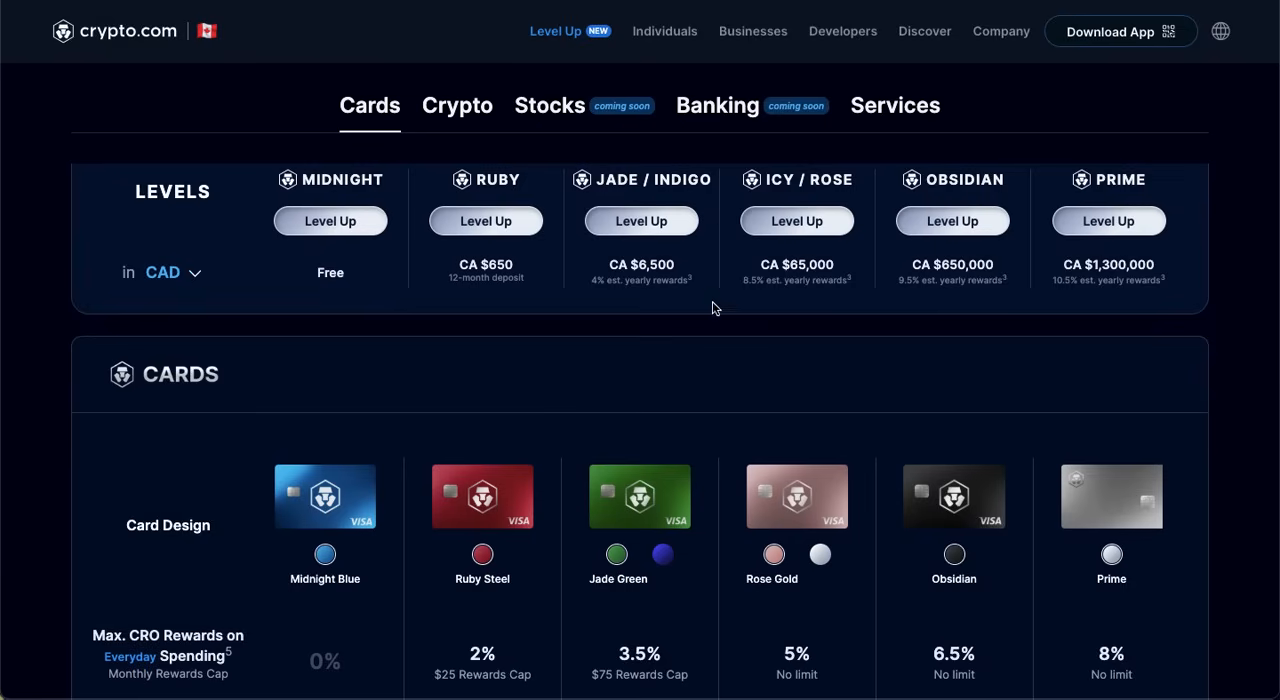
pyautogui.scroll(-3)
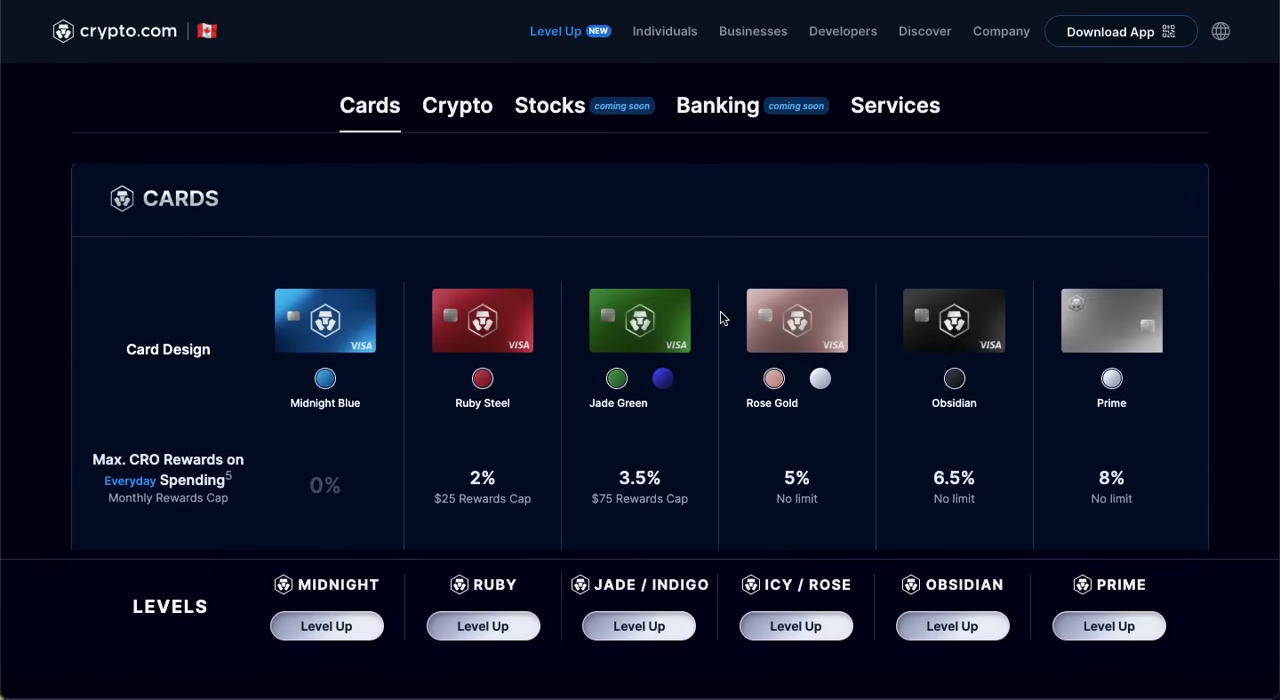
pyautogui.scroll(-3)
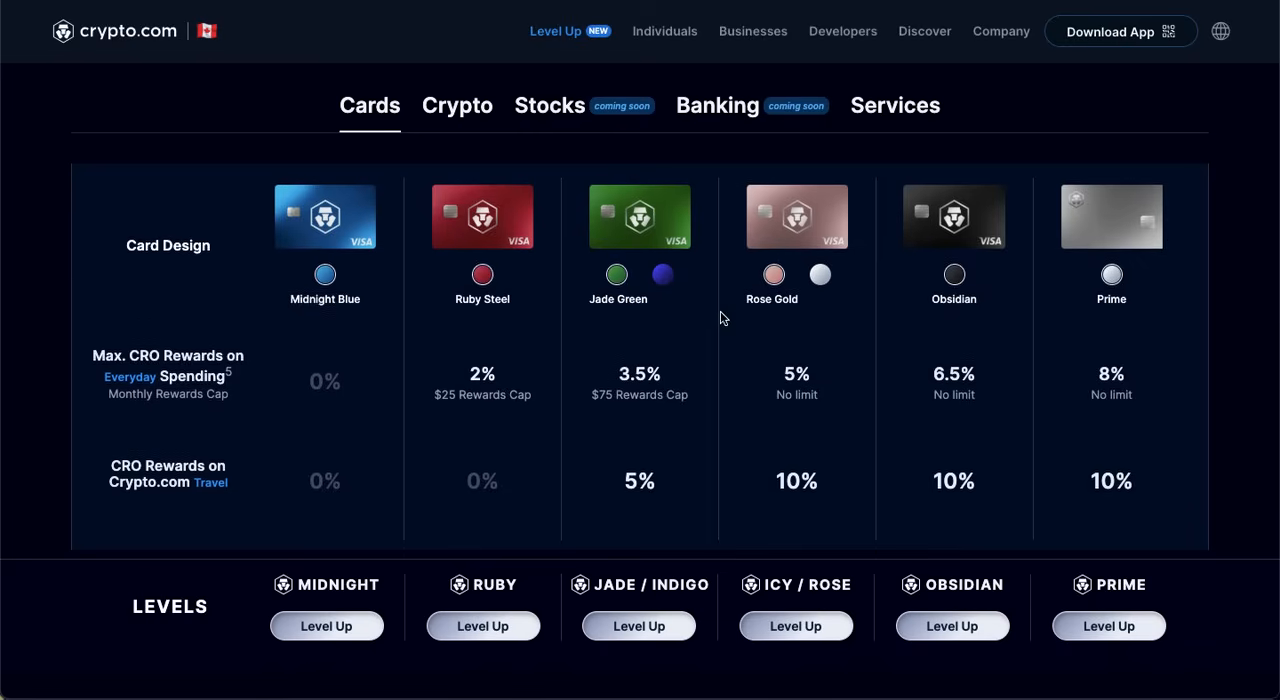
pyautogui.scroll(-3)
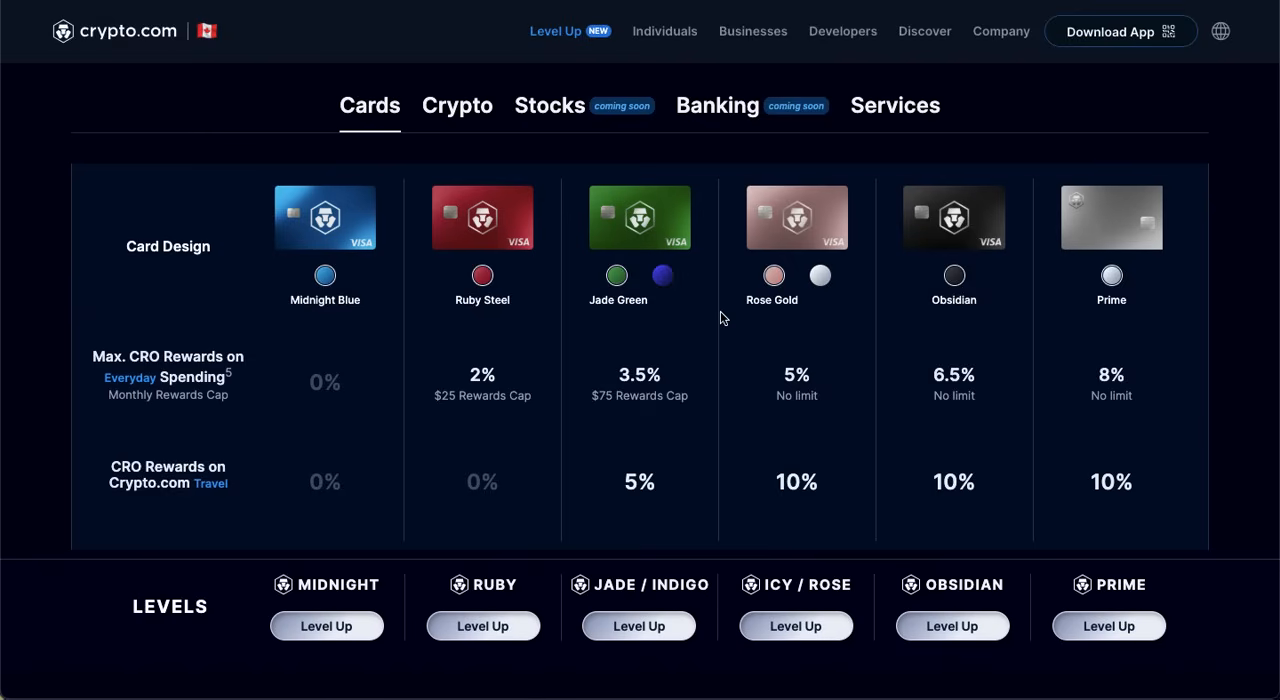
pyautogui.scroll(-3)
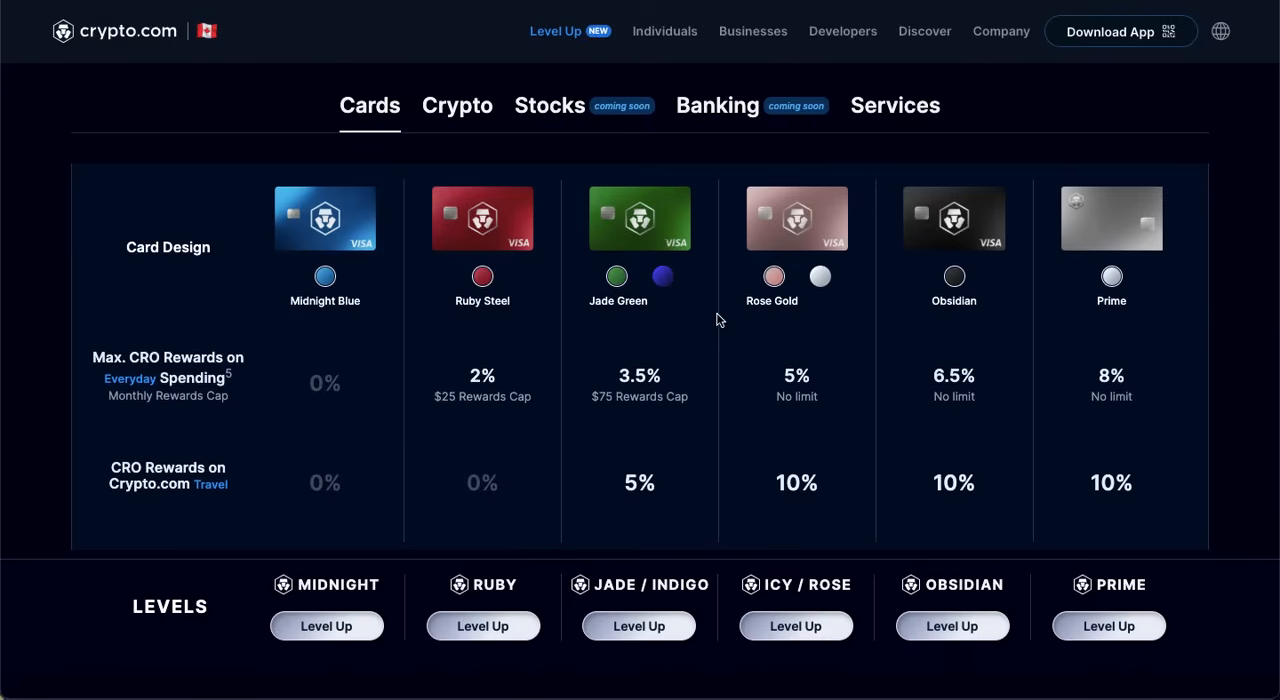
pyautogui.moveTo(704, 236)
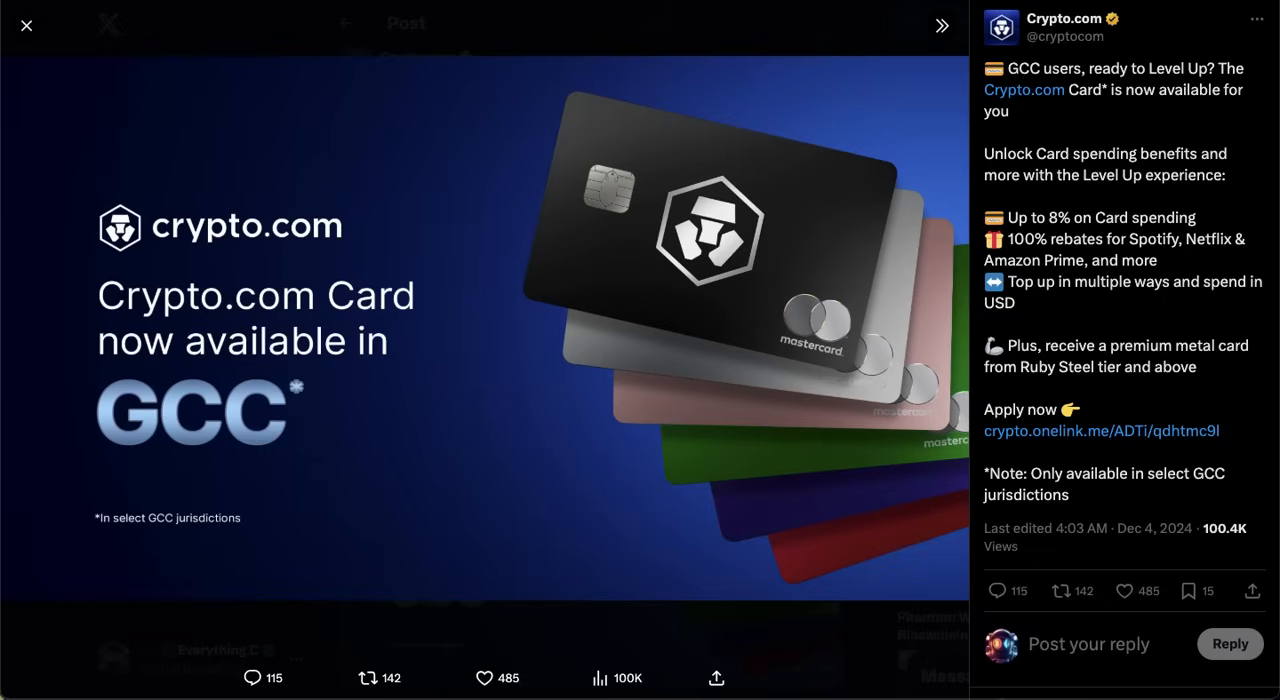
pyautogui.moveTo(1068, 248)
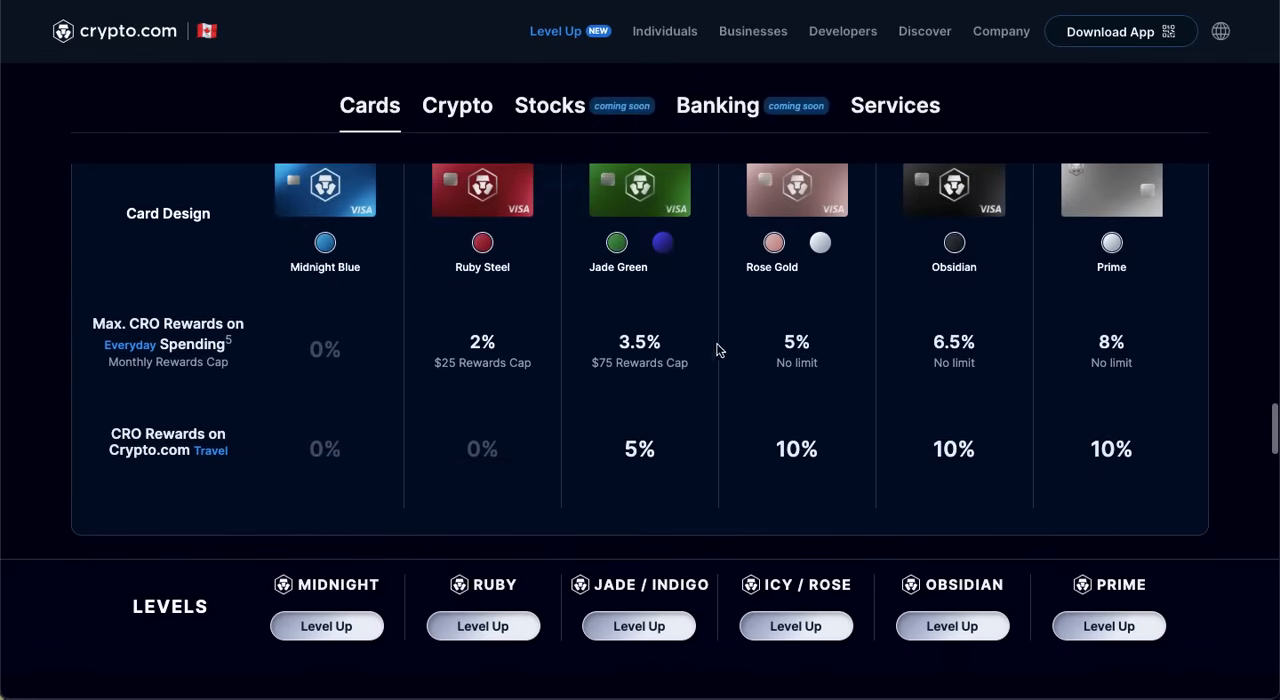
pyautogui.moveTo(684, 312)
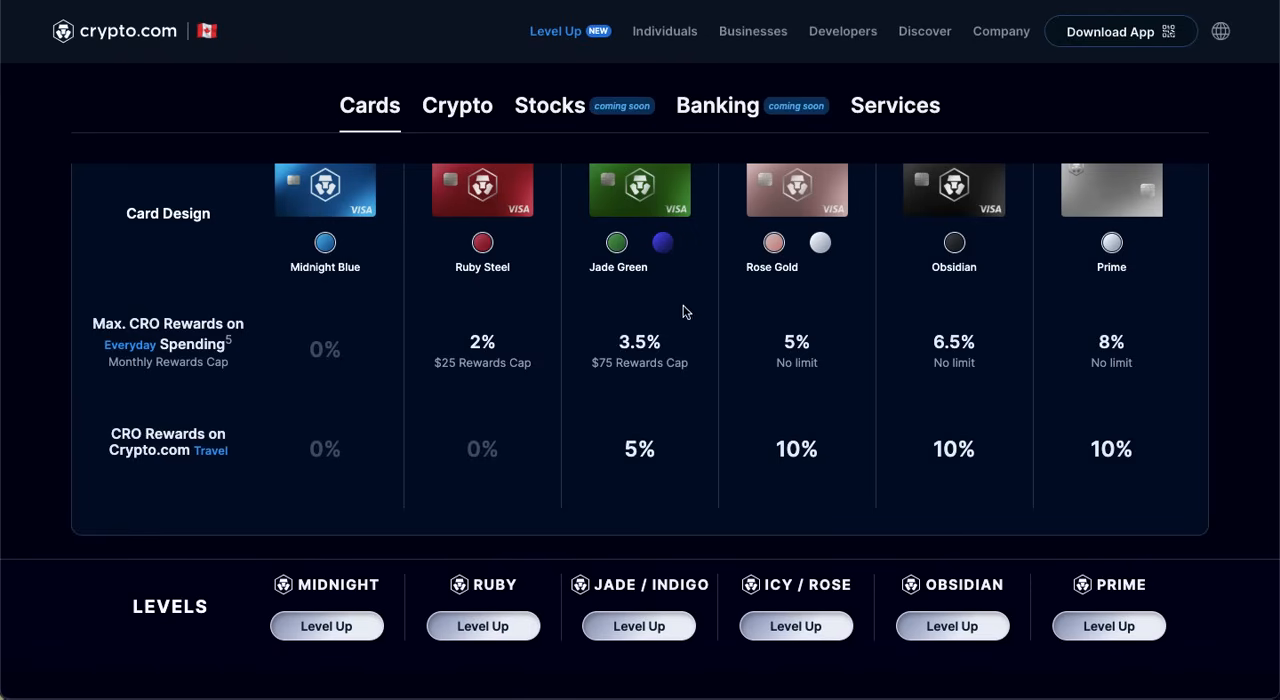
pyautogui.moveTo(692, 264)
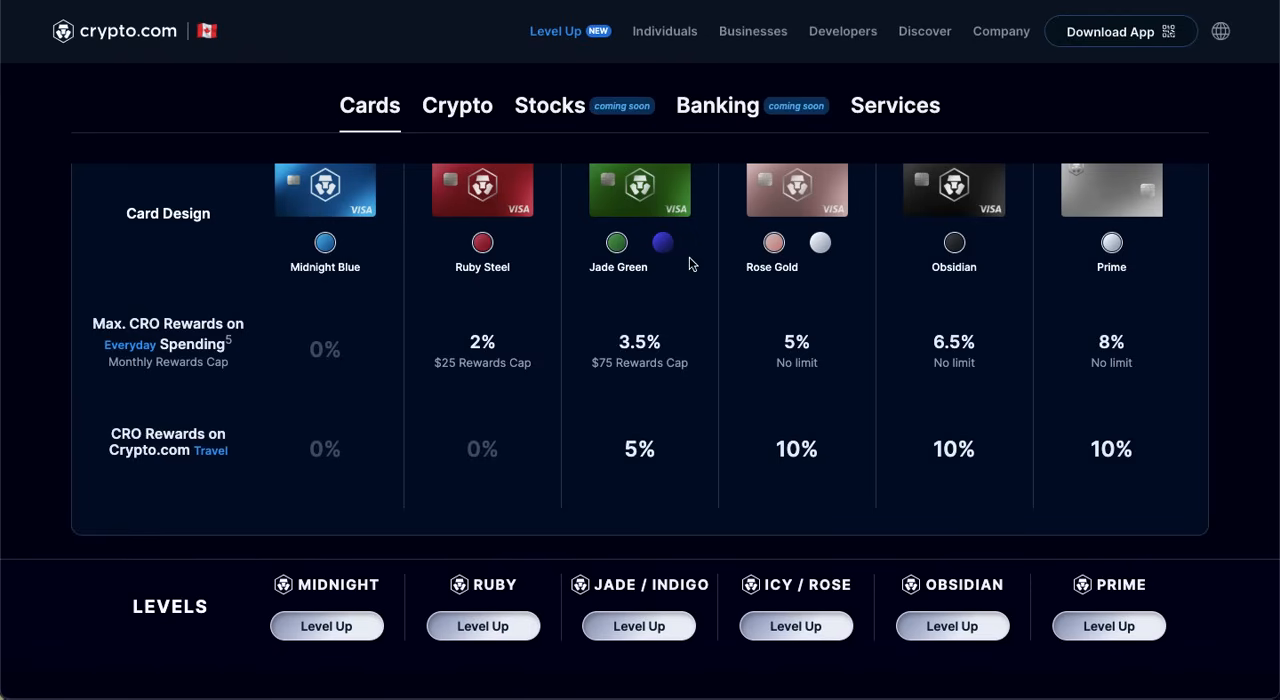
# - Scroll the Level Up roadmap through the Crypto and Stocks quarterly timelines from the page top
pyautogui.scroll(-3)
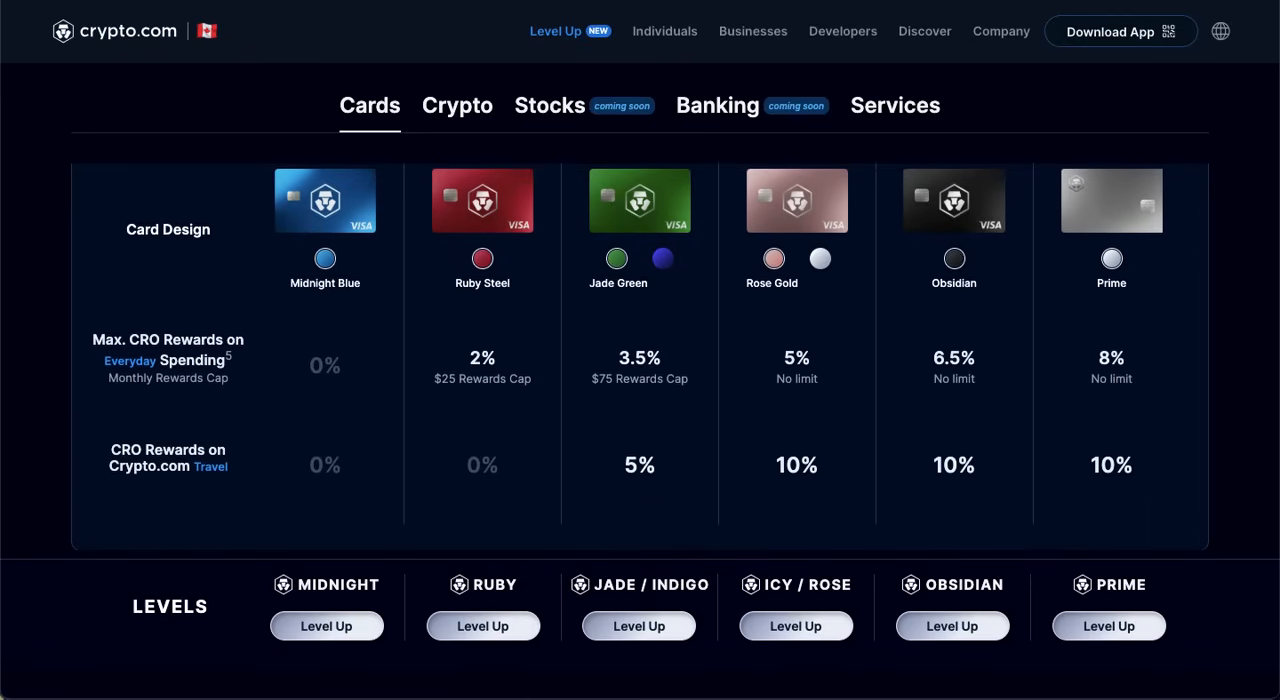
pyautogui.click(556, 30)
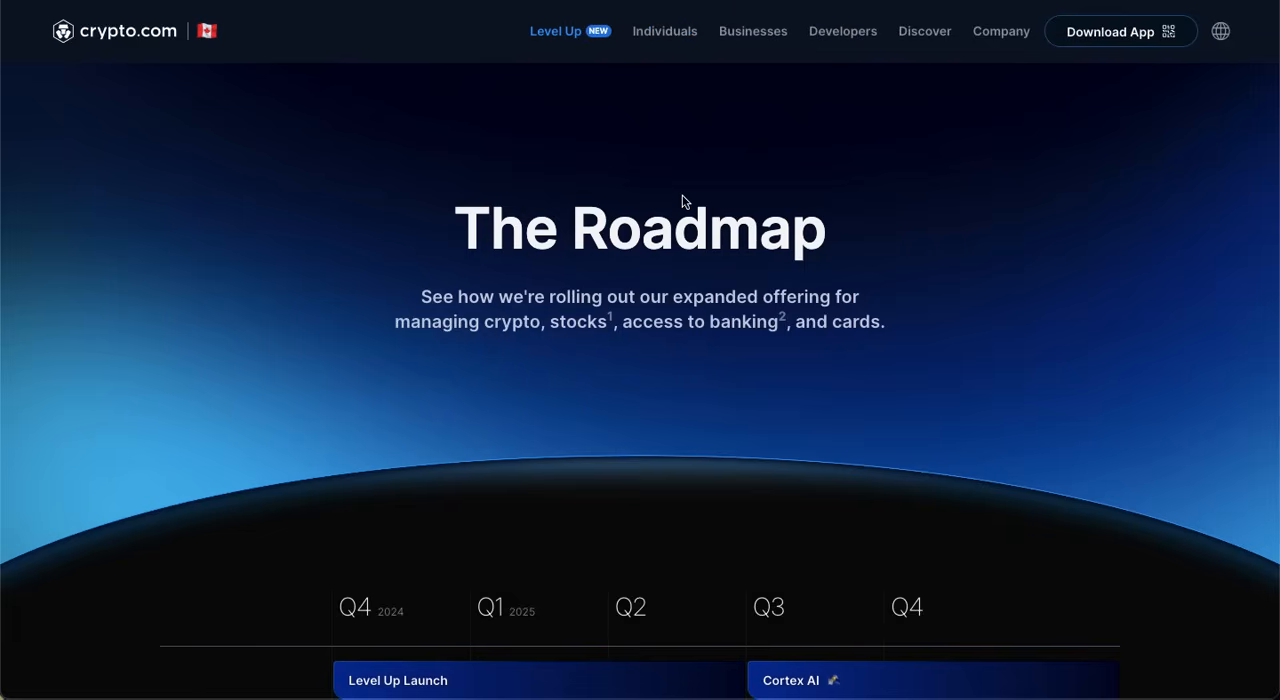
pyautogui.scroll(-3)
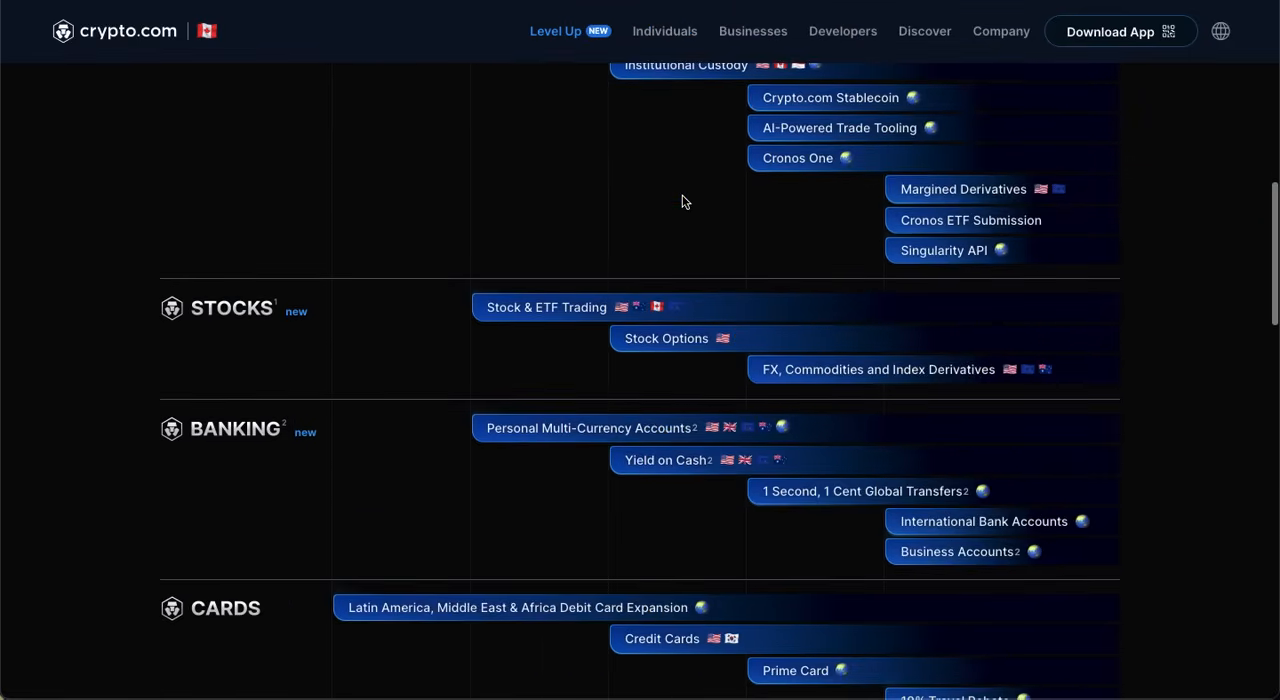
pyautogui.scroll(-3)
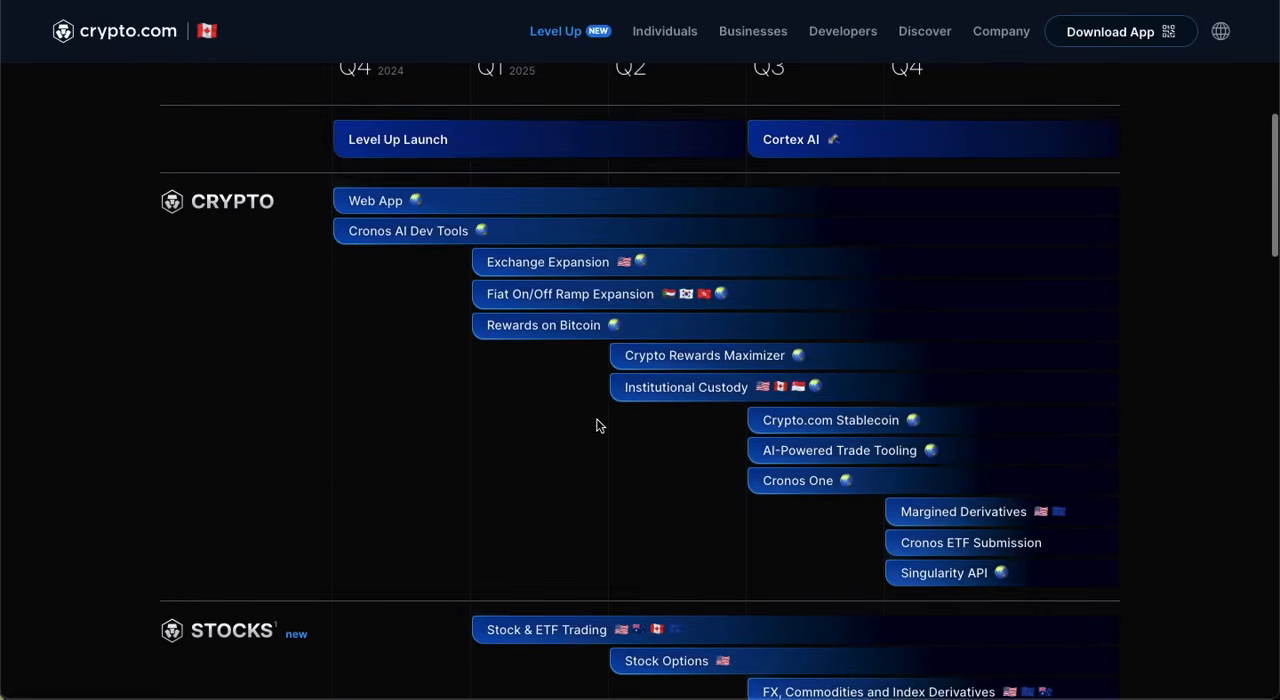
pyautogui.scroll(-3)
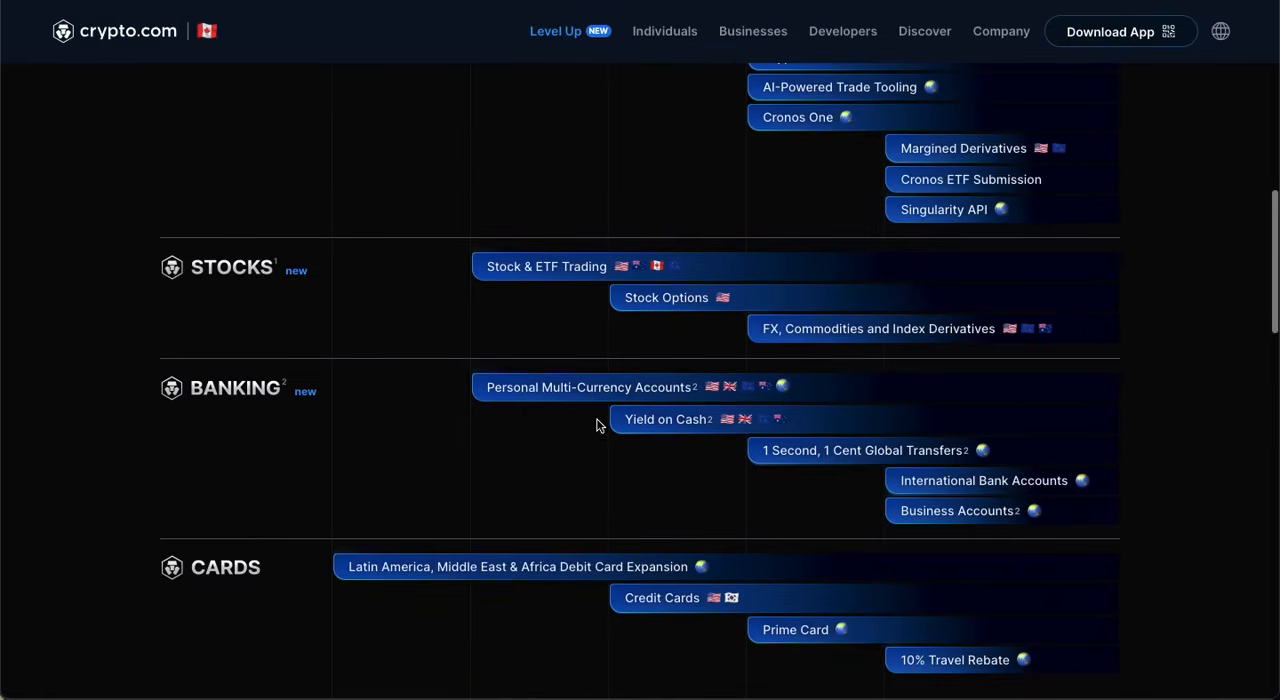
pyautogui.scroll(-3)
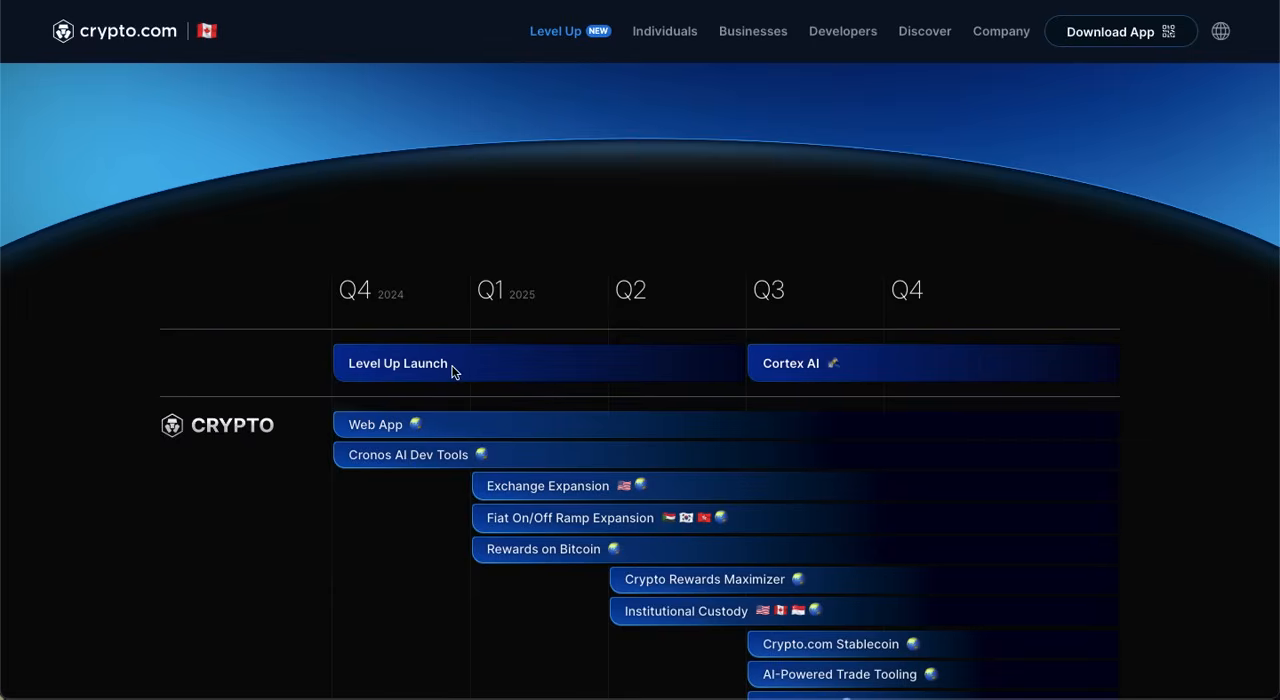
pyautogui.scroll(-3)
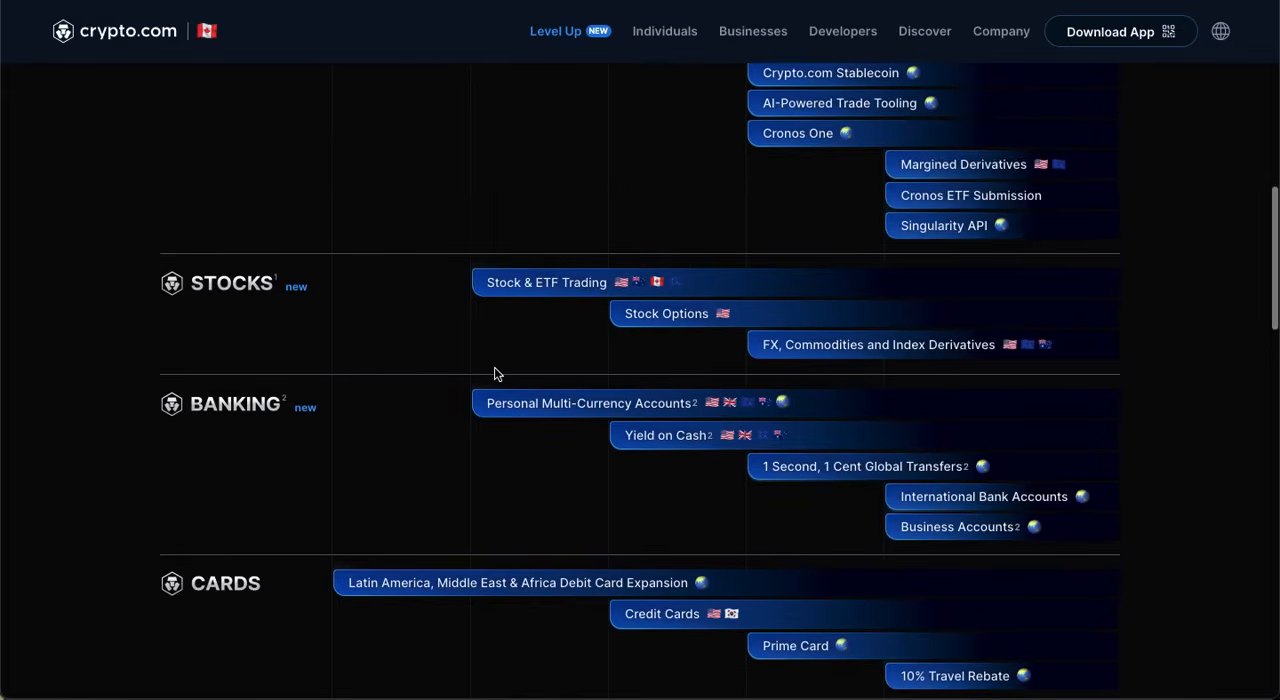
pyautogui.scroll(-3)
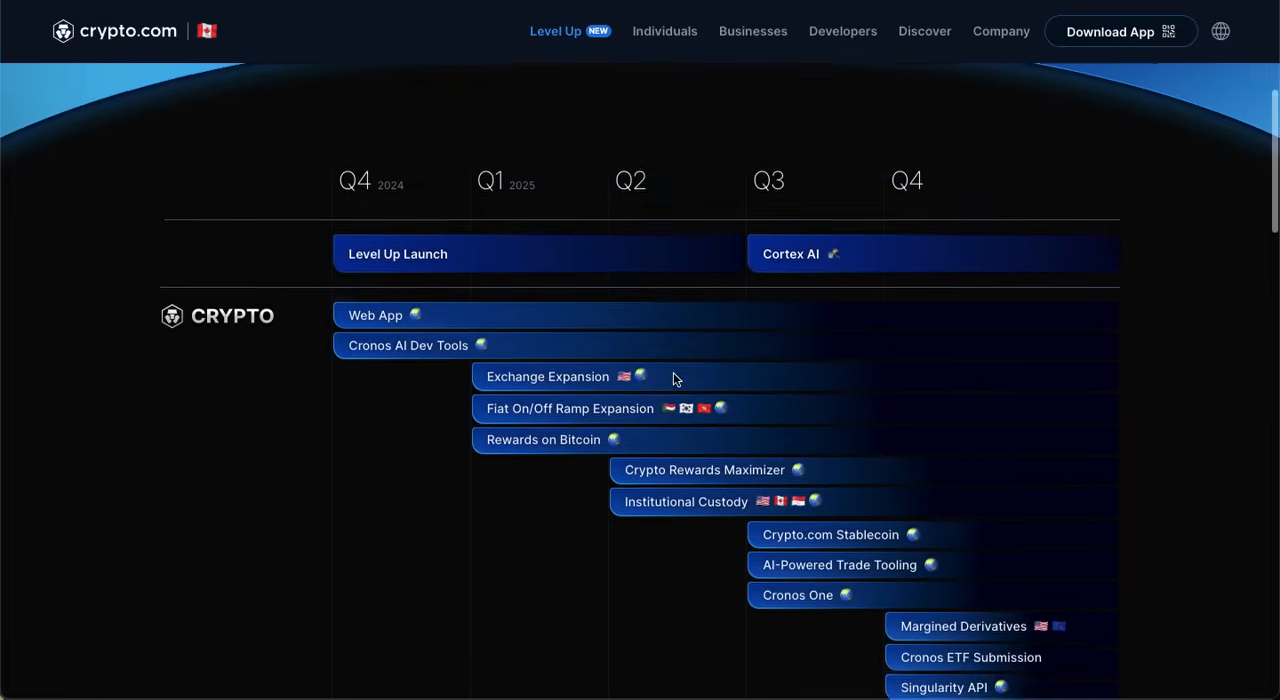
pyautogui.scroll(-3)
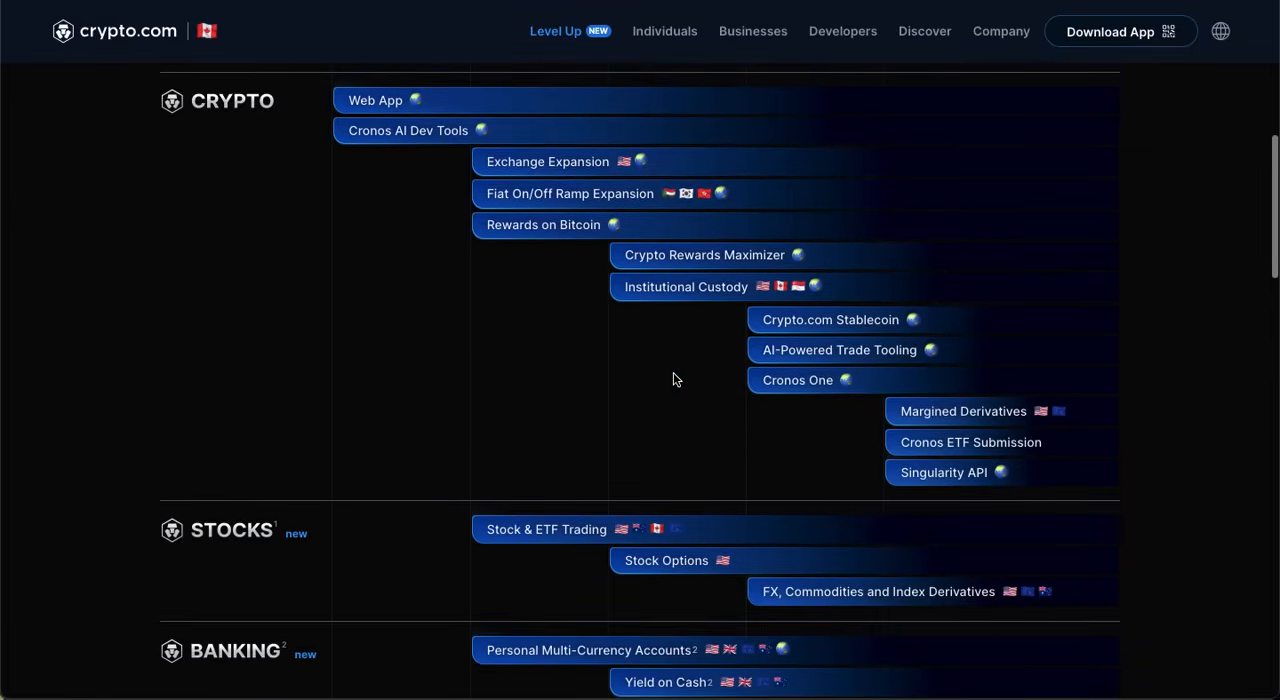
pyautogui.scroll(3)
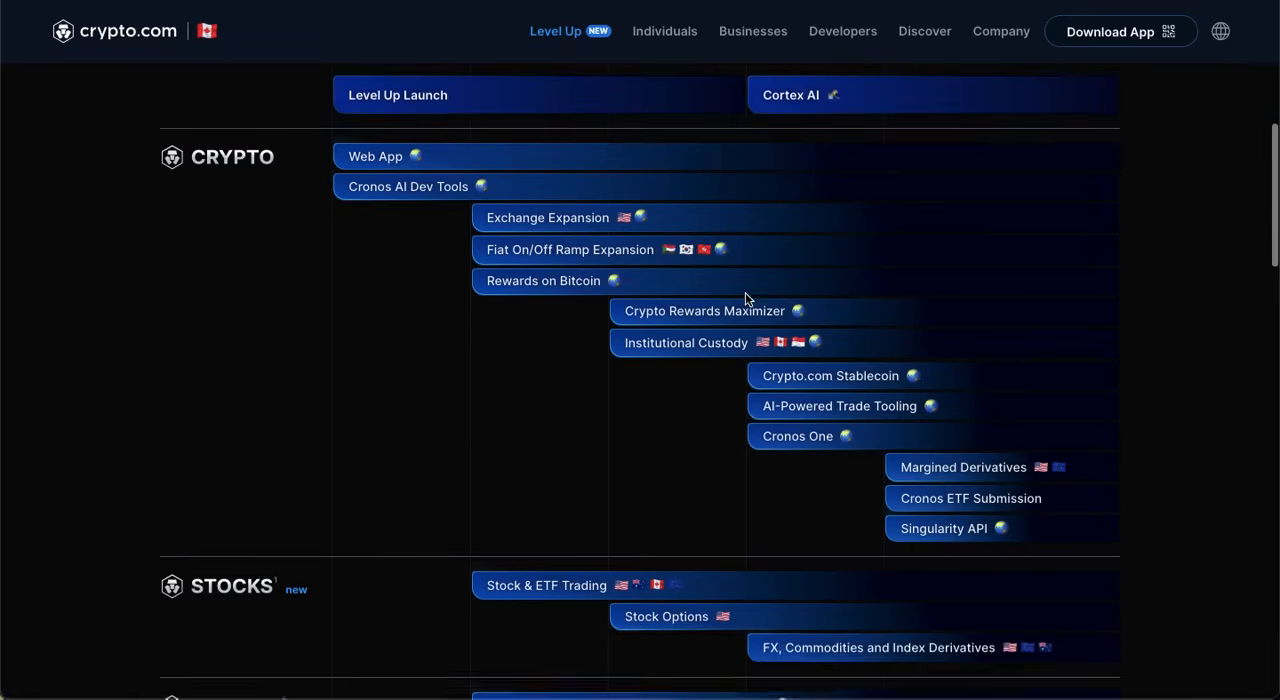
# - Continue down the roadmap through the Banking and Cards timelines across the quarters
pyautogui.scroll(-3)
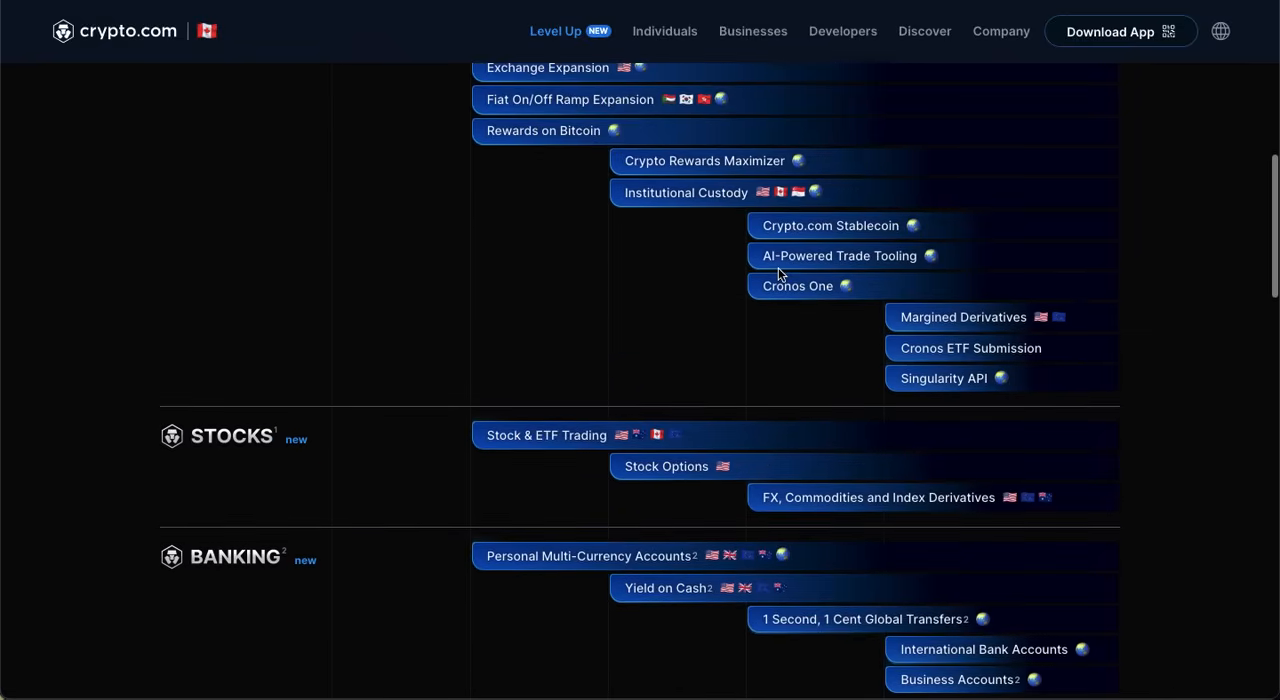
pyautogui.scroll(-3)
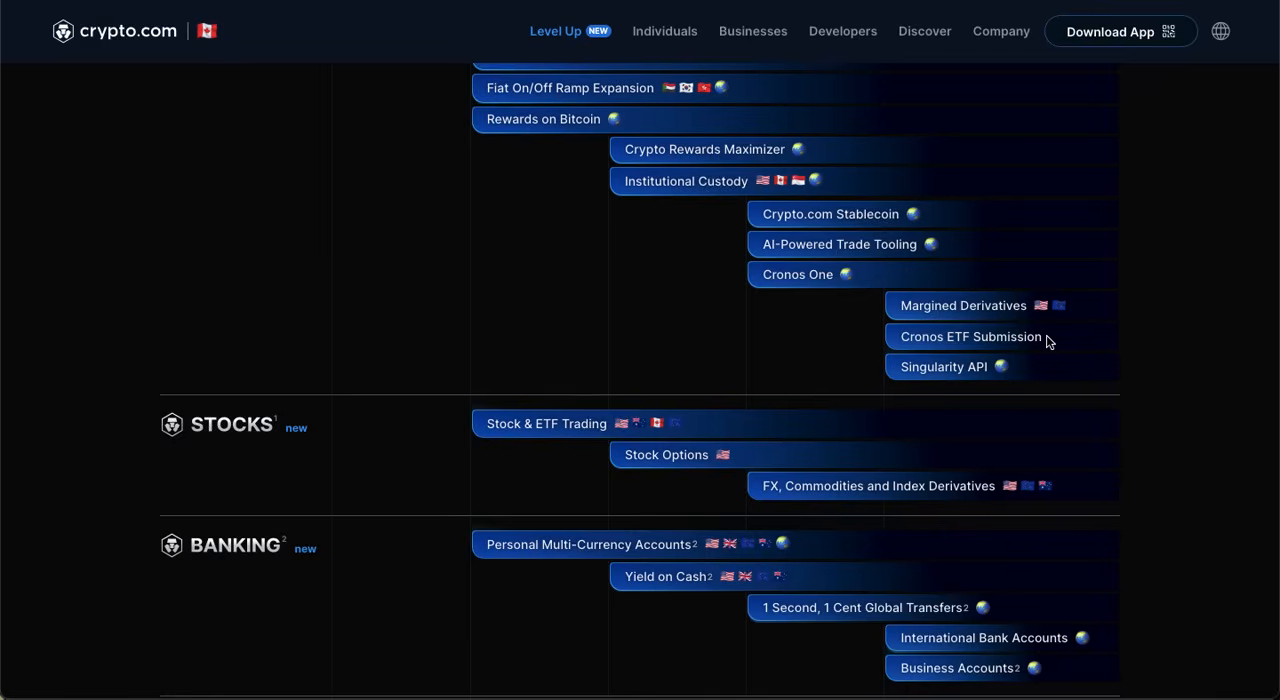
pyautogui.scroll(-3)
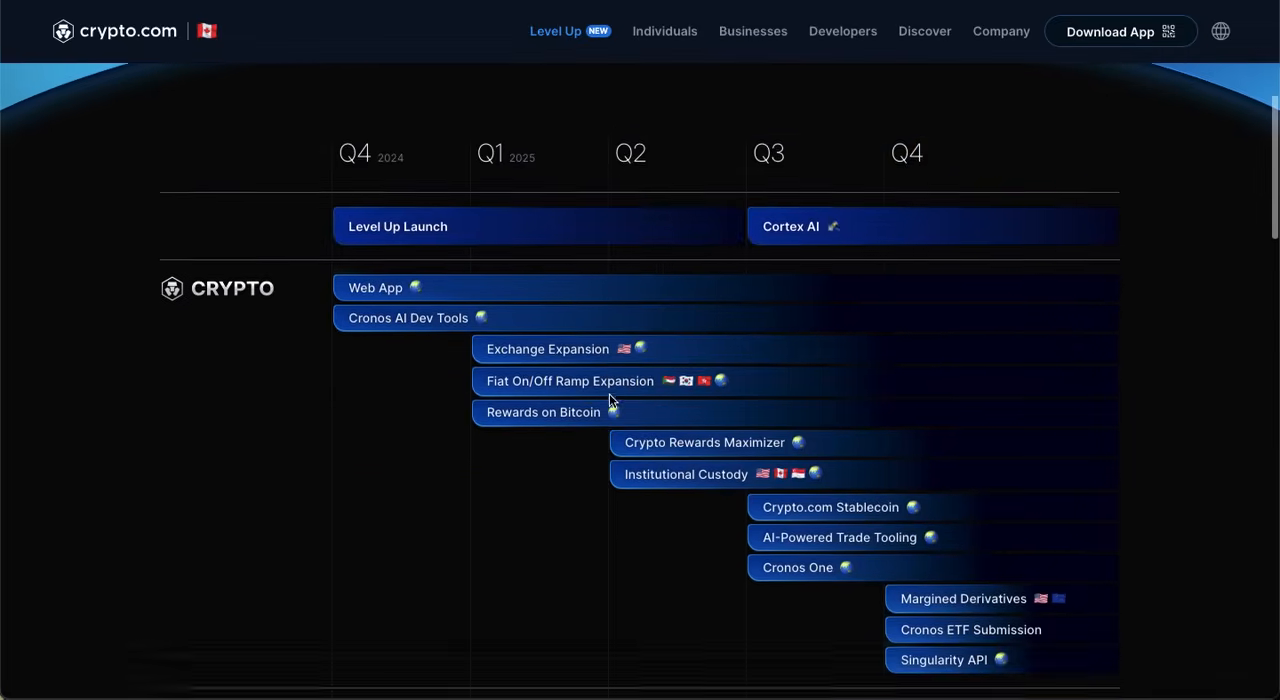
pyautogui.scroll(-3)
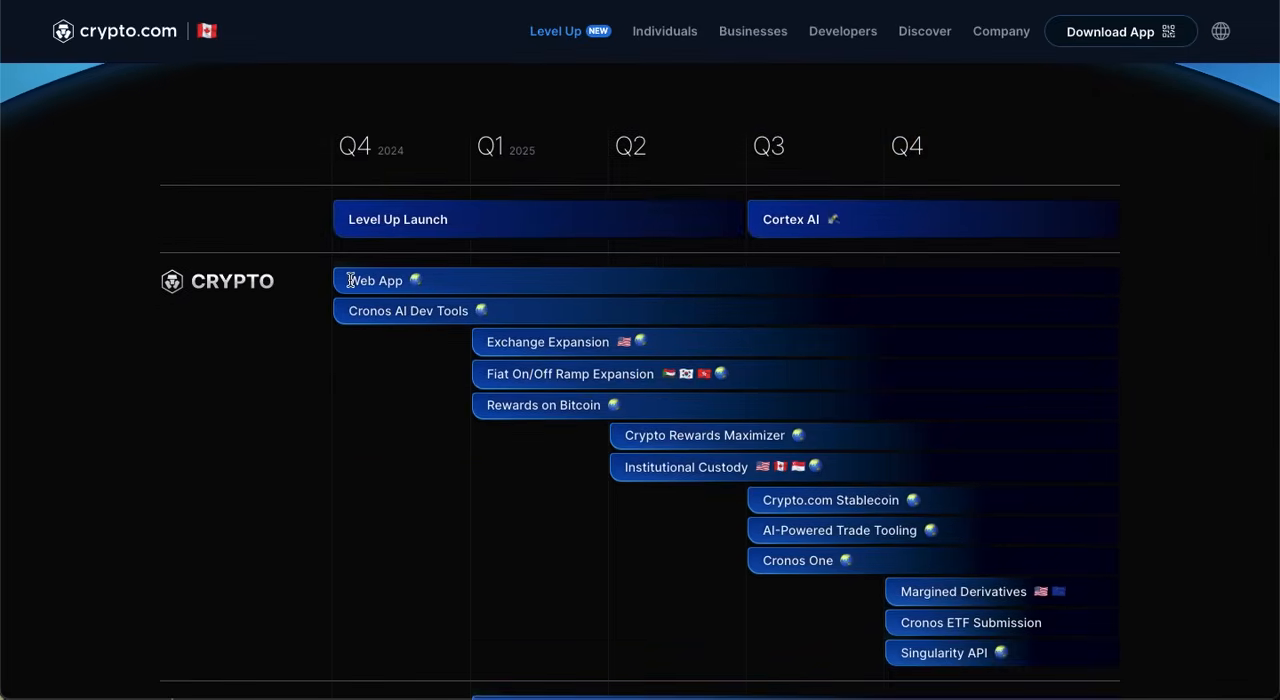
pyautogui.scroll(-3)
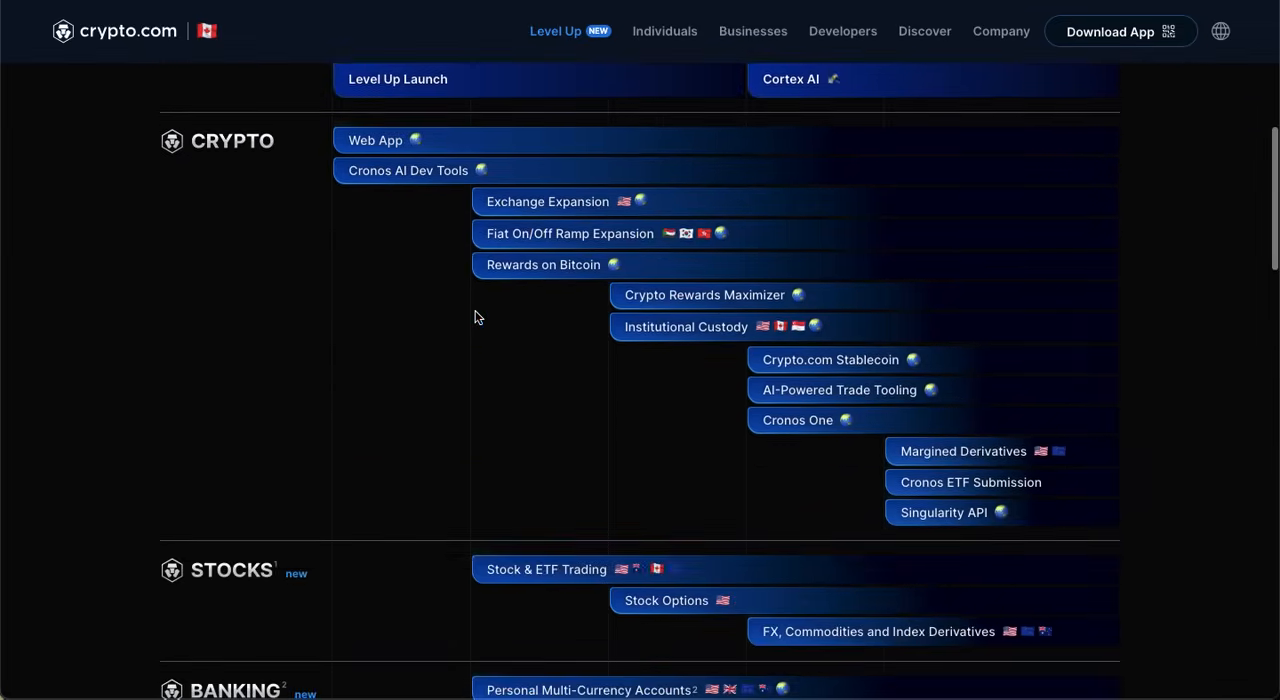
pyautogui.scroll(3)
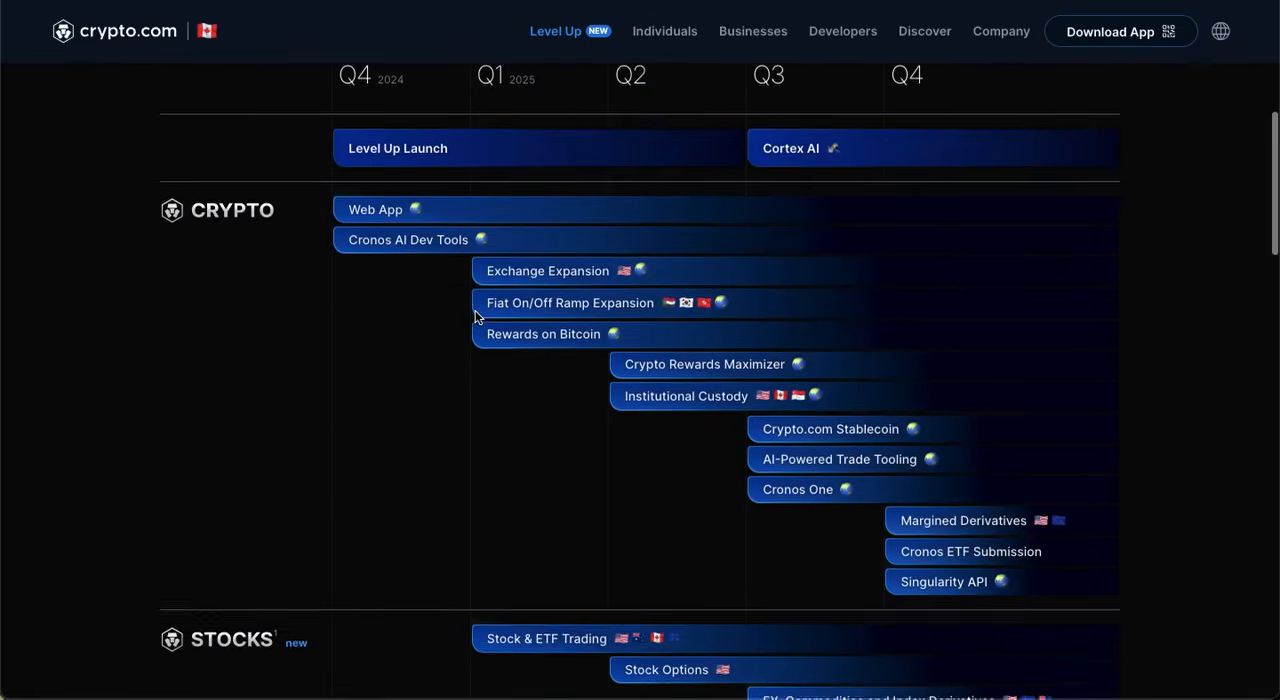
pyautogui.scroll(-3)
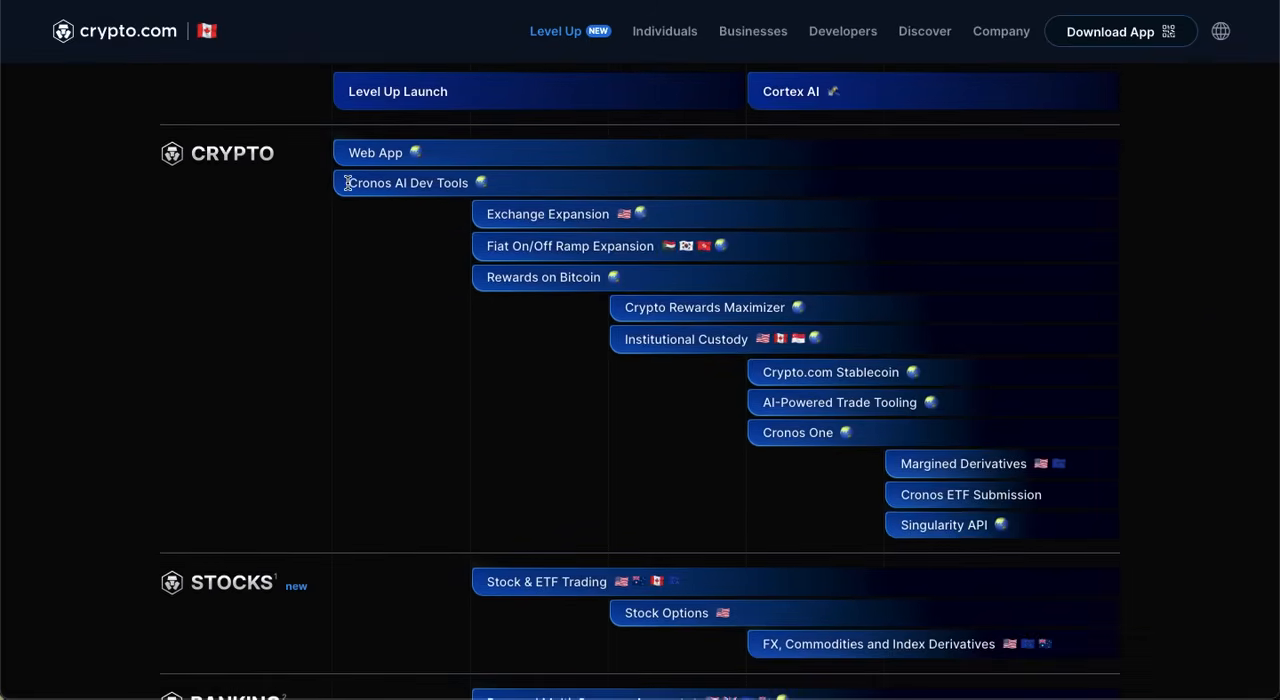
pyautogui.scroll(-3)
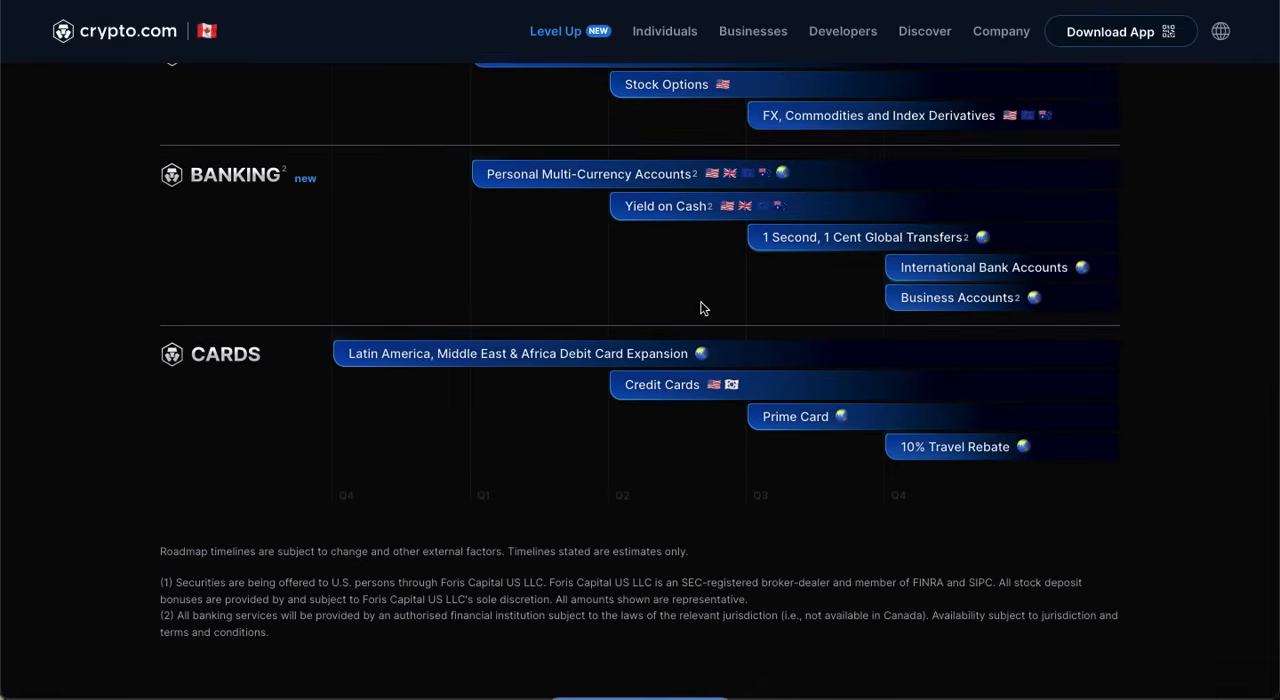
pyautogui.scroll(3)
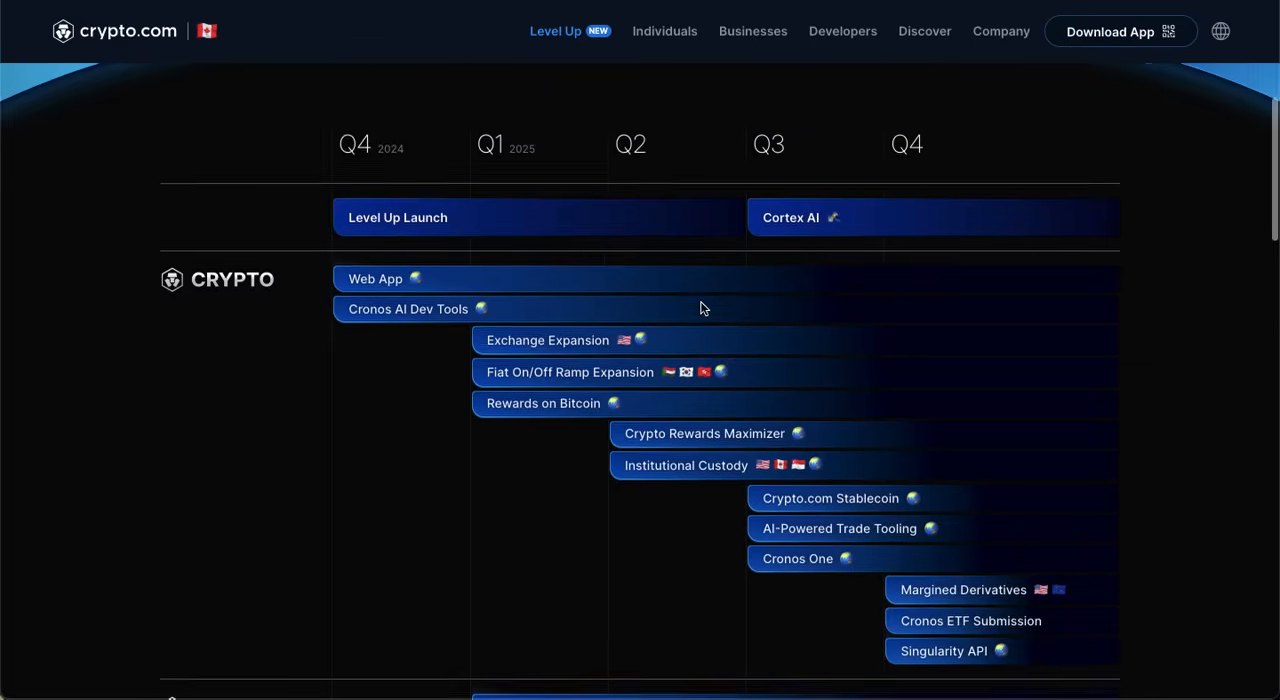
pyautogui.scroll(-3)
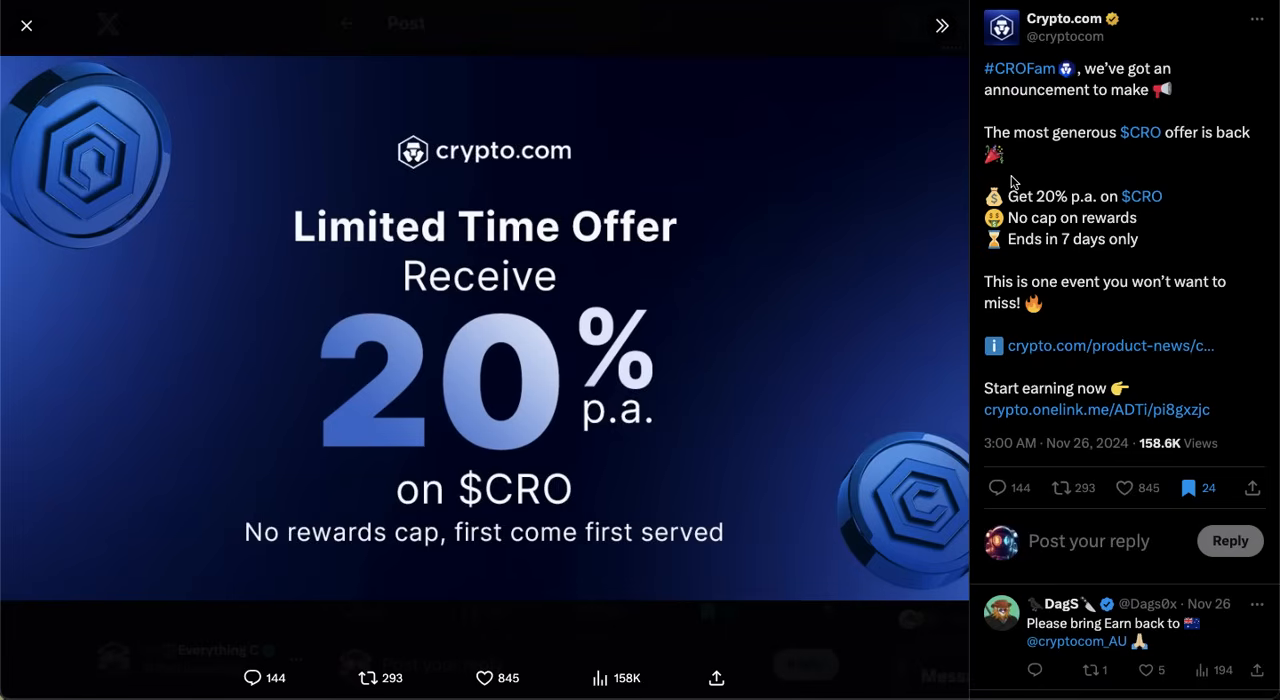
pyautogui.moveTo(1004, 190)
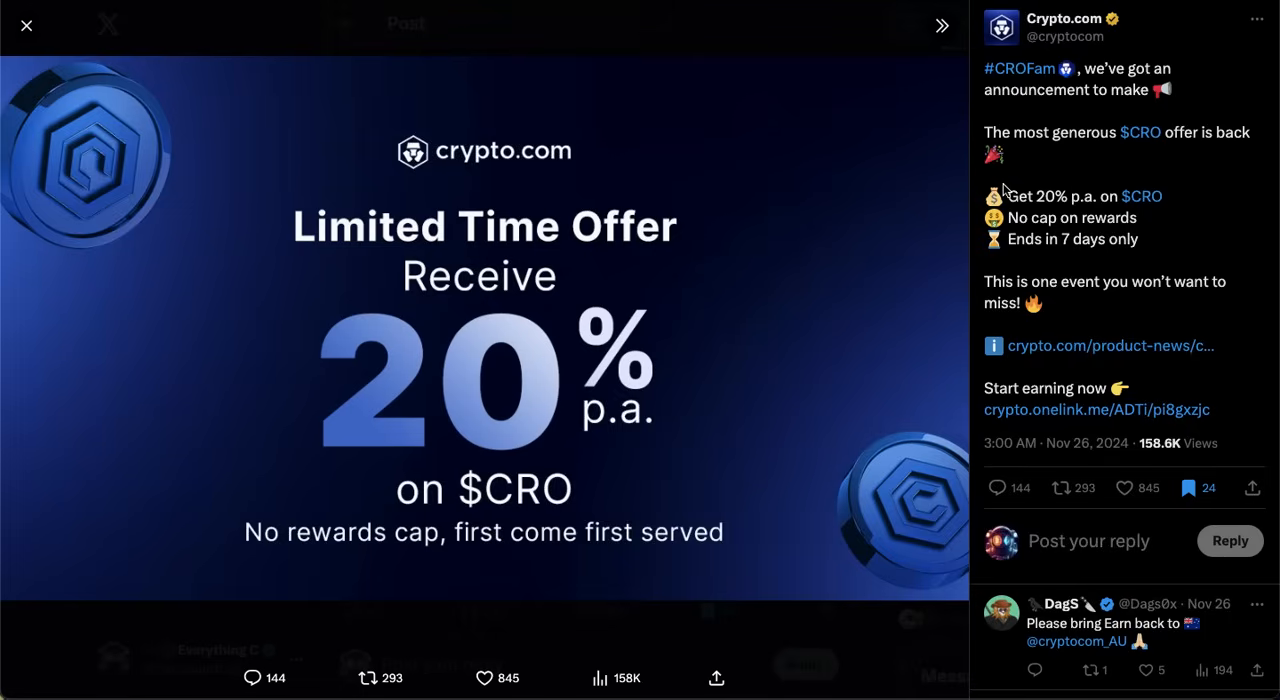
# - Follow the crypto.com/product-news link to the 'Earn Limited Time Offer: Receive 20% p.a. on CRO' article
pyautogui.click(1110, 344)
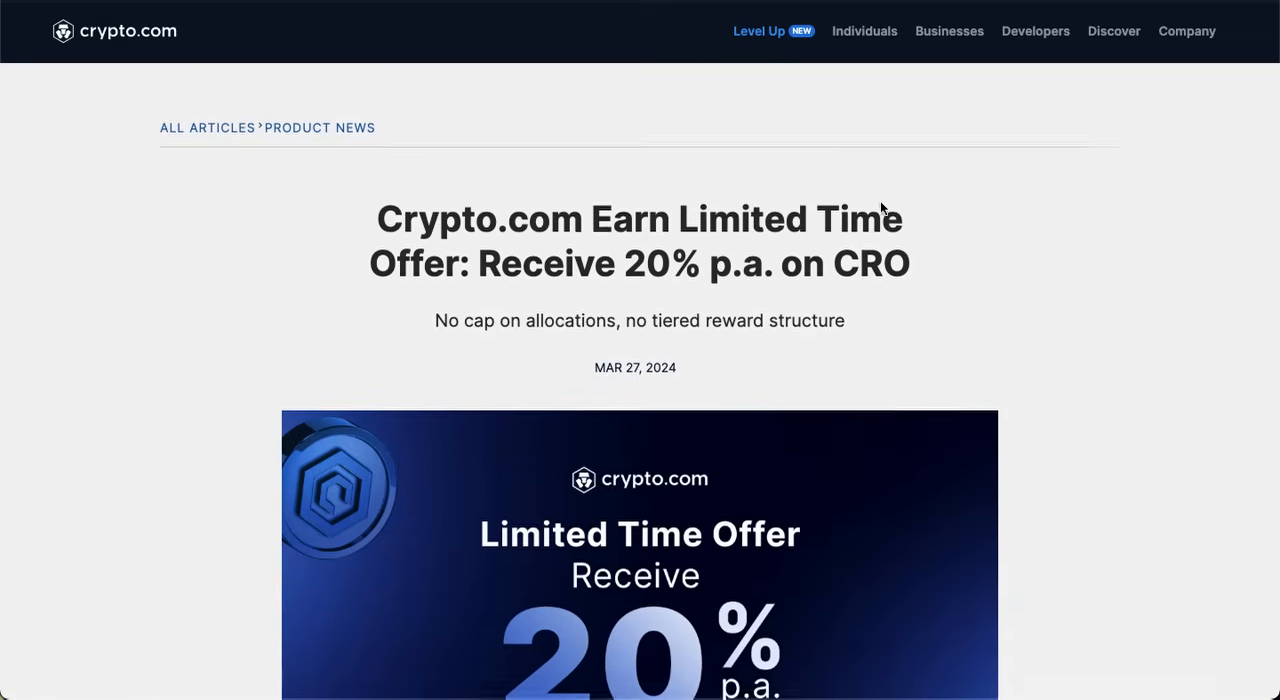
# - Scroll down the Earn Limited Time Offer article to read the 20% p.a. CRO details
pyautogui.scroll(-3)
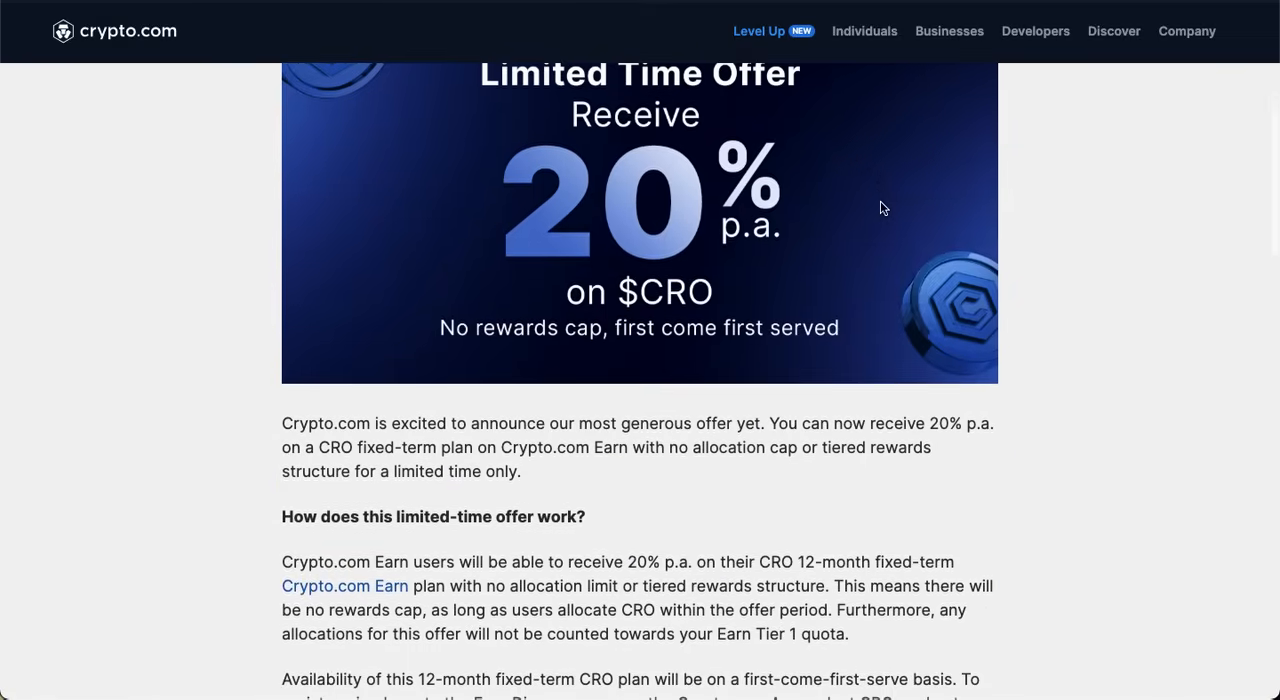
pyautogui.scroll(-3)
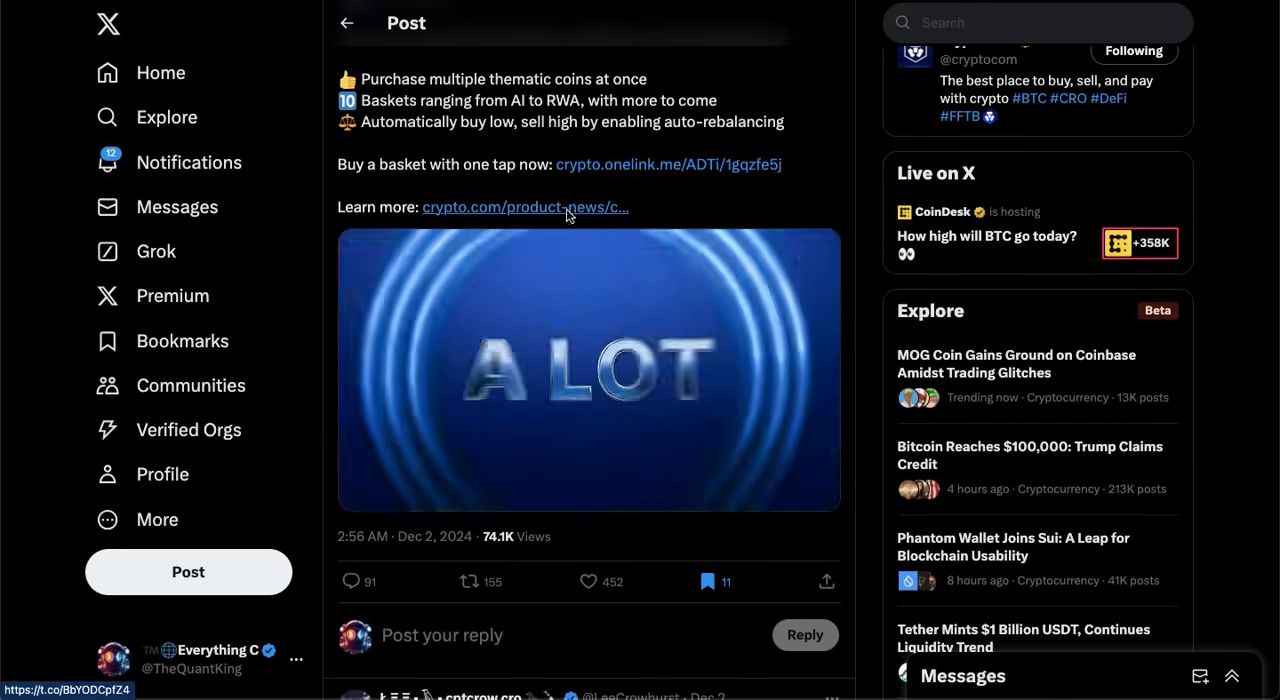
# - Pause the Crypto Basket promo video and open the linked crypto.com product-news article
pyautogui.click(588, 368)
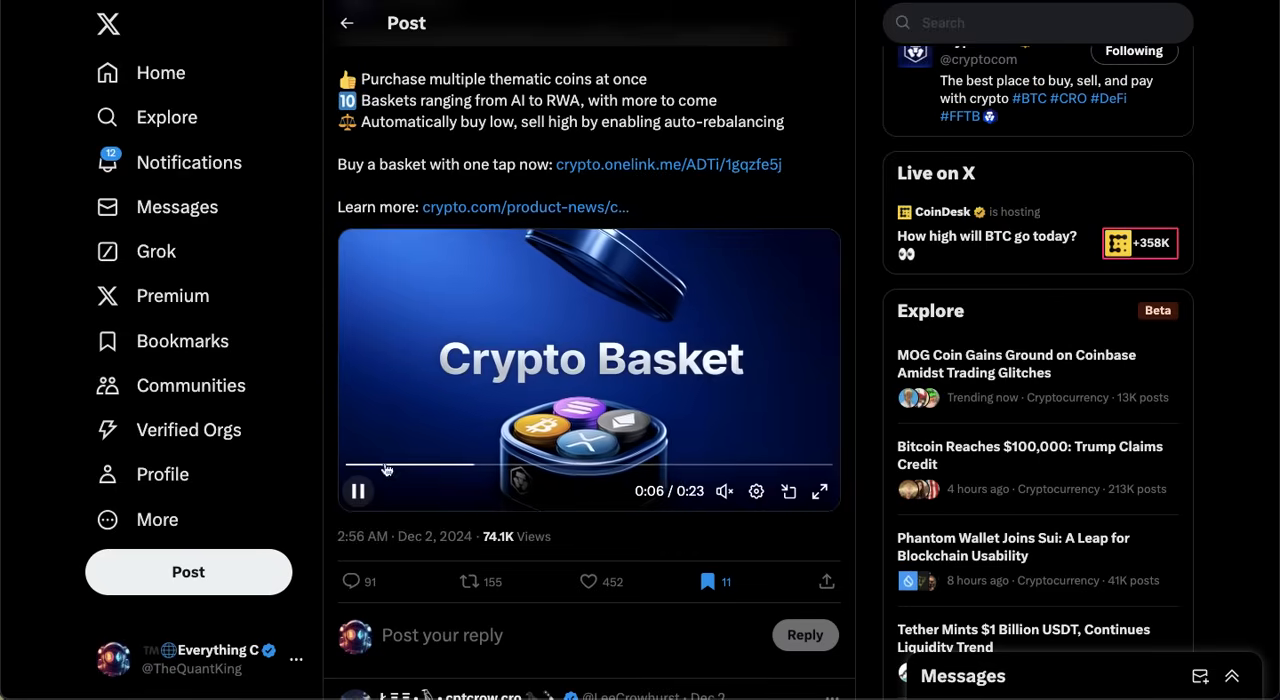
pyautogui.click(356, 490)
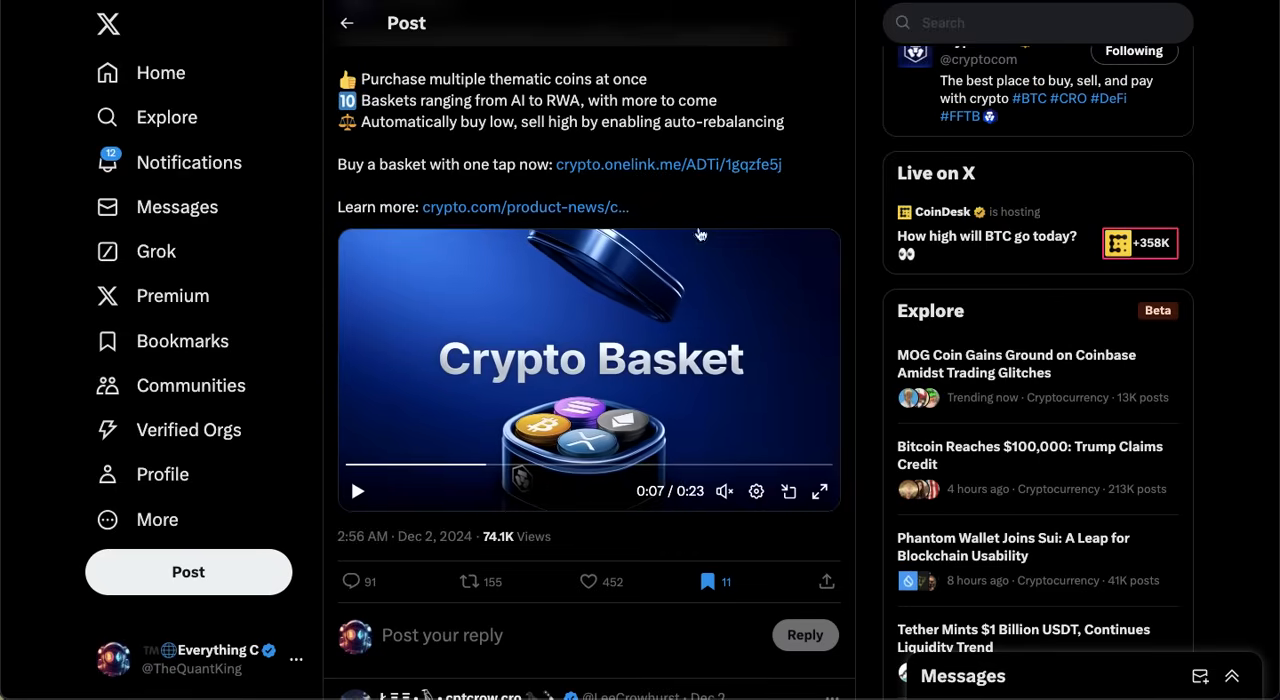
pyautogui.click(526, 208)
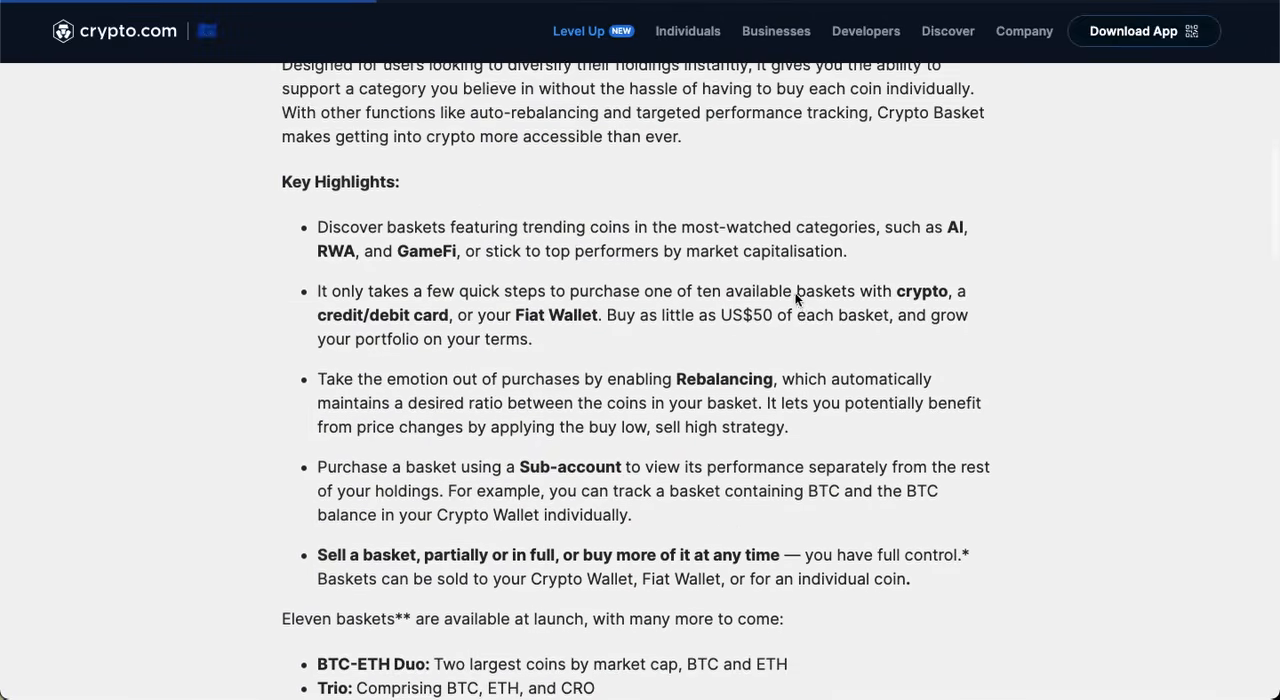
# - Scroll the Crypto Basket article down to the bulleted list of eleven launch baskets
pyautogui.scroll(-3)
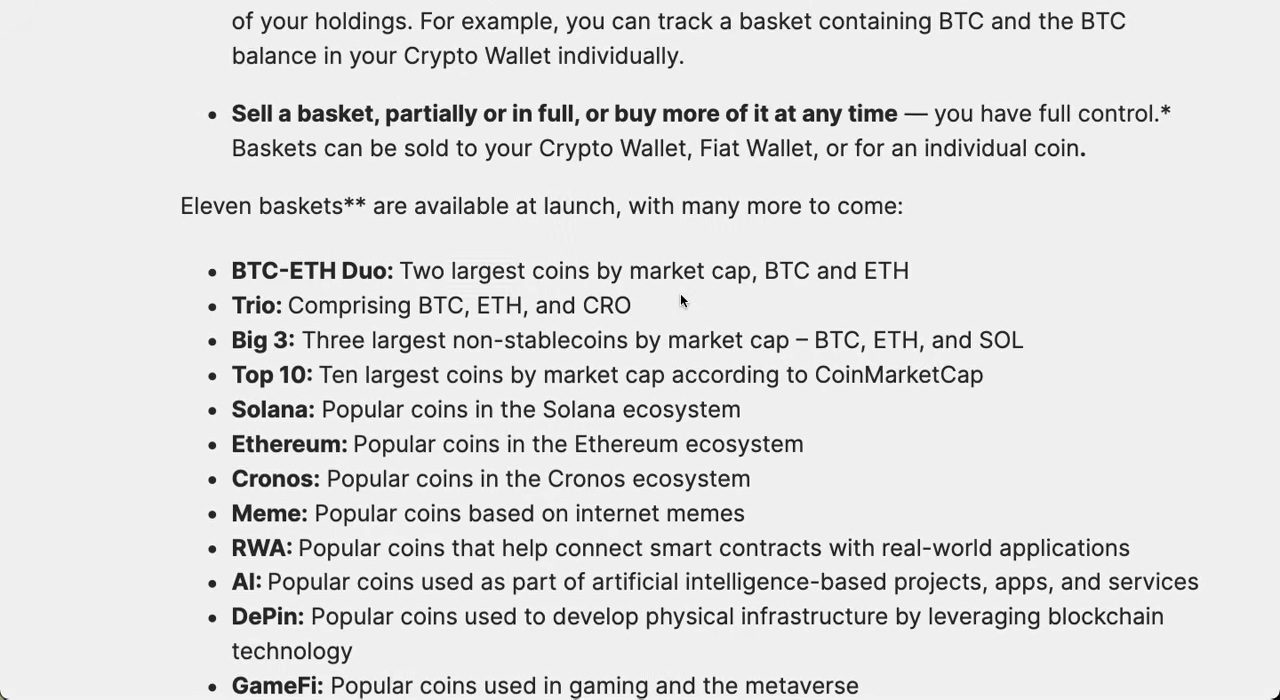
pyautogui.scroll(-3)
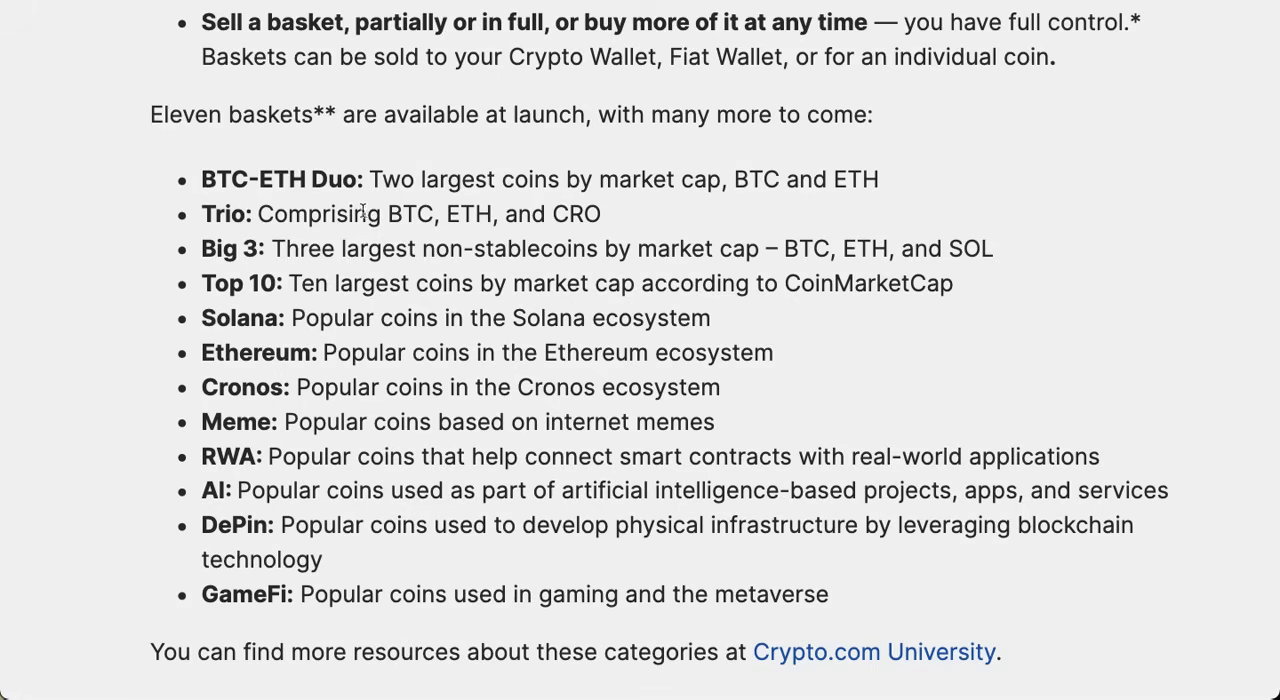
pyautogui.scroll(-3)
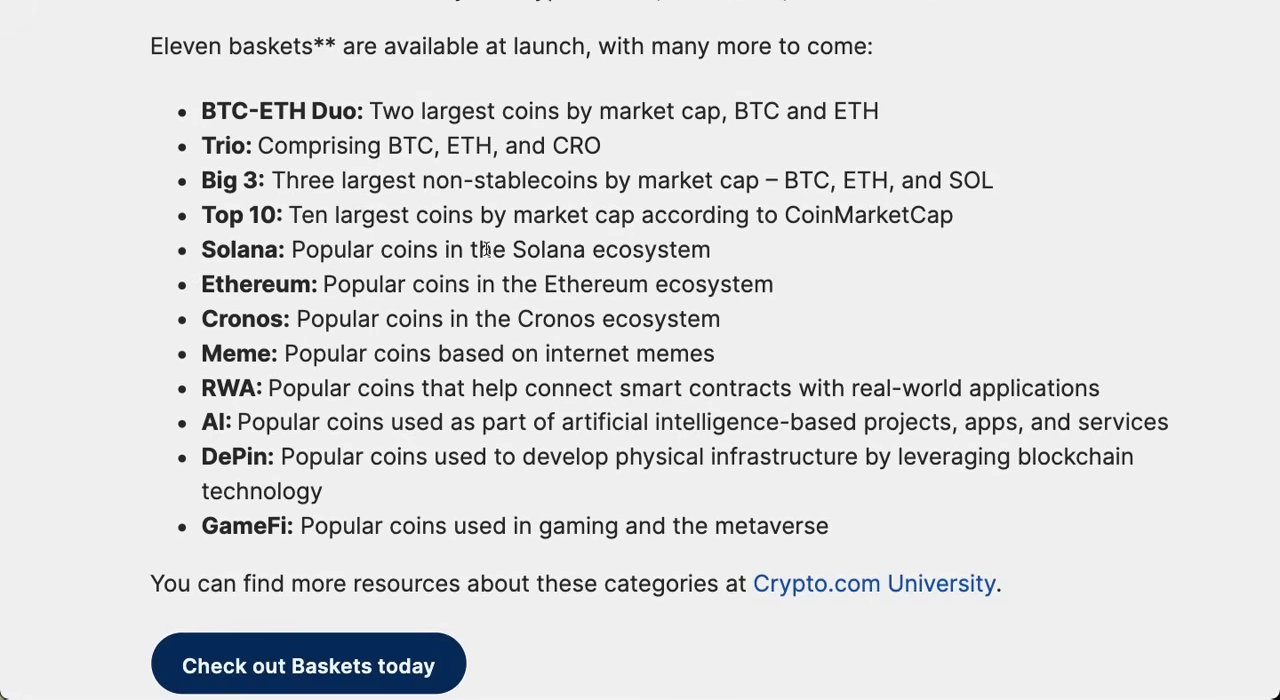
pyautogui.moveTo(432, 172)
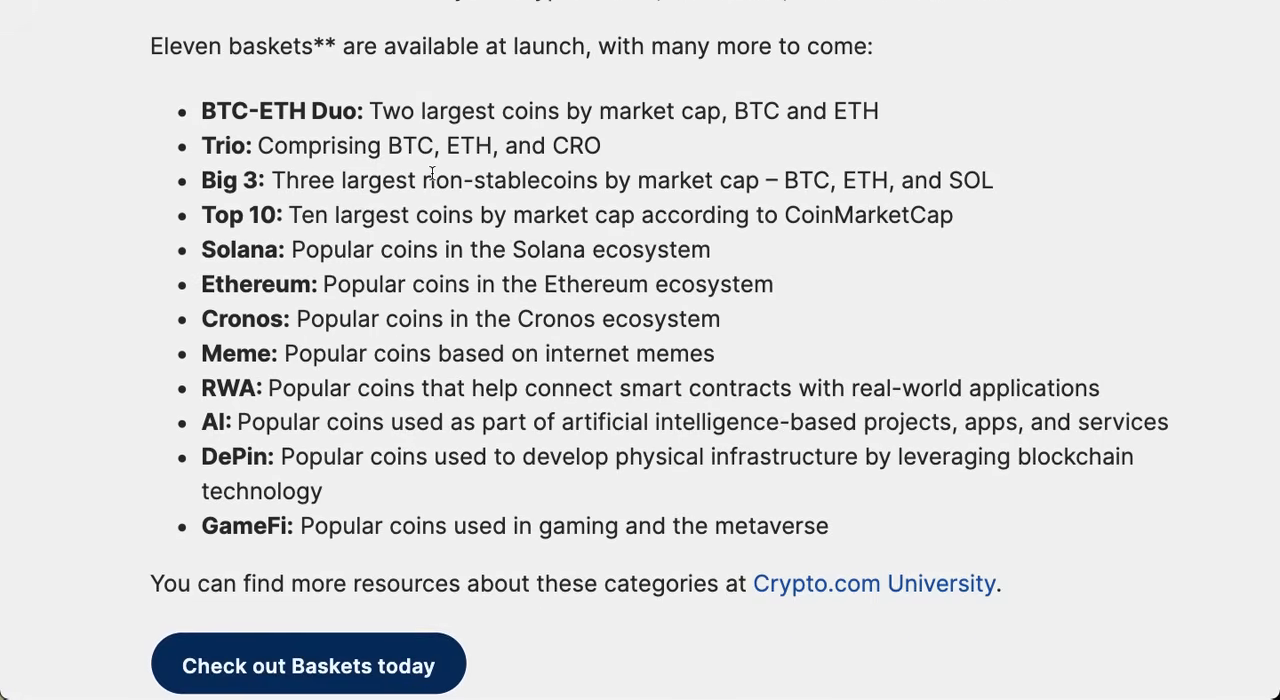
pyautogui.moveTo(786, 176)
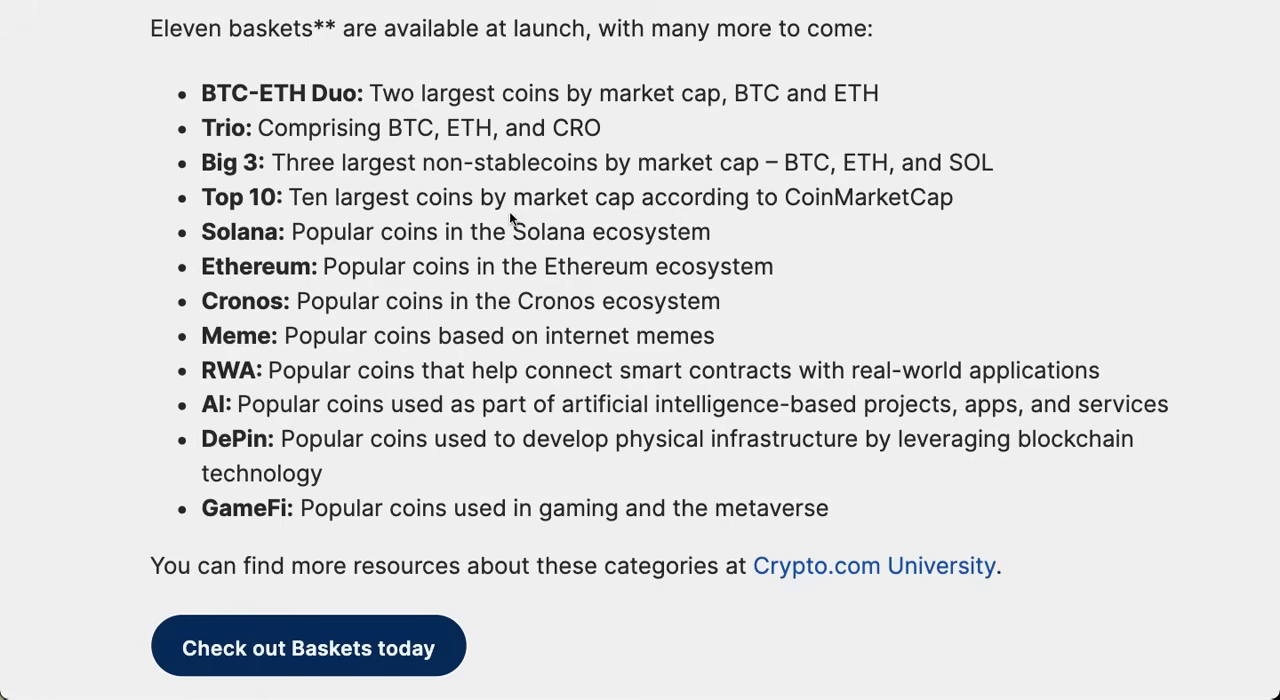
pyautogui.moveTo(568, 226)
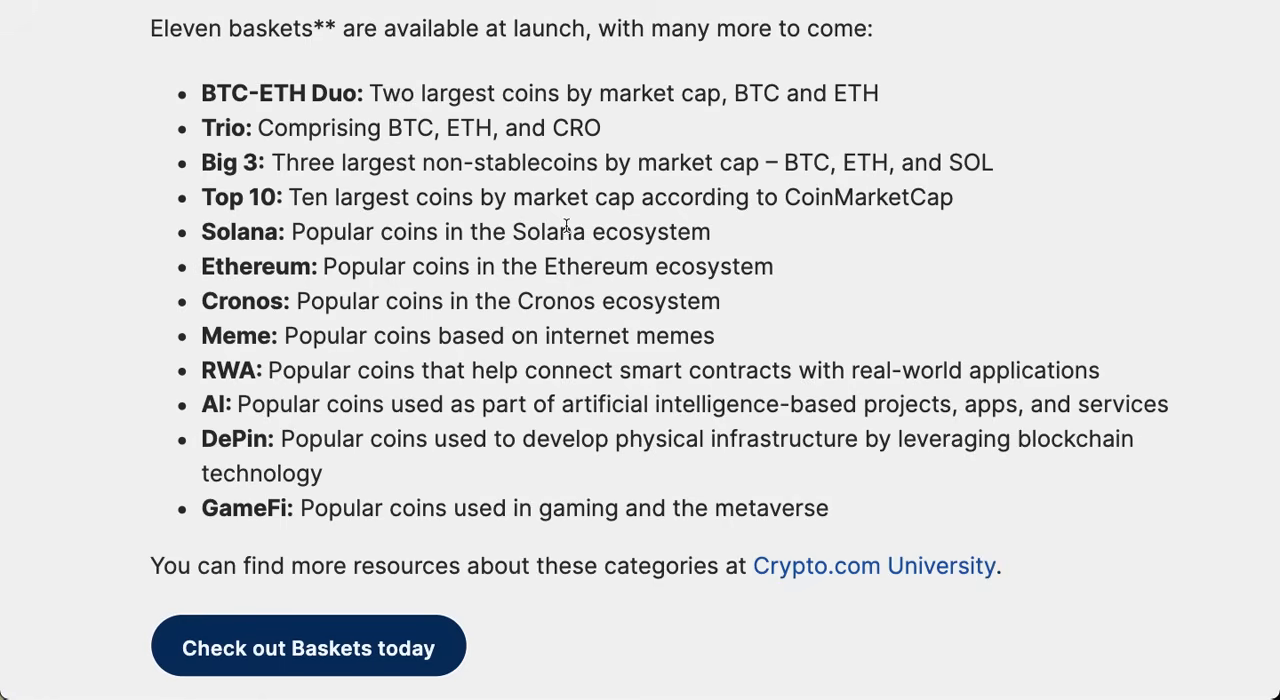
pyautogui.moveTo(936, 68)
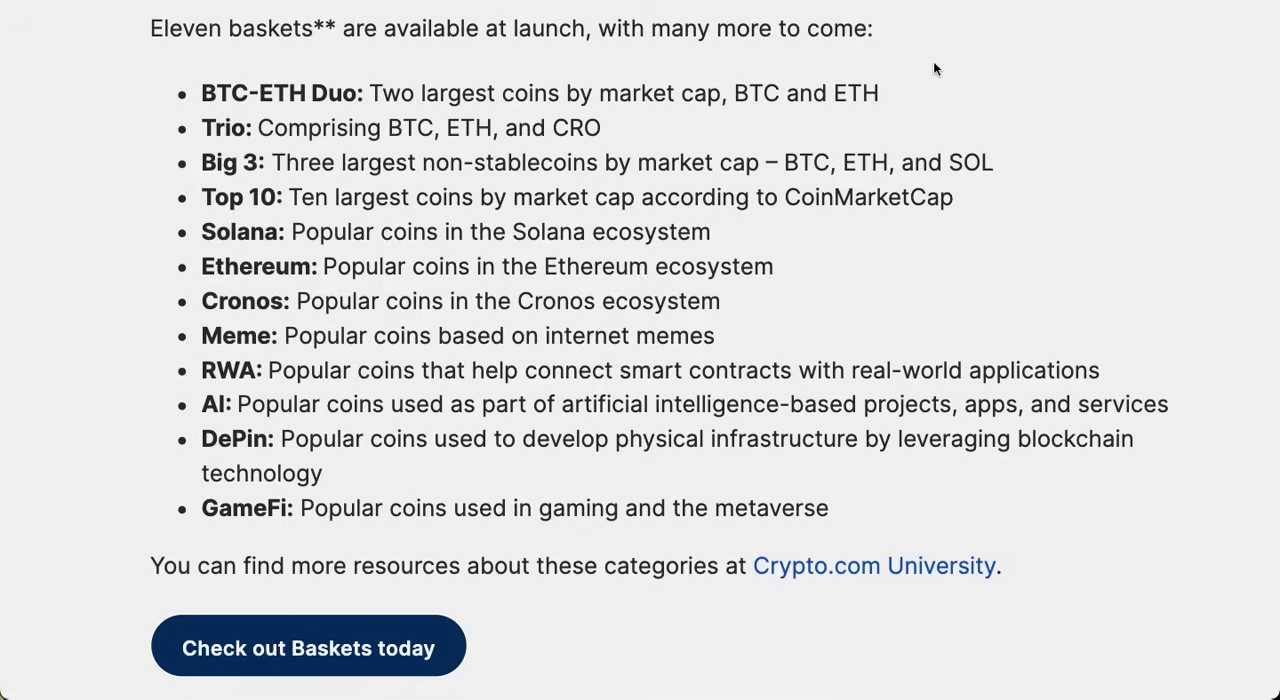
pyautogui.moveTo(688, 186)
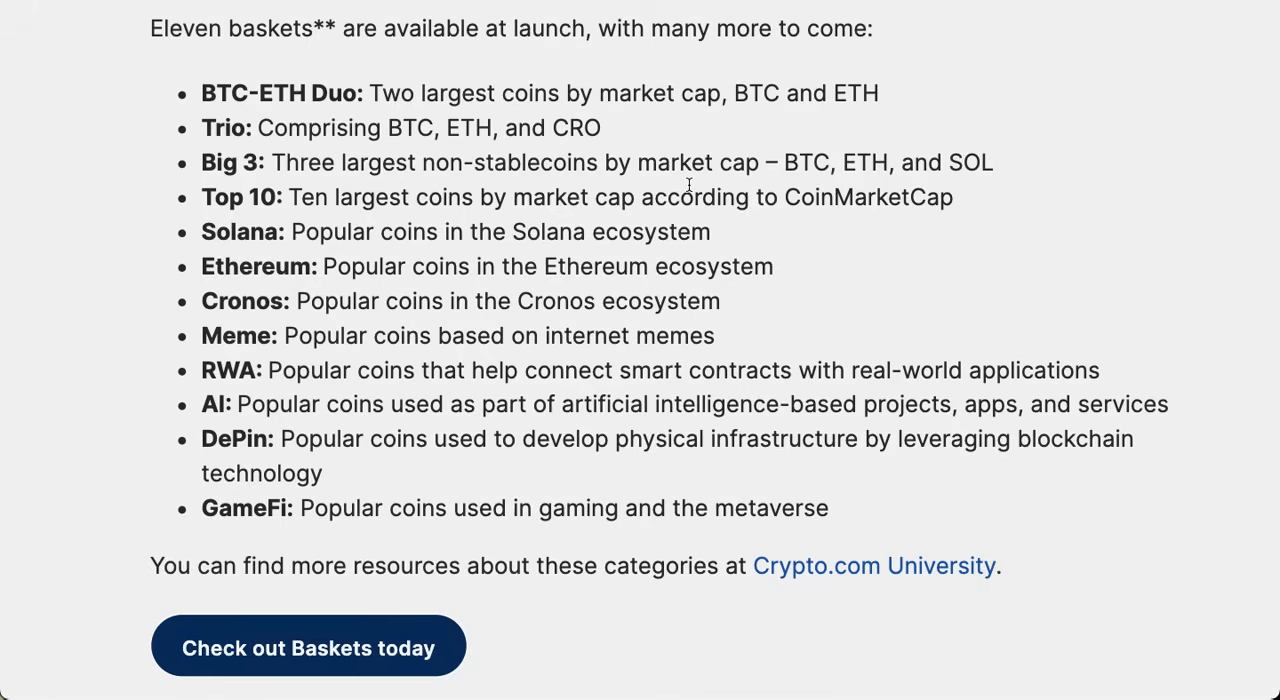
pyautogui.moveTo(548, 268)
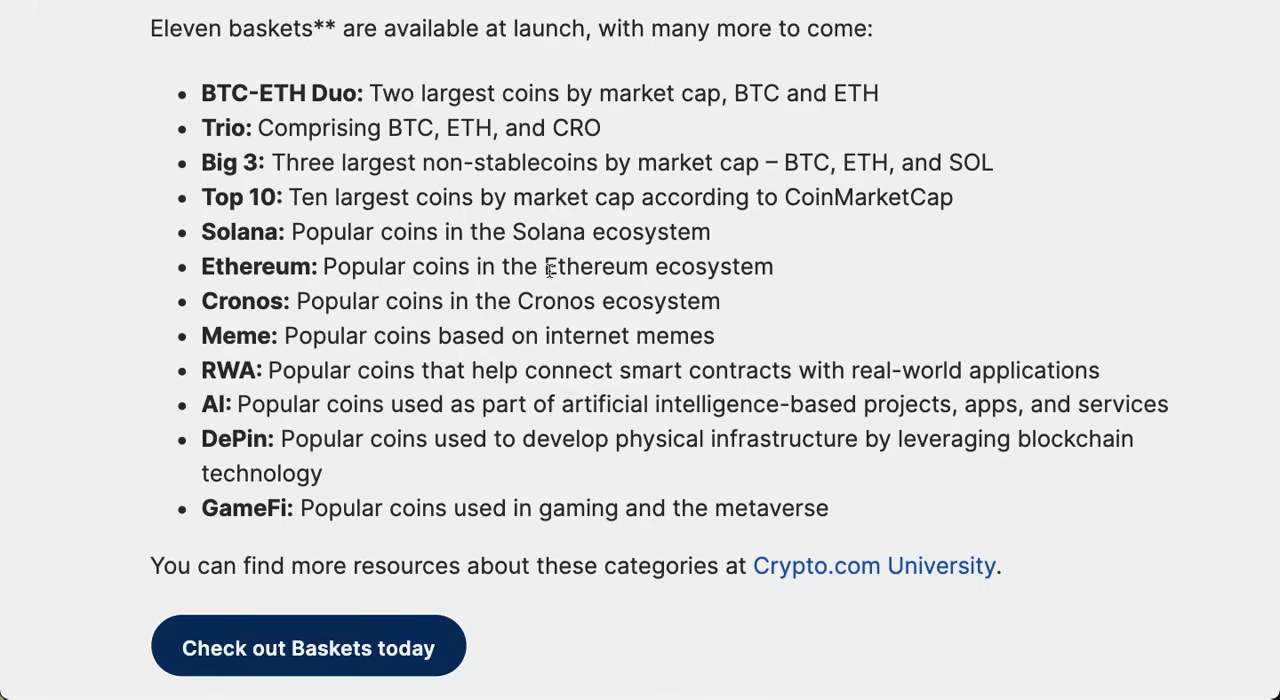
pyautogui.moveTo(518, 356)
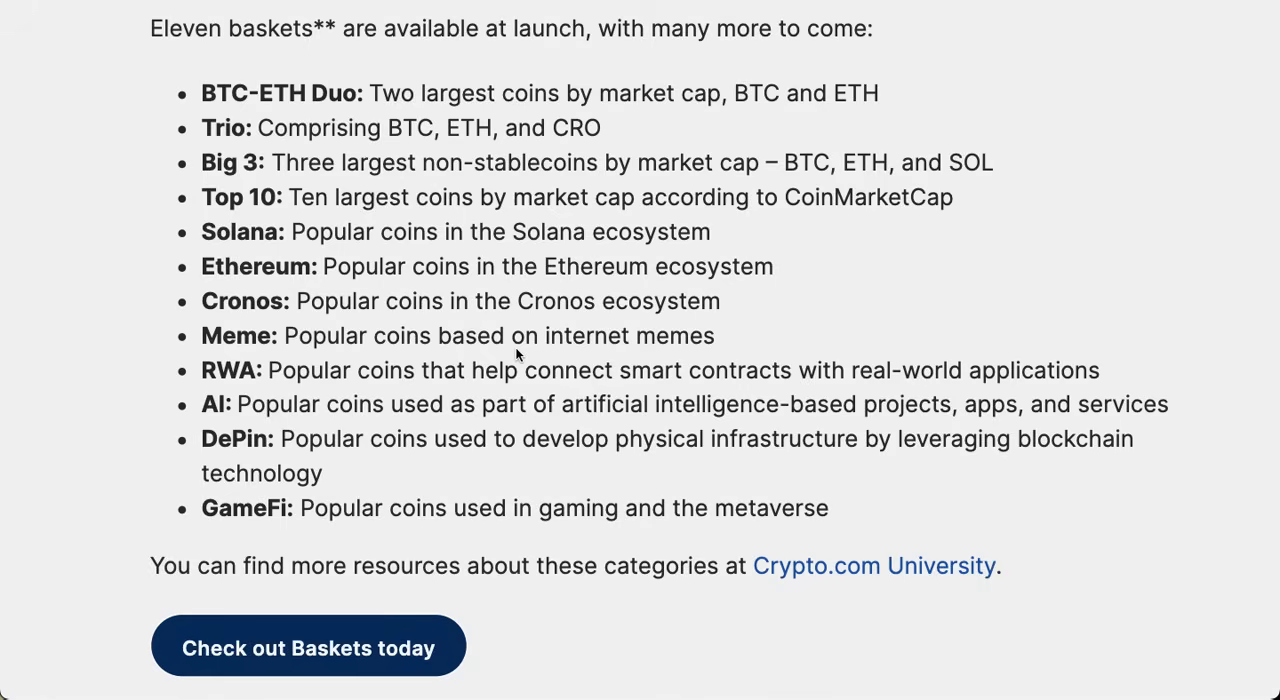
pyautogui.scroll(-3)
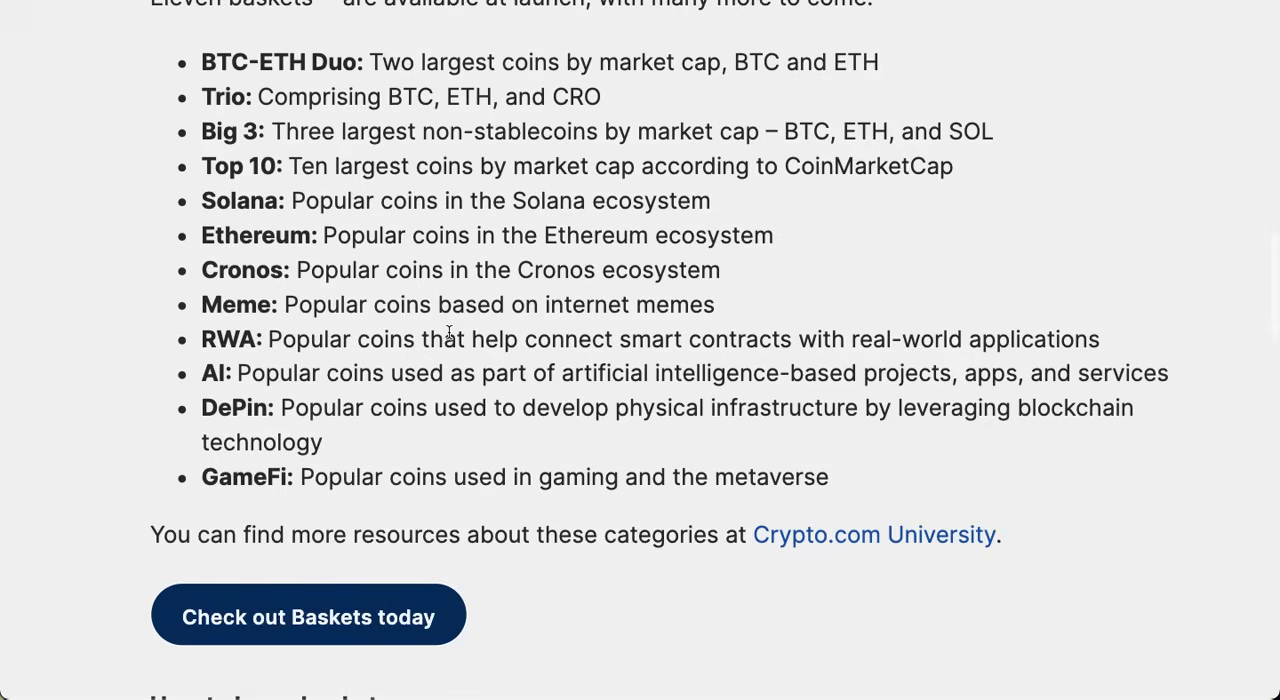
pyautogui.moveTo(484, 420)
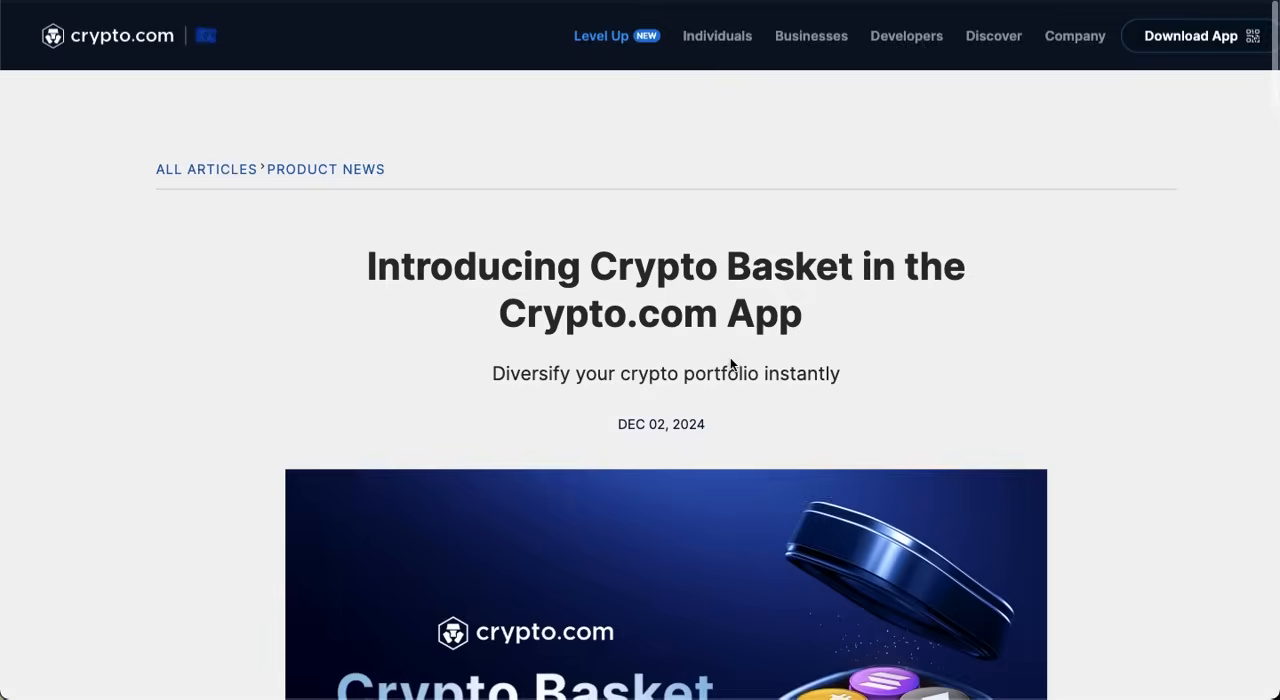
pyautogui.scroll(-3)
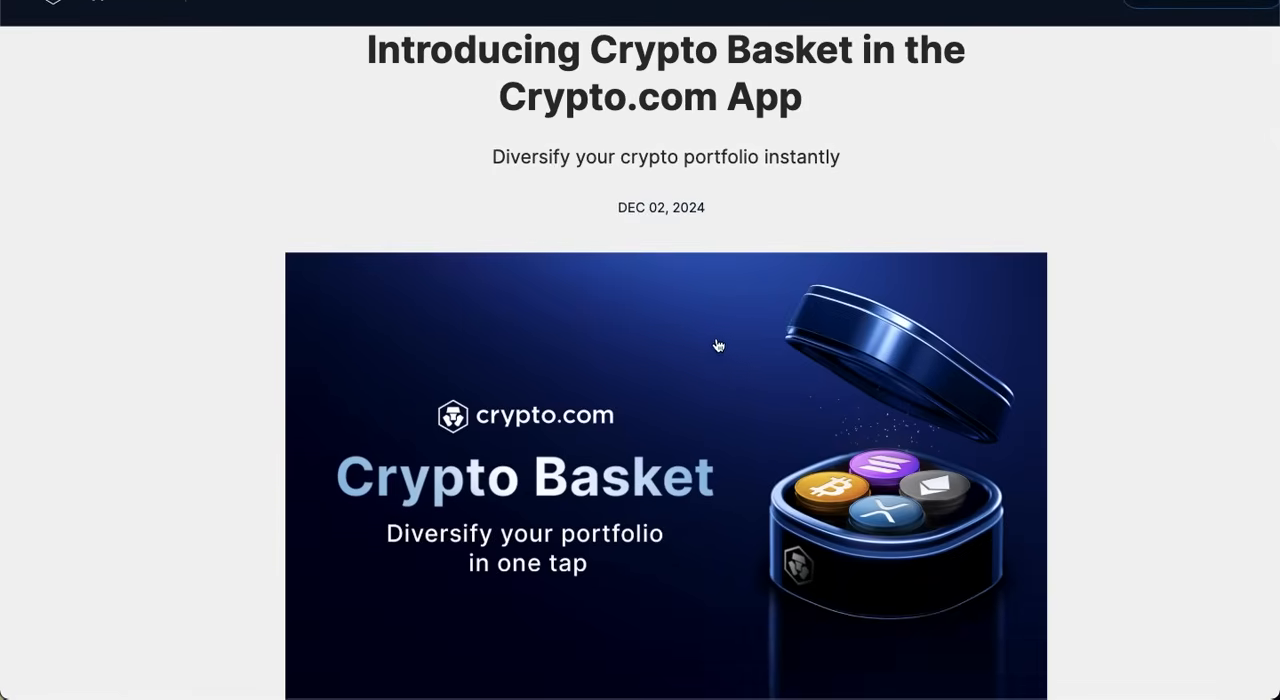
pyautogui.scroll(-3)
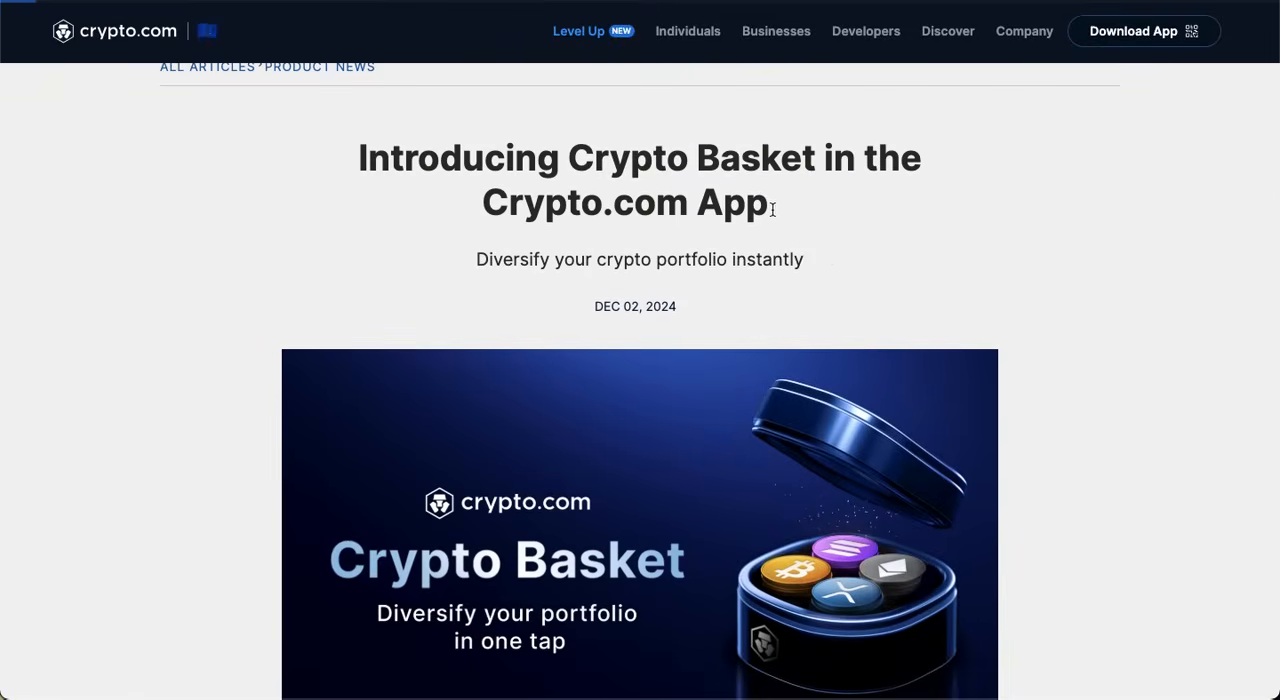
pyautogui.moveTo(368, 152)
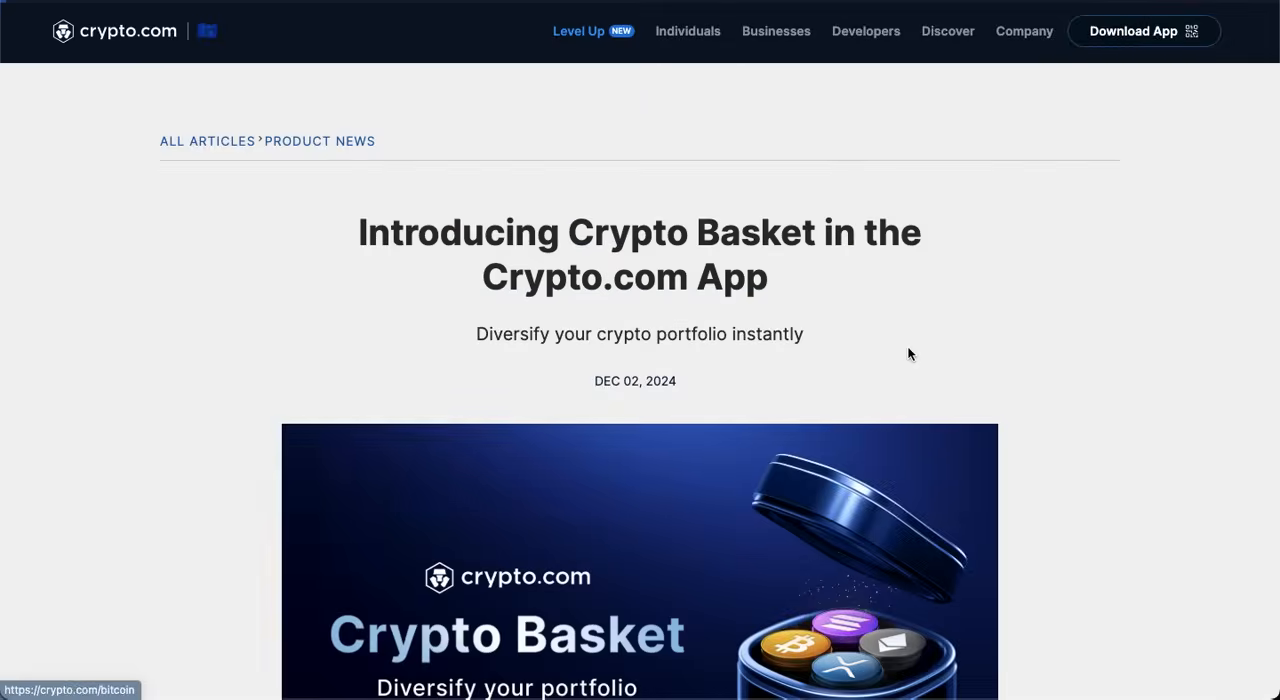
pyautogui.scroll(-3)
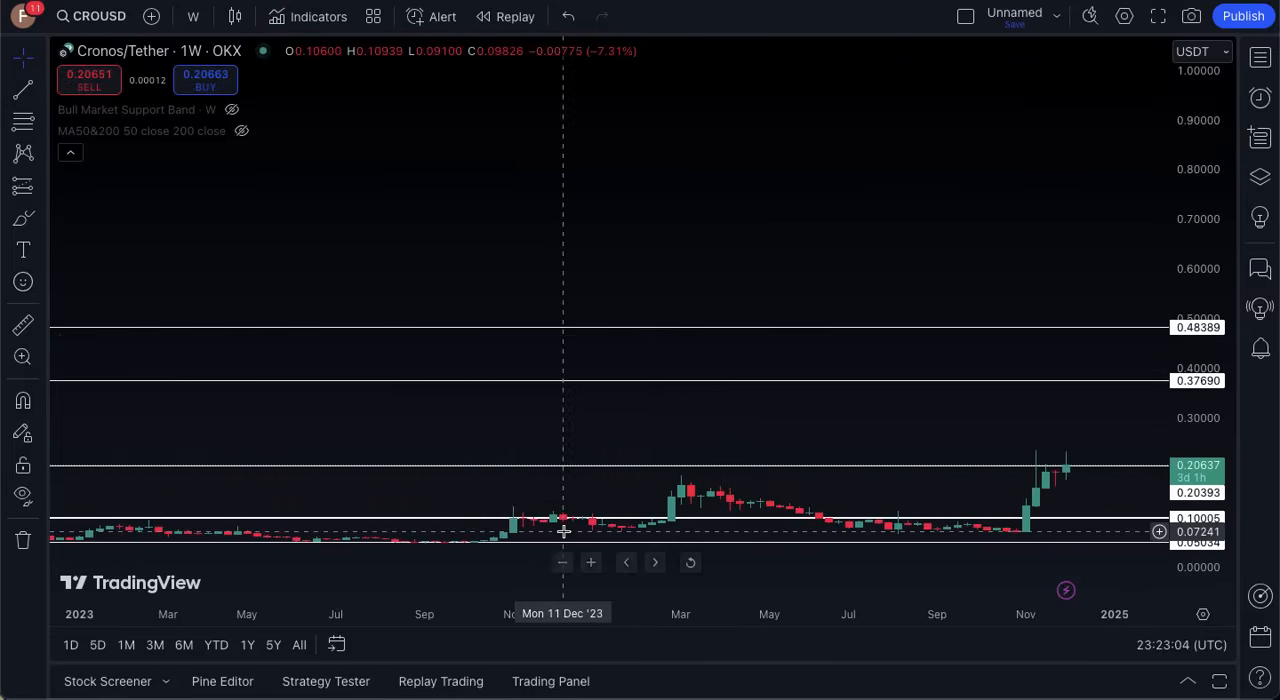
# - Switch the Cronos/Tether chart to a logarithmic 5Y weekly view showing the 2021 peak
pyautogui.click(216, 644)
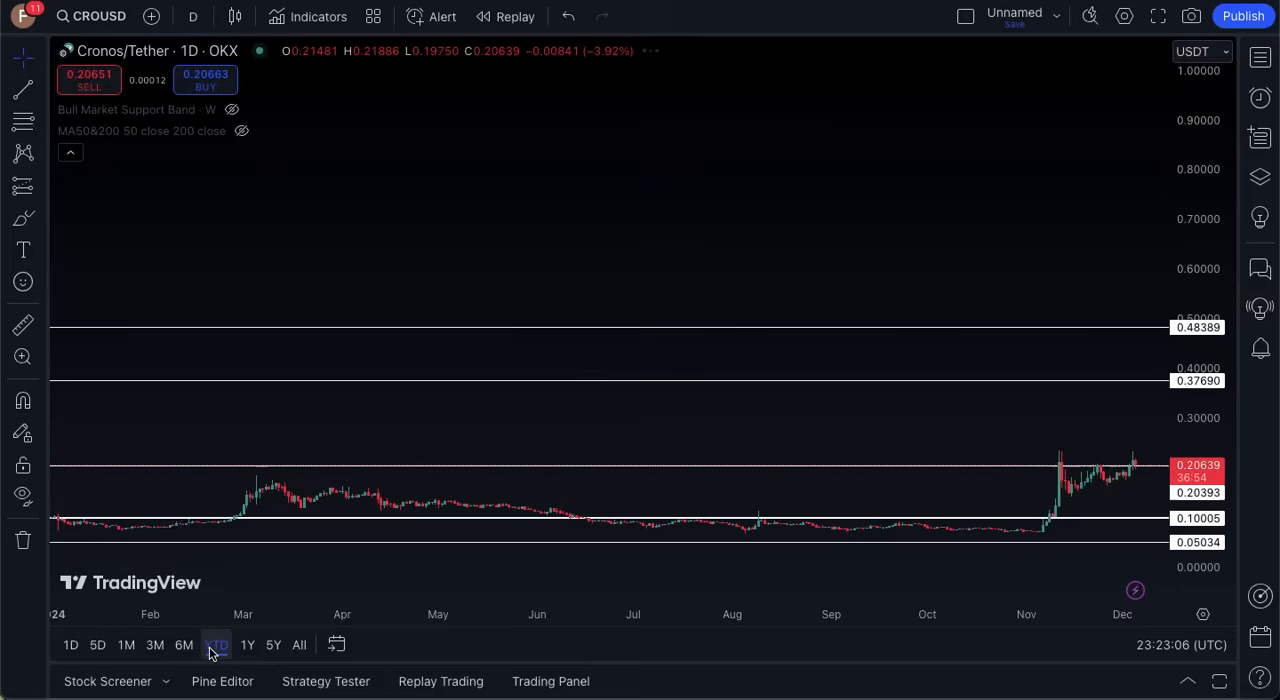
pyautogui.click(216, 644)
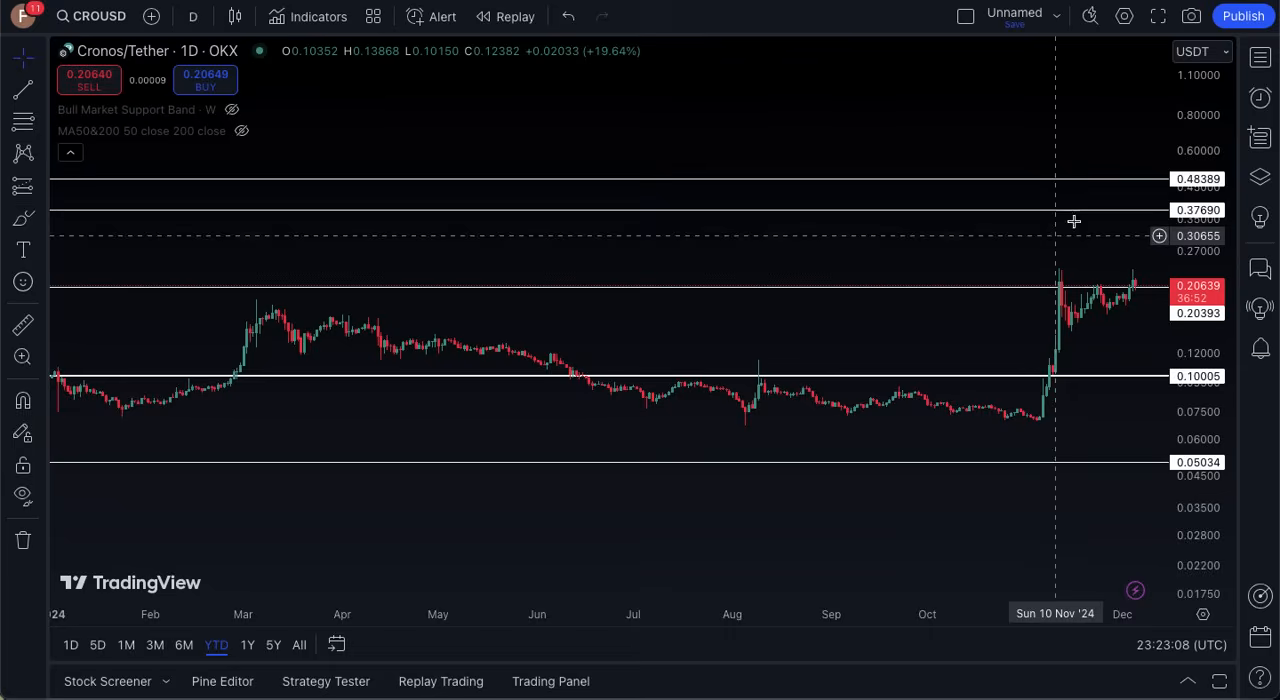
pyautogui.click(248, 644)
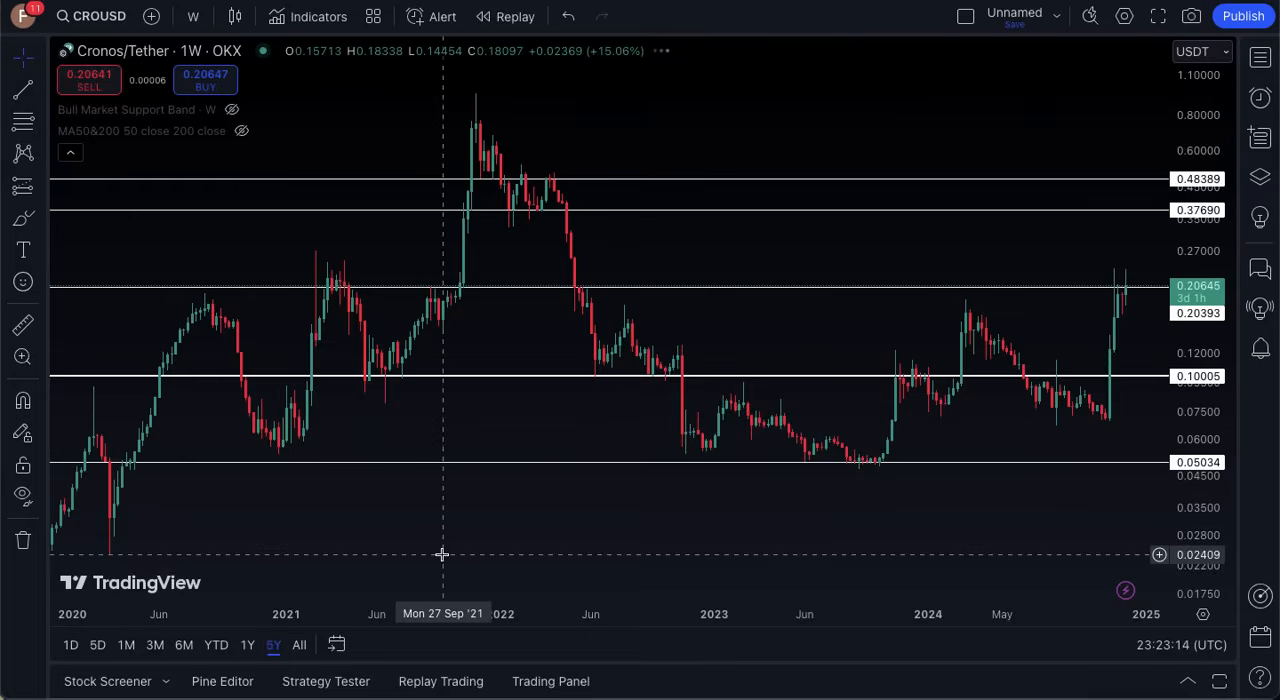
pyautogui.moveTo(478, 536)
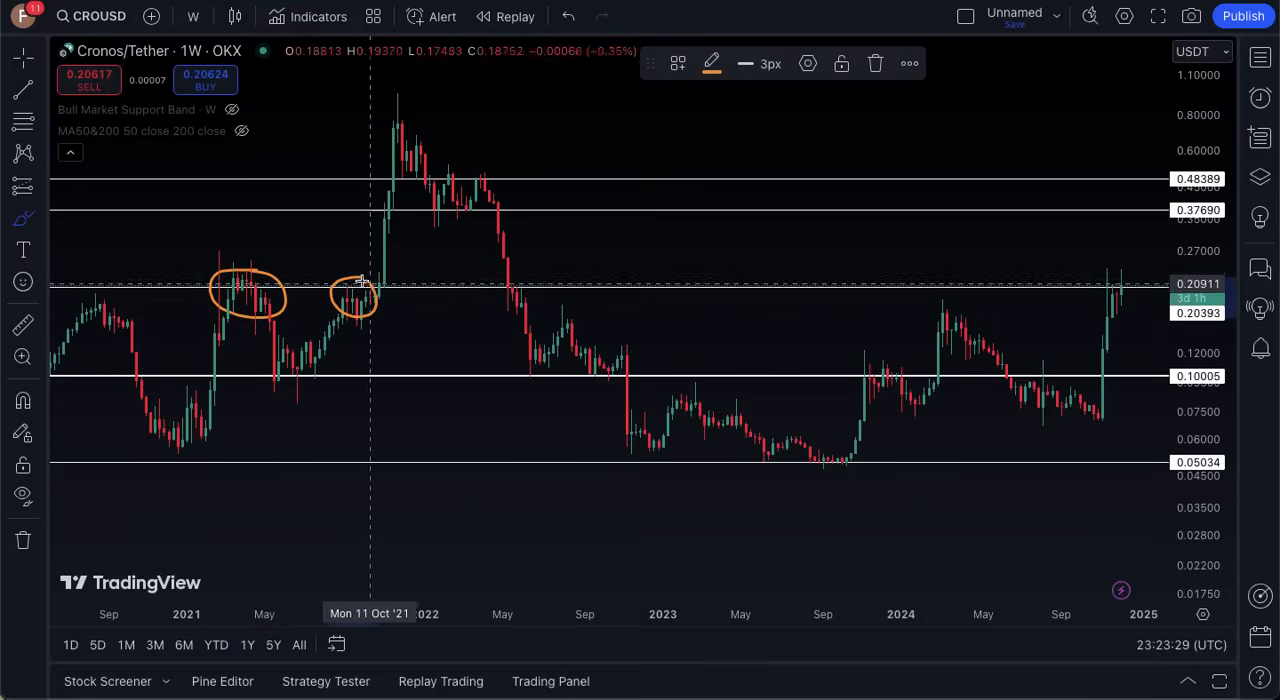
pyautogui.moveTo(366, 290)
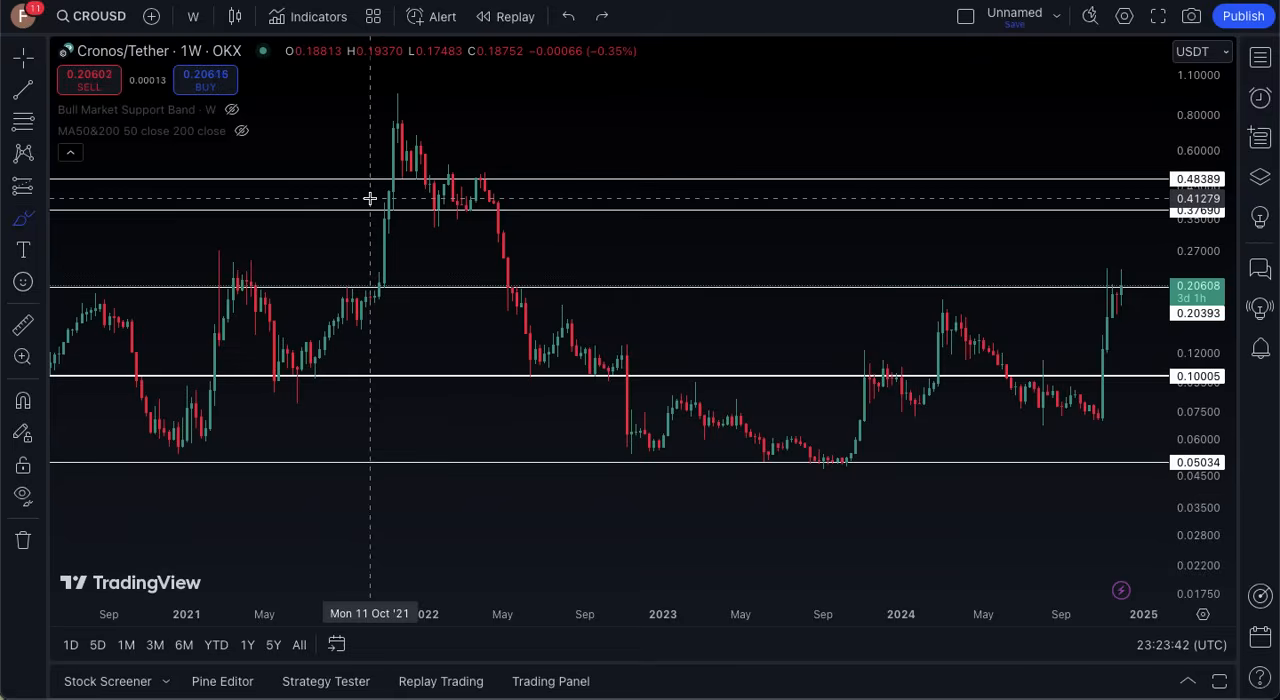
pyautogui.moveTo(420, 104)
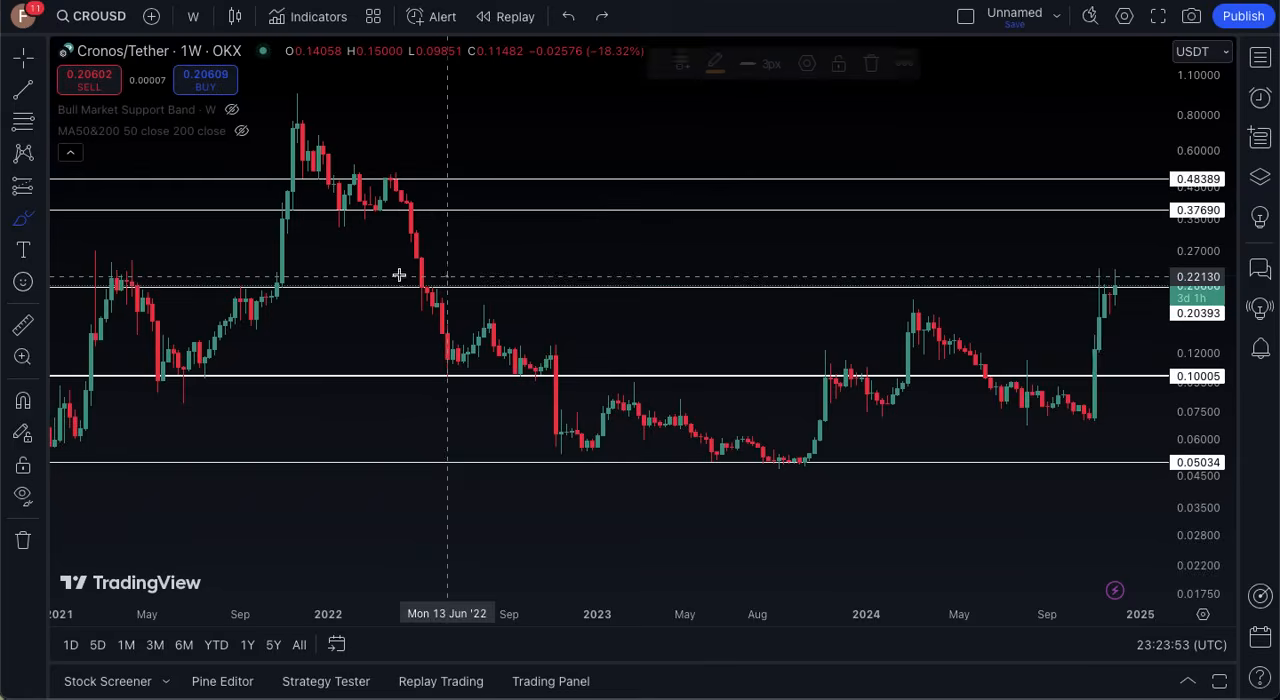
pyautogui.moveTo(400, 280); pyautogui.dragTo(456, 316)
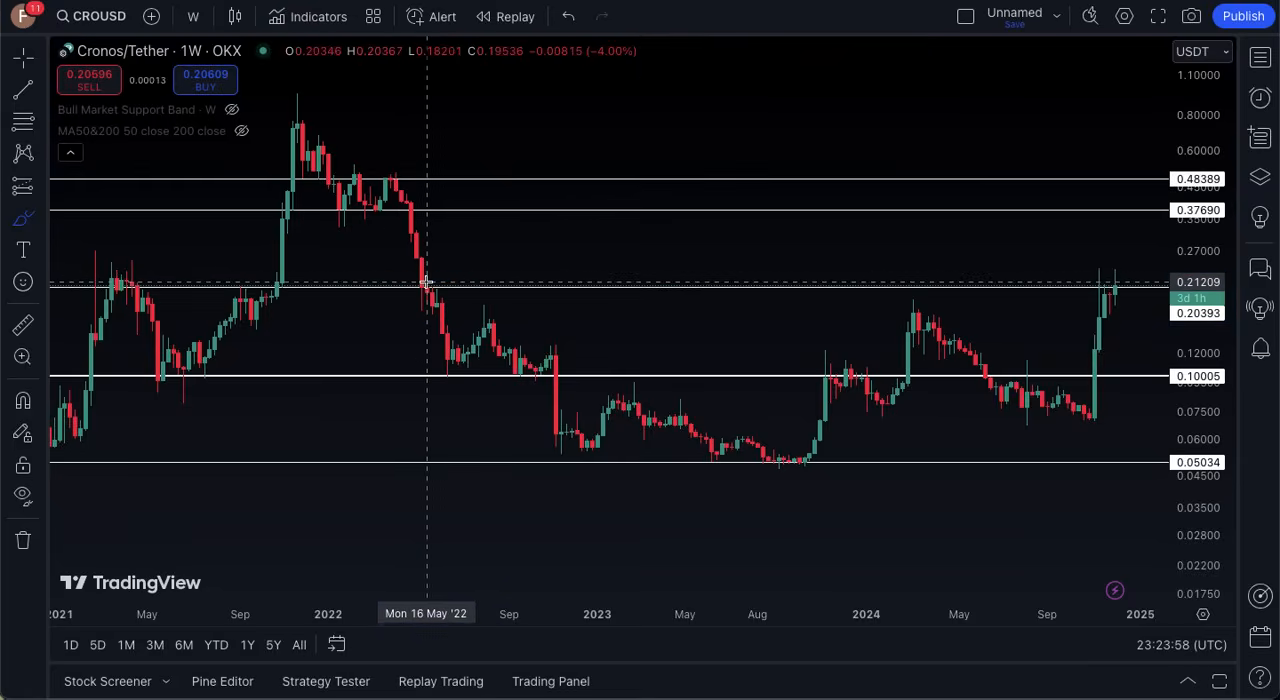
pyautogui.moveTo(540, 376)
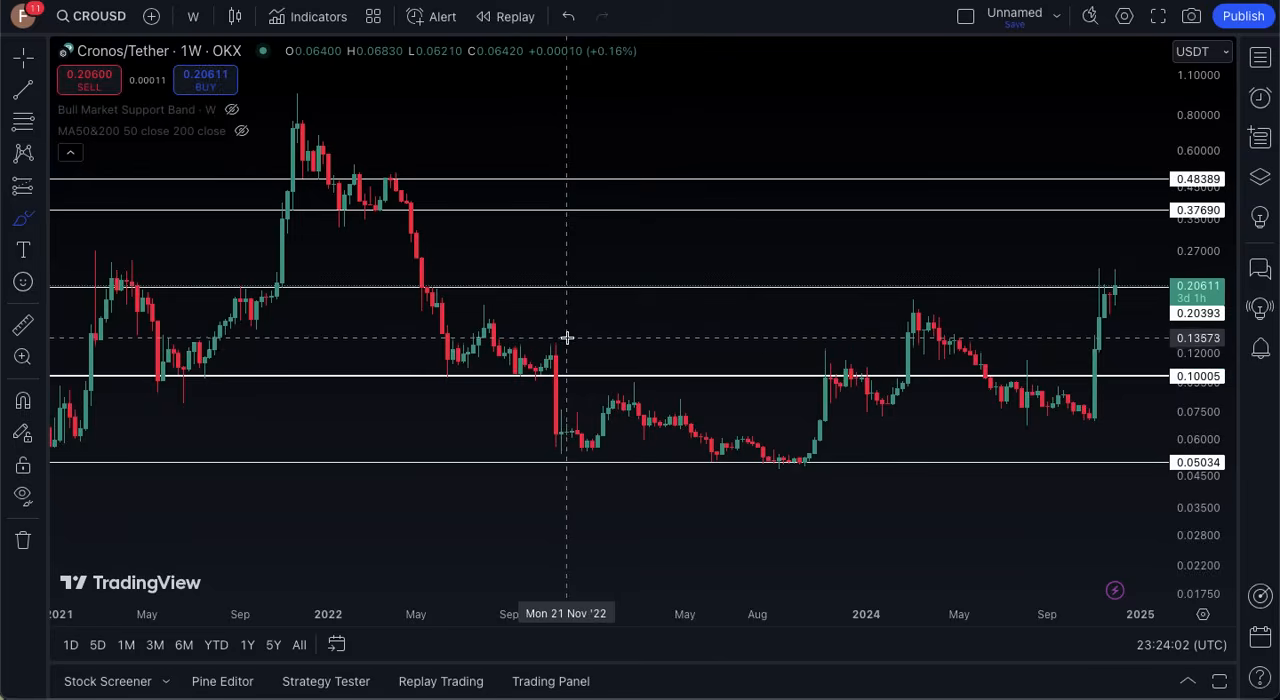
pyautogui.moveTo(520, 340); pyautogui.dragTo(580, 396)
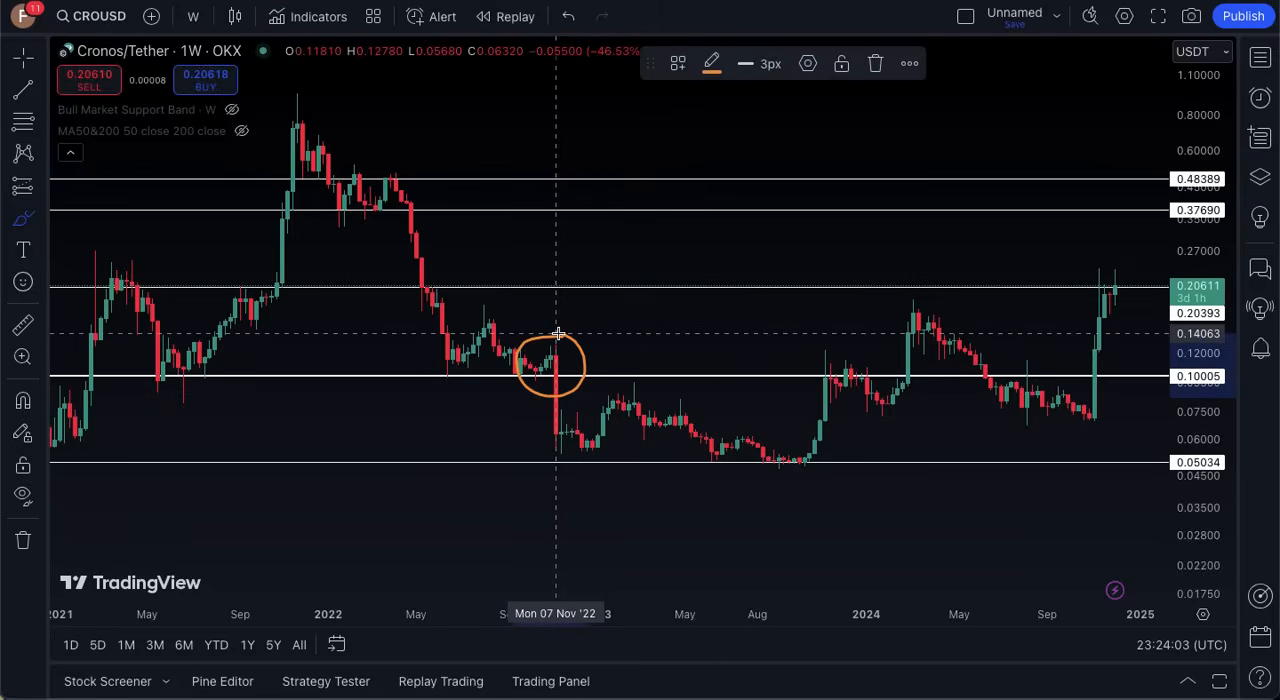
pyautogui.moveTo(520, 318)
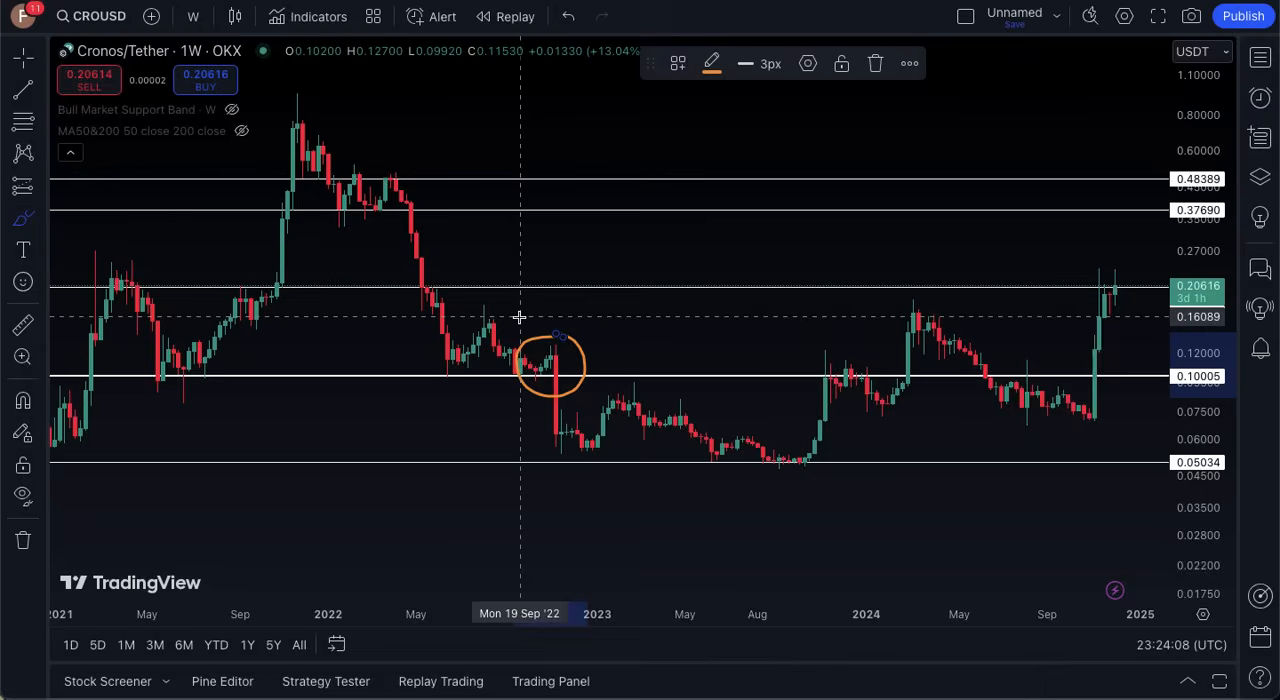
pyautogui.moveTo(564, 412)
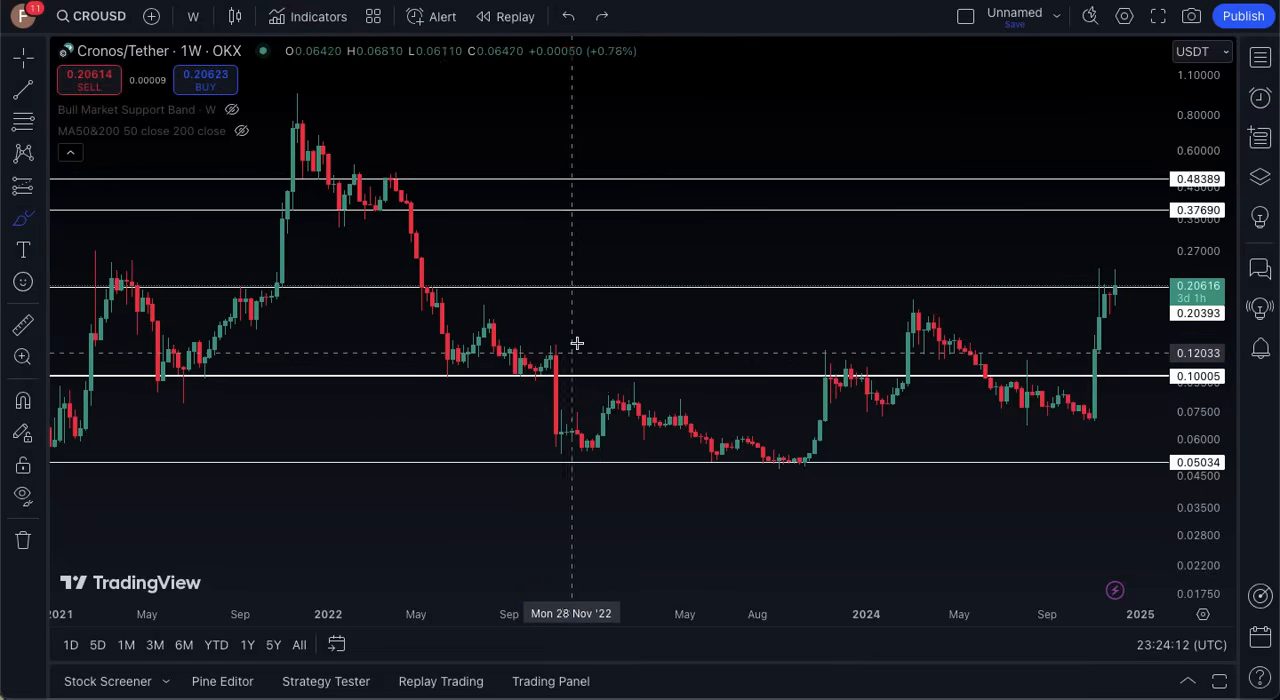
pyautogui.moveTo(584, 312)
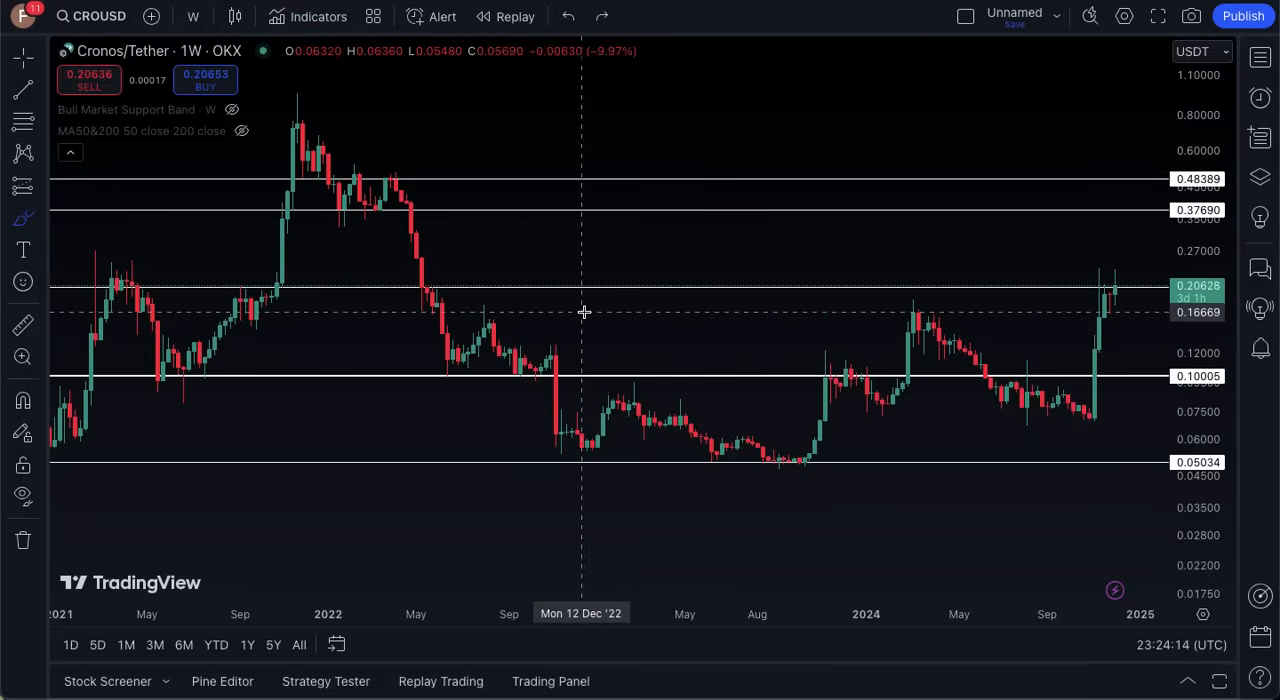
pyautogui.moveTo(796, 416)
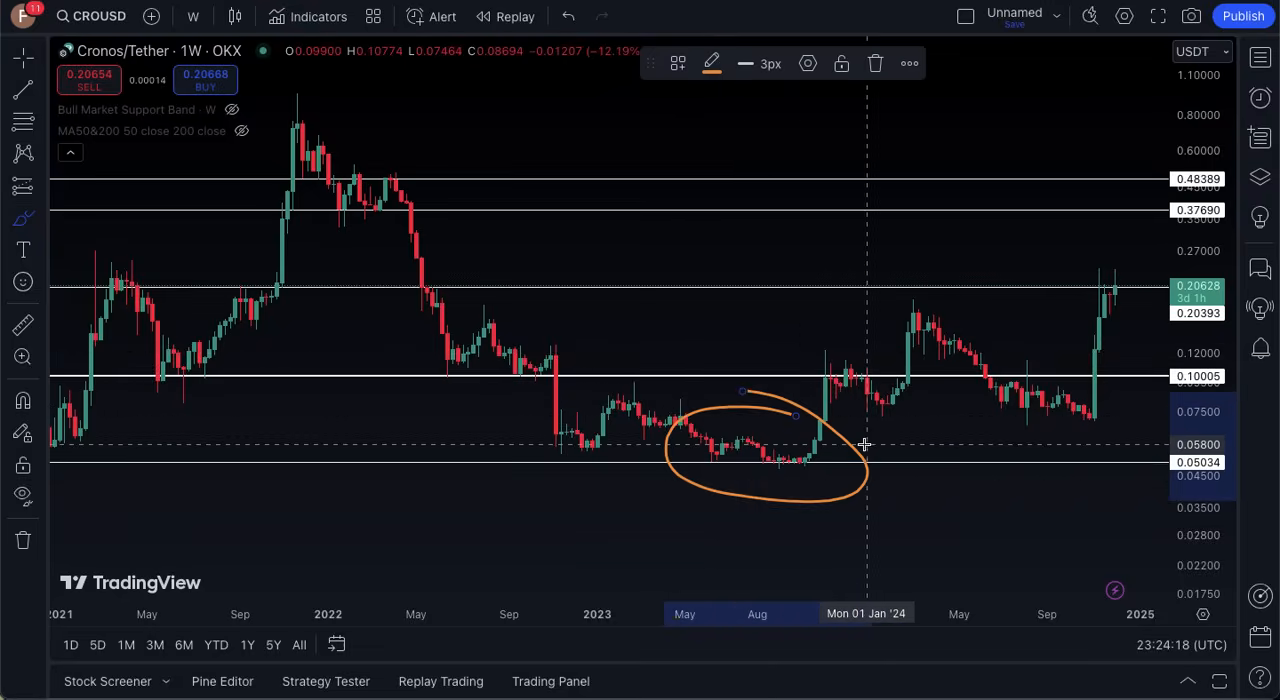
pyautogui.moveTo(936, 470)
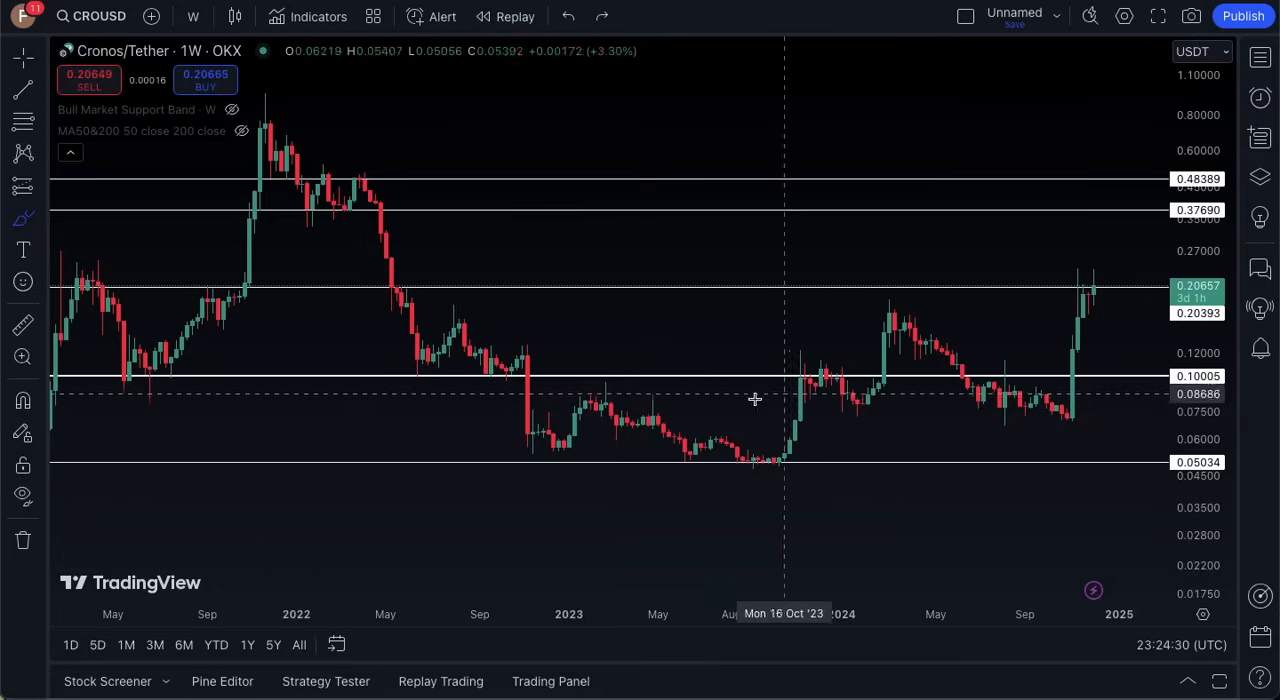
# - Draw an orange ellipse around the late-2023 candles on the 0.10005 support line
pyautogui.moveTo(778, 390); pyautogui.dragTo(836, 356)
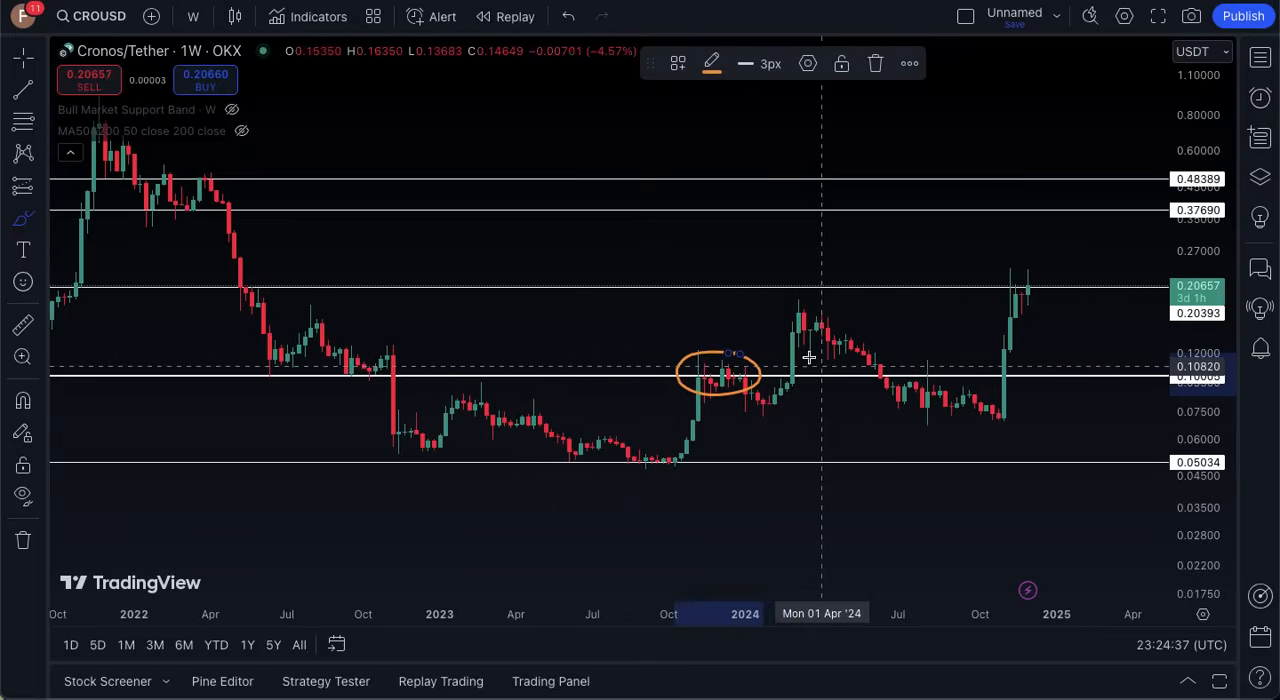
pyautogui.moveTo(816, 300)
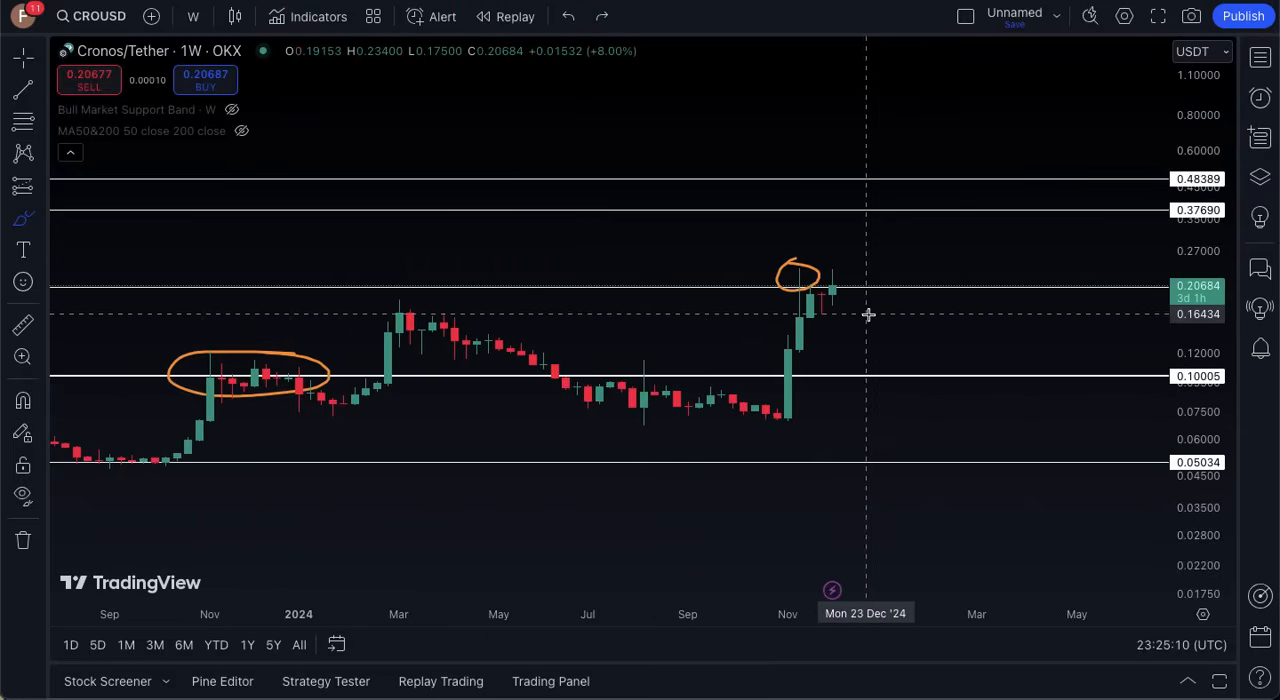
pyautogui.moveTo(910, 316)
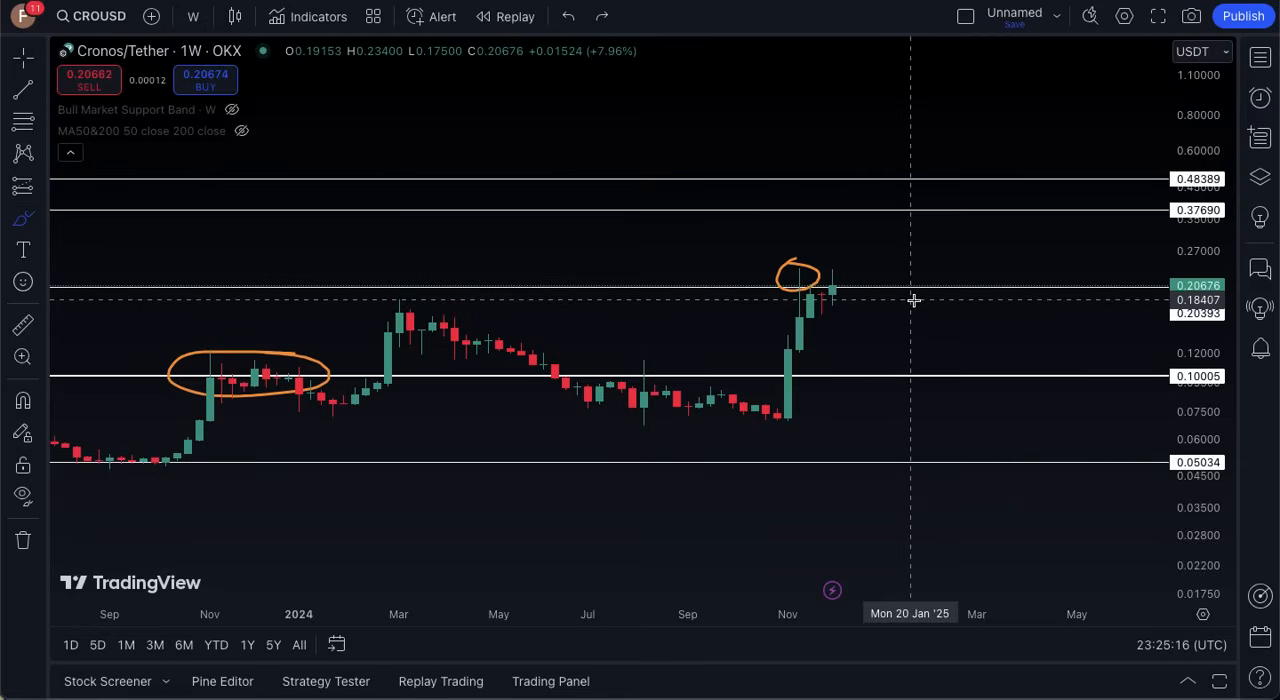
pyautogui.moveTo(912, 322)
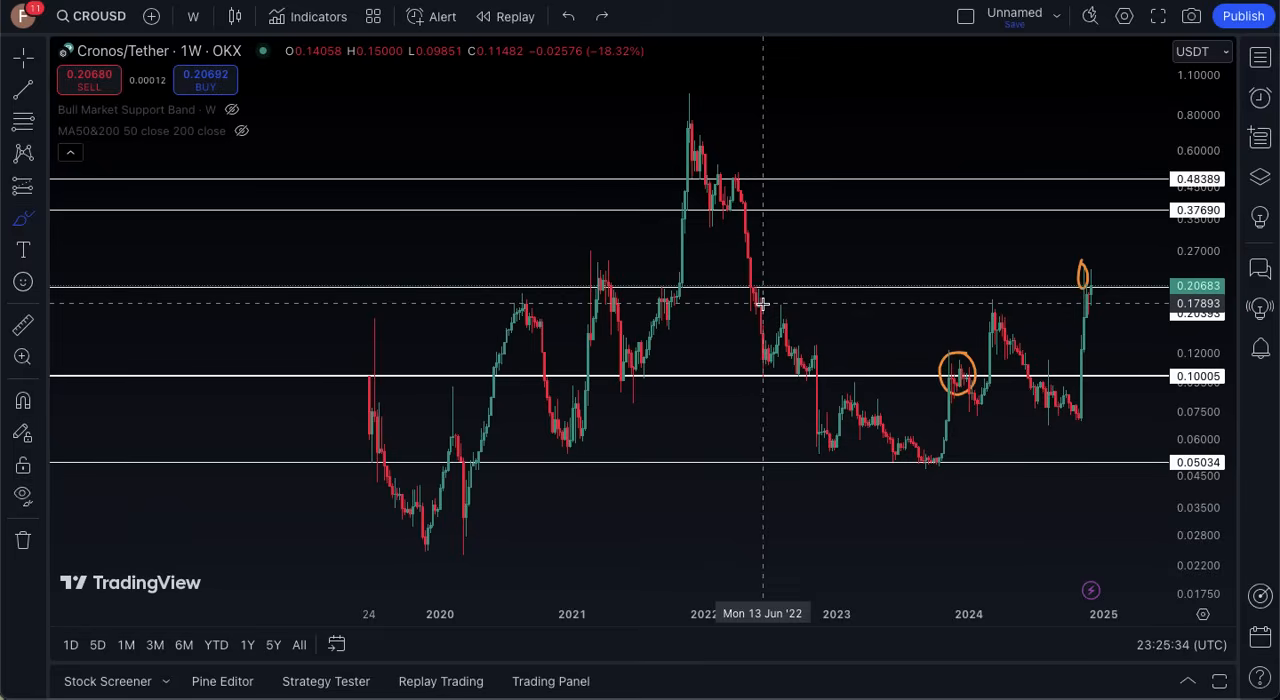
pyautogui.moveTo(648, 244)
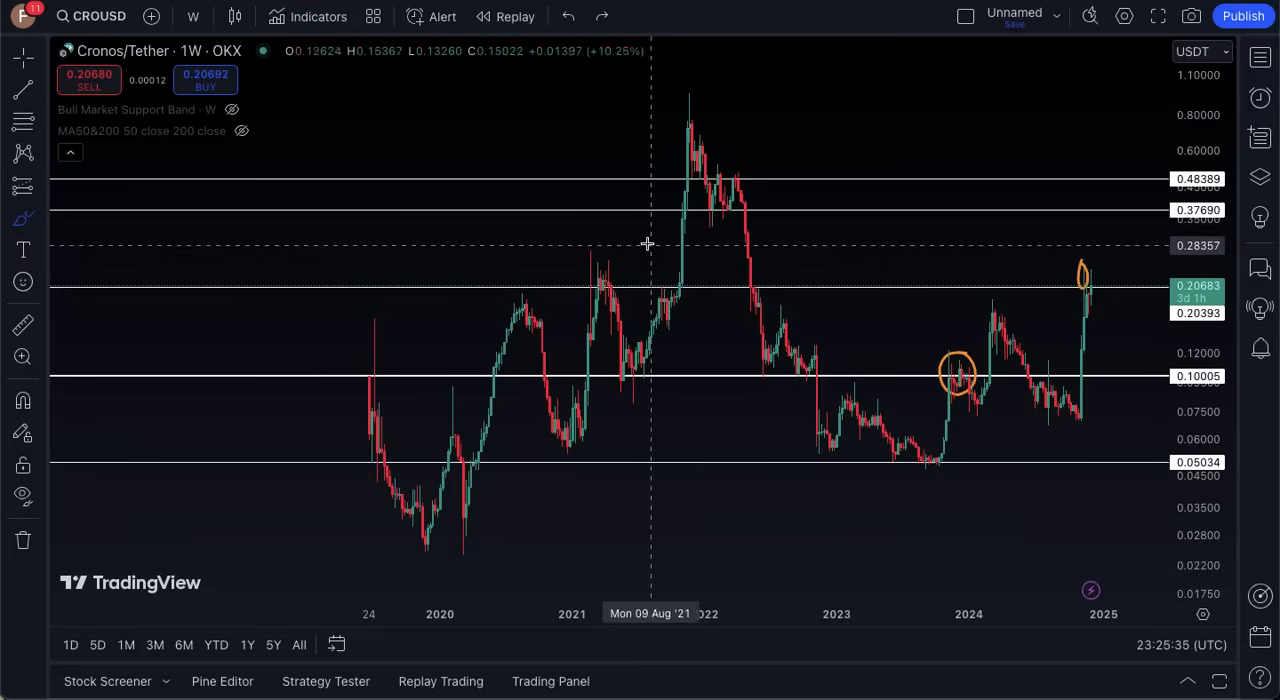